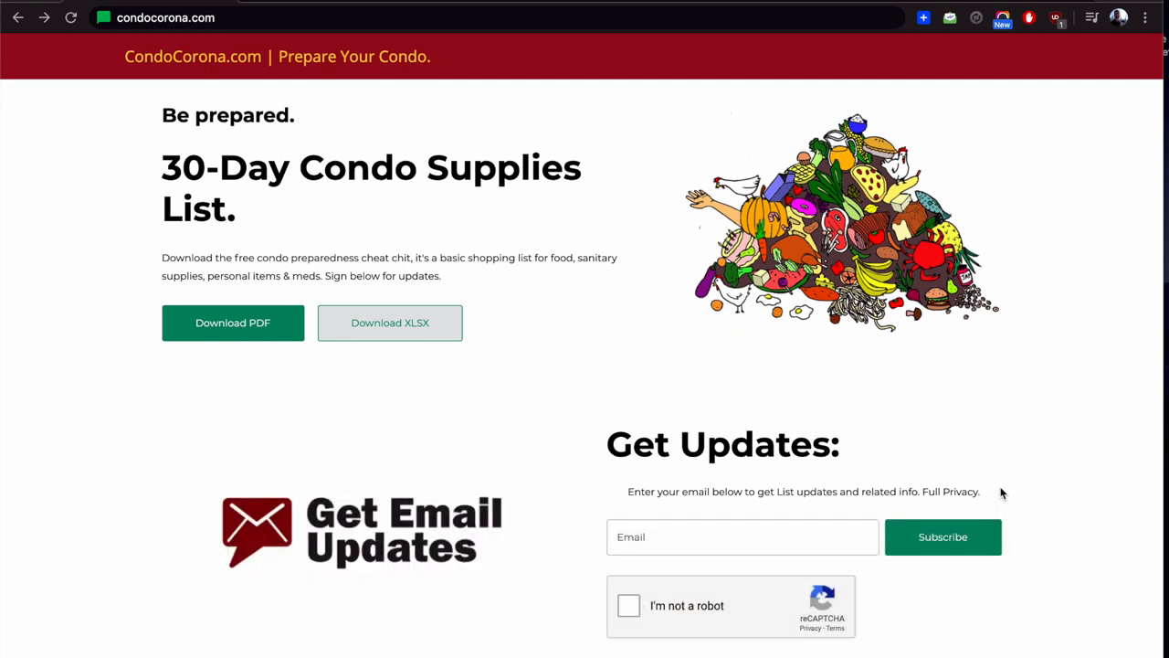
pyautogui.moveTo(281, 294)
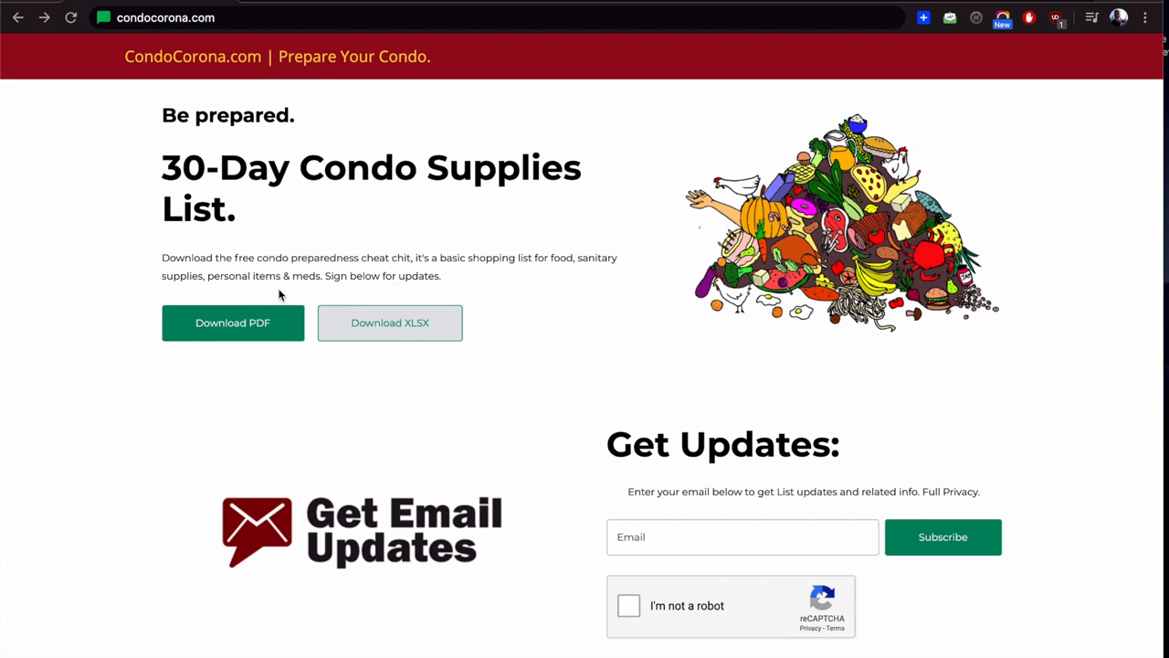
pyautogui.moveTo(340, 33)
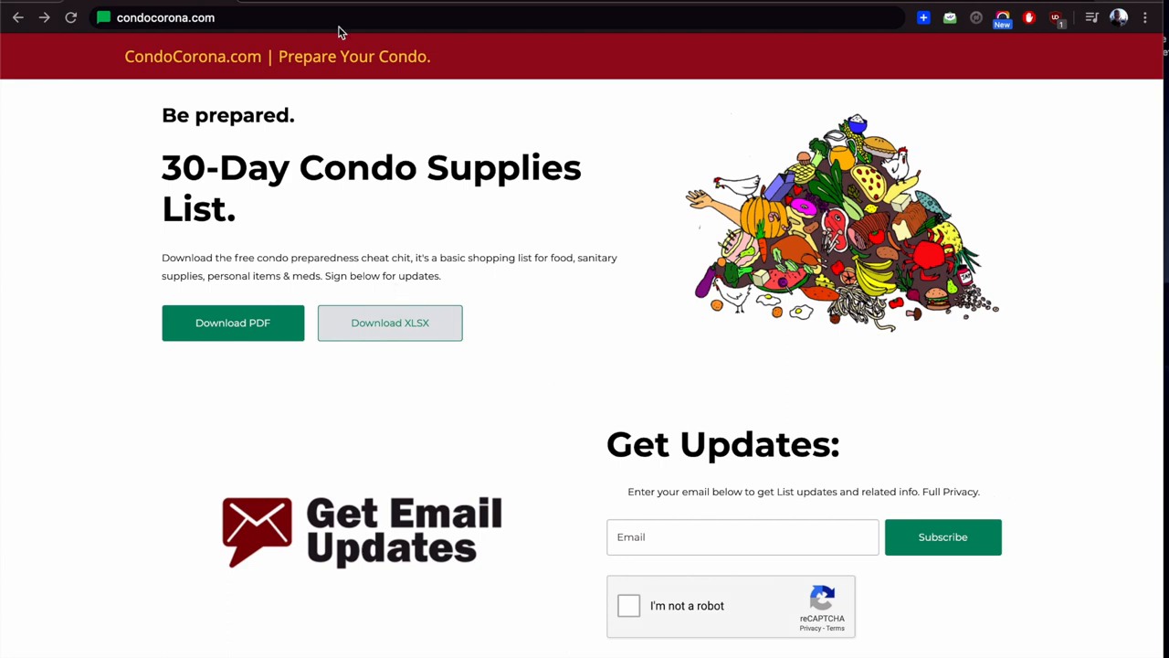
pyautogui.moveTo(311, 227)
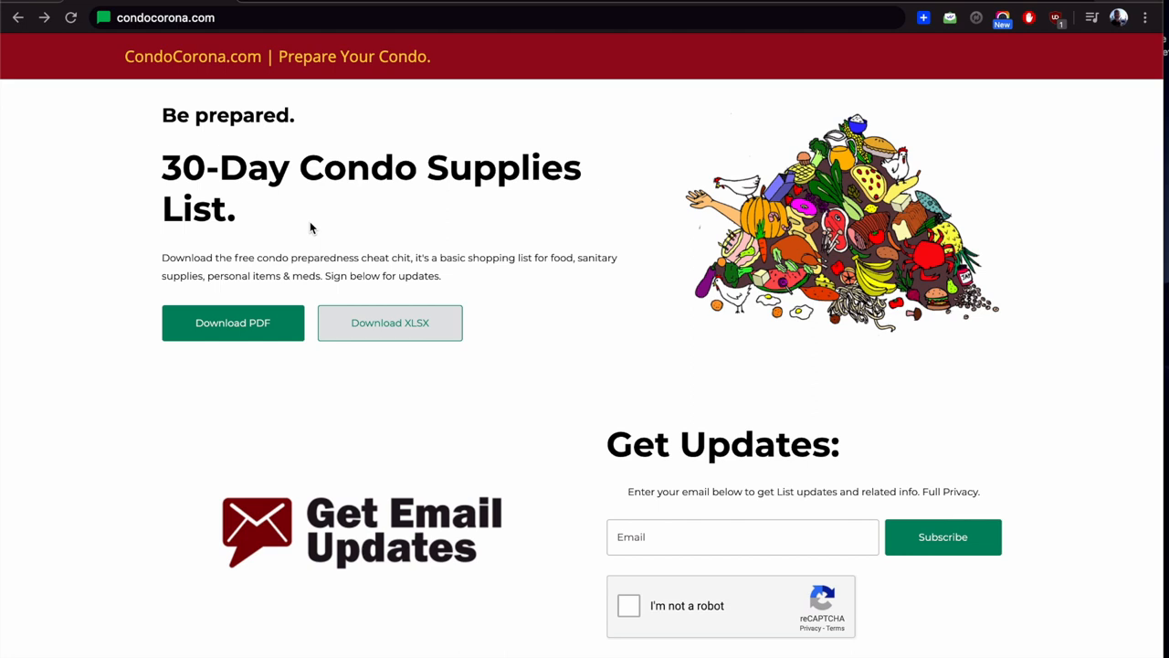
pyautogui.moveTo(102, 299)
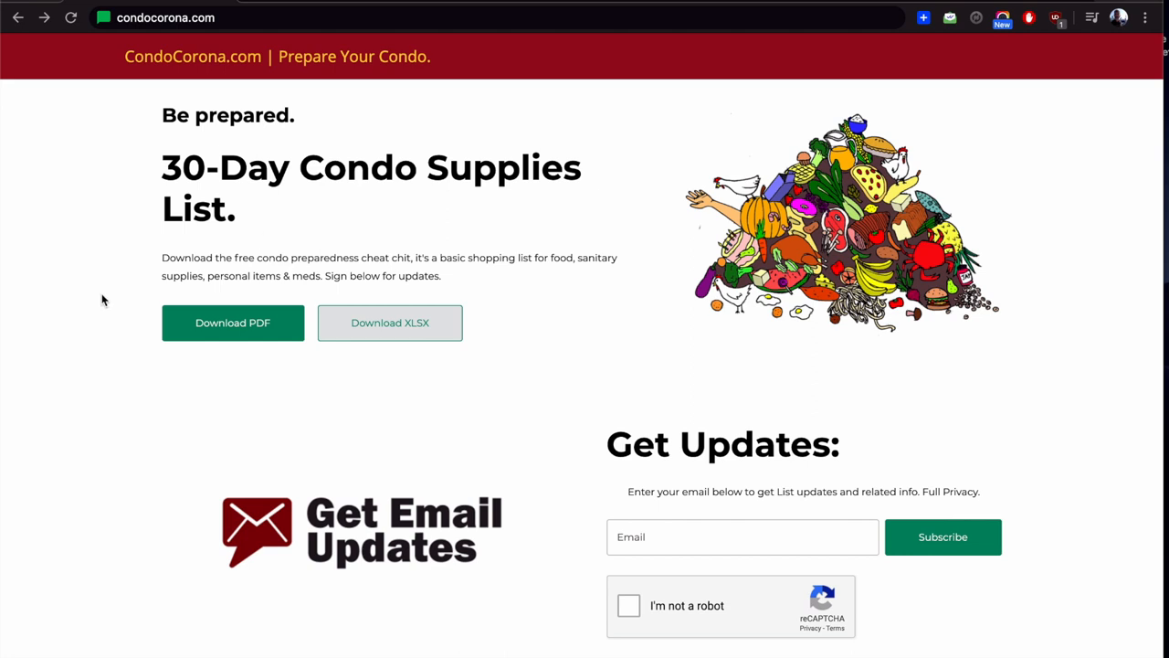
pyautogui.moveTo(234, 22)
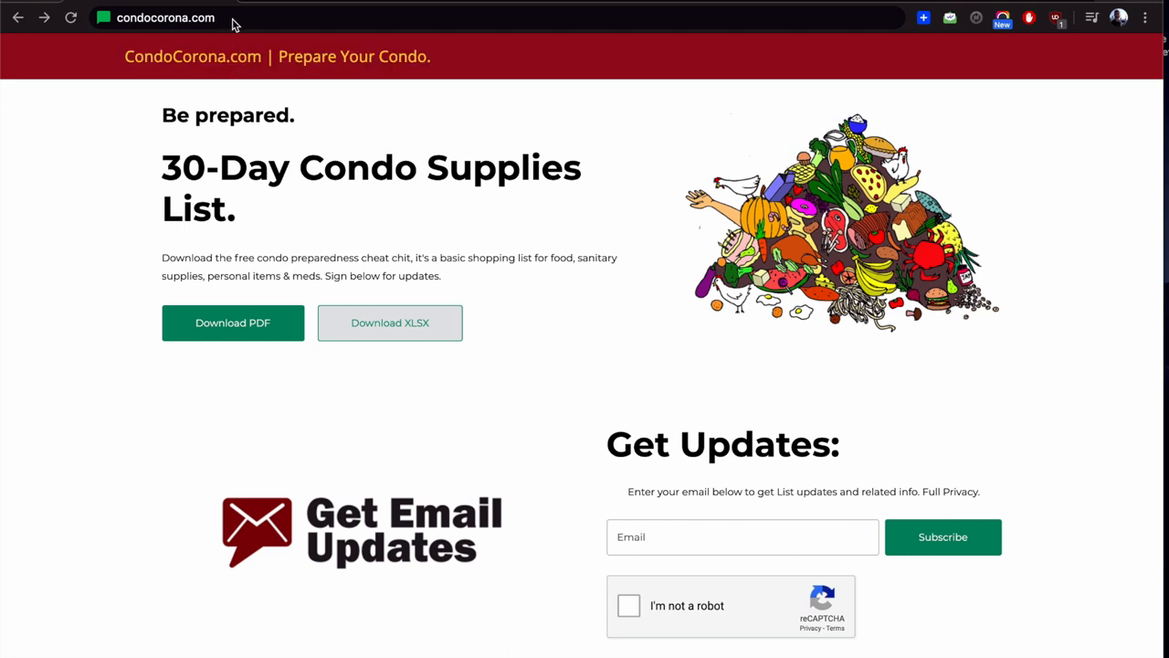
pyautogui.moveTo(128, 197)
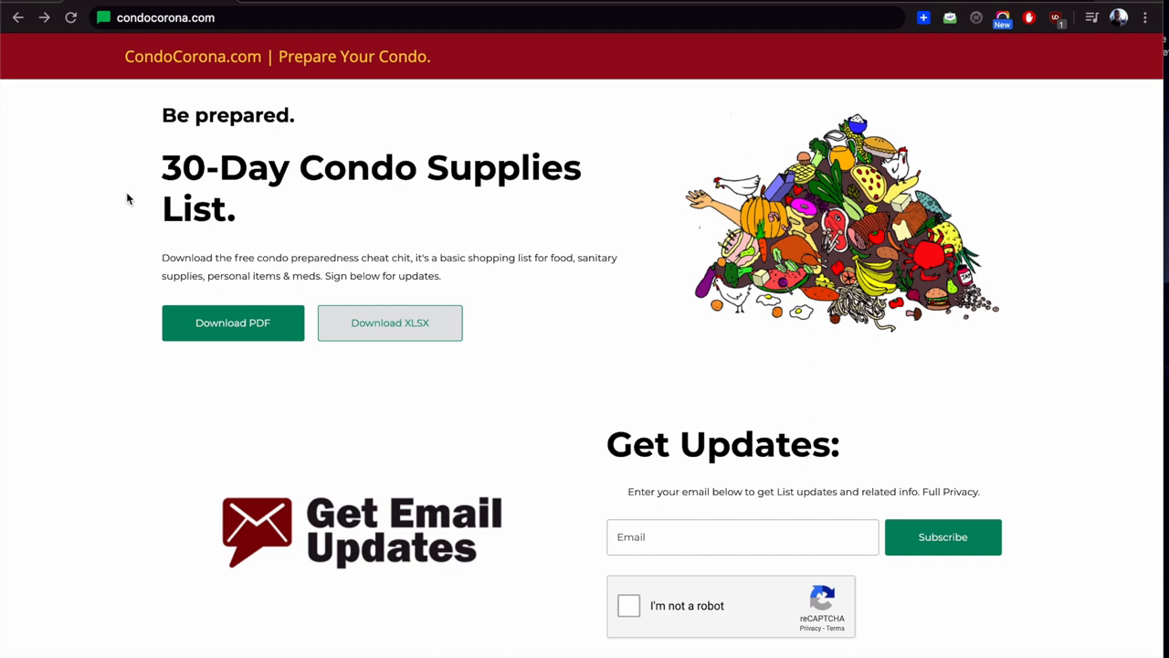
pyautogui.moveTo(161, 243)
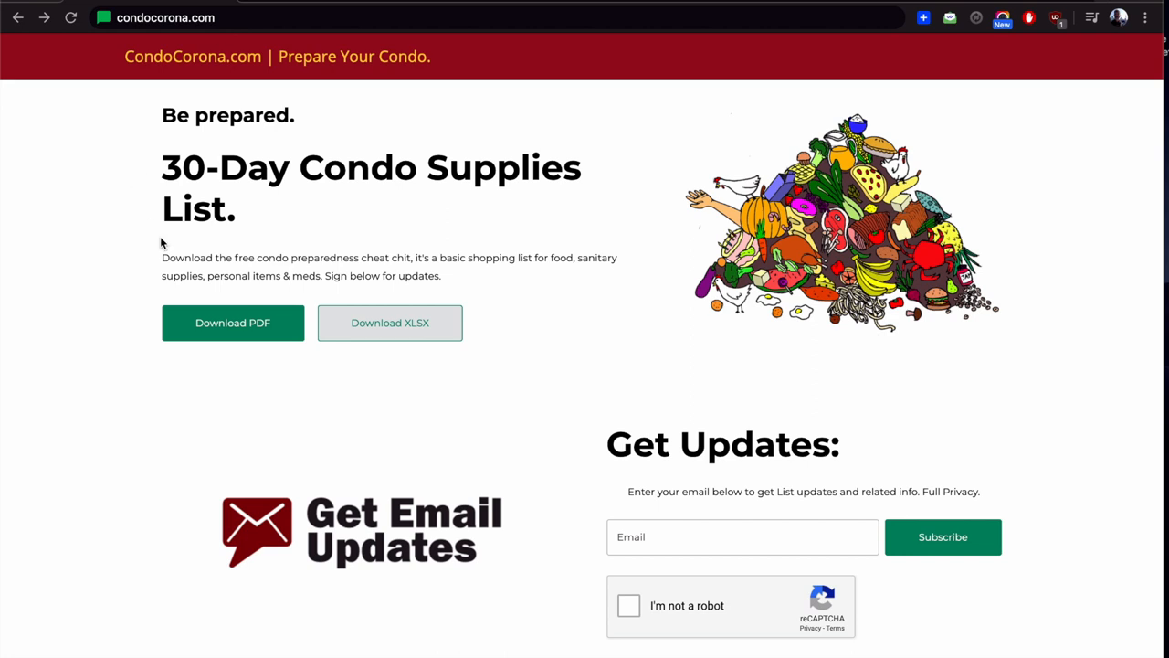
pyautogui.moveTo(260, 298)
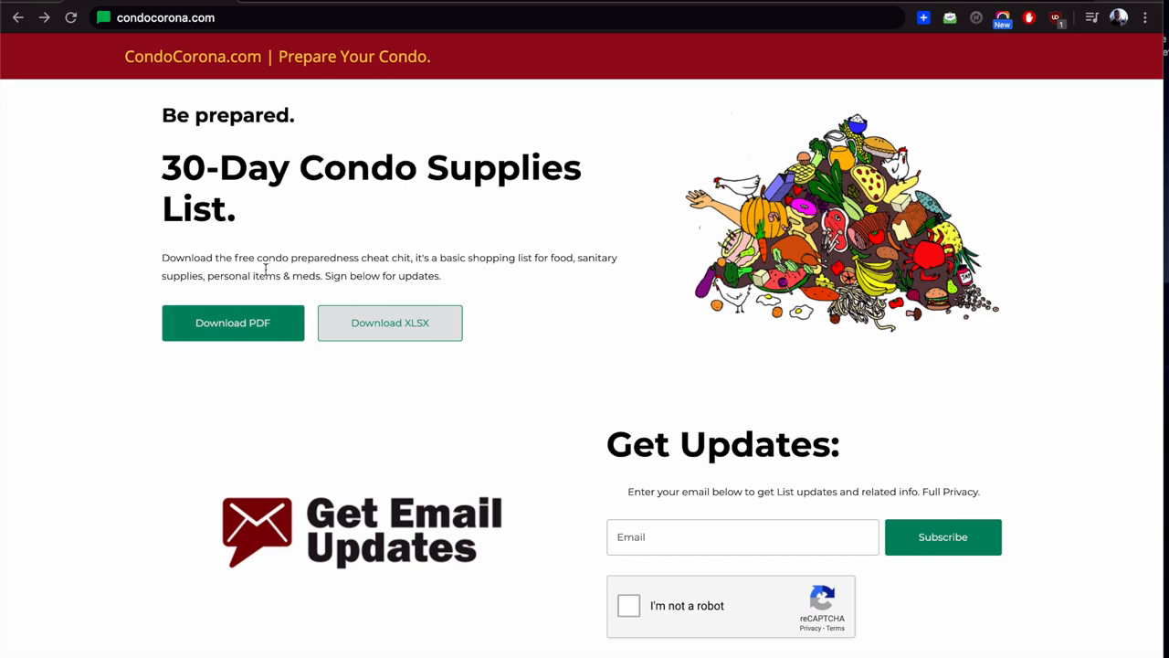
pyautogui.moveTo(234, 321)
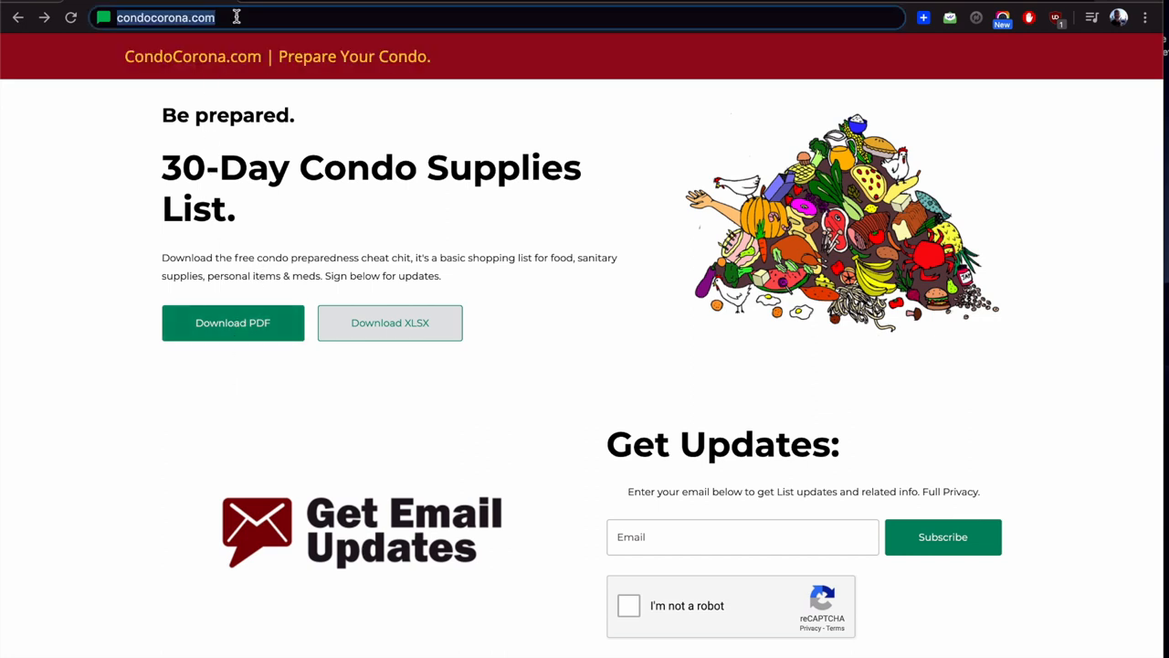
# Step: Download the 30-Day Condo Supplies List as a PDF from CondoCorona.com
pyautogui.click(232, 321)
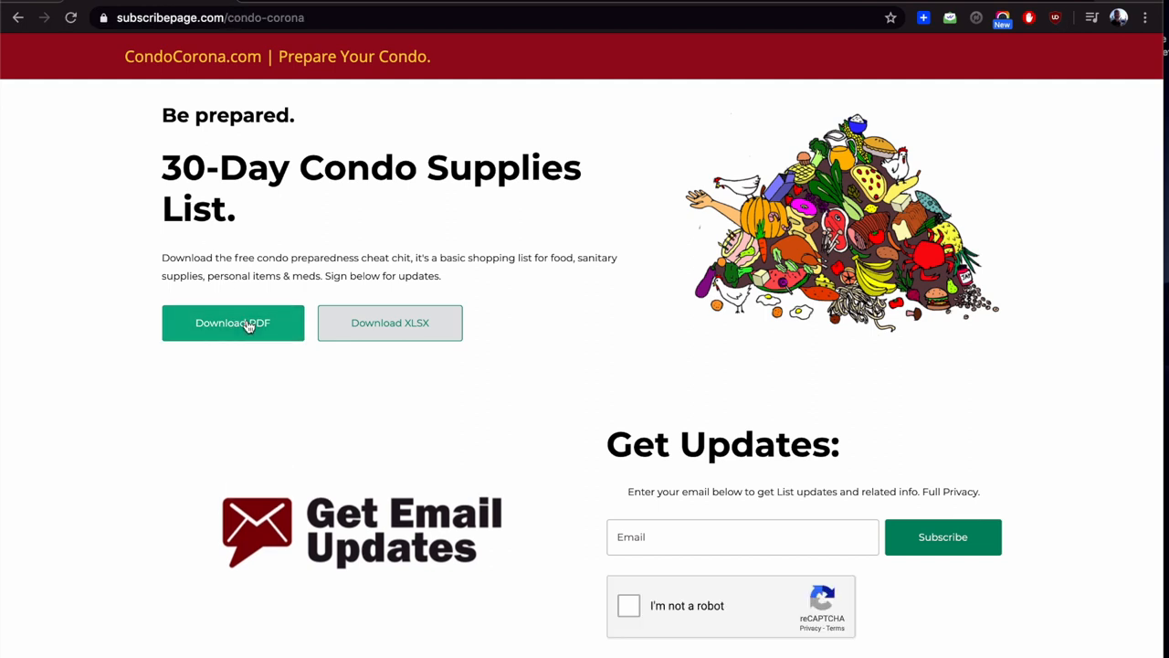
pyautogui.click(232, 321)
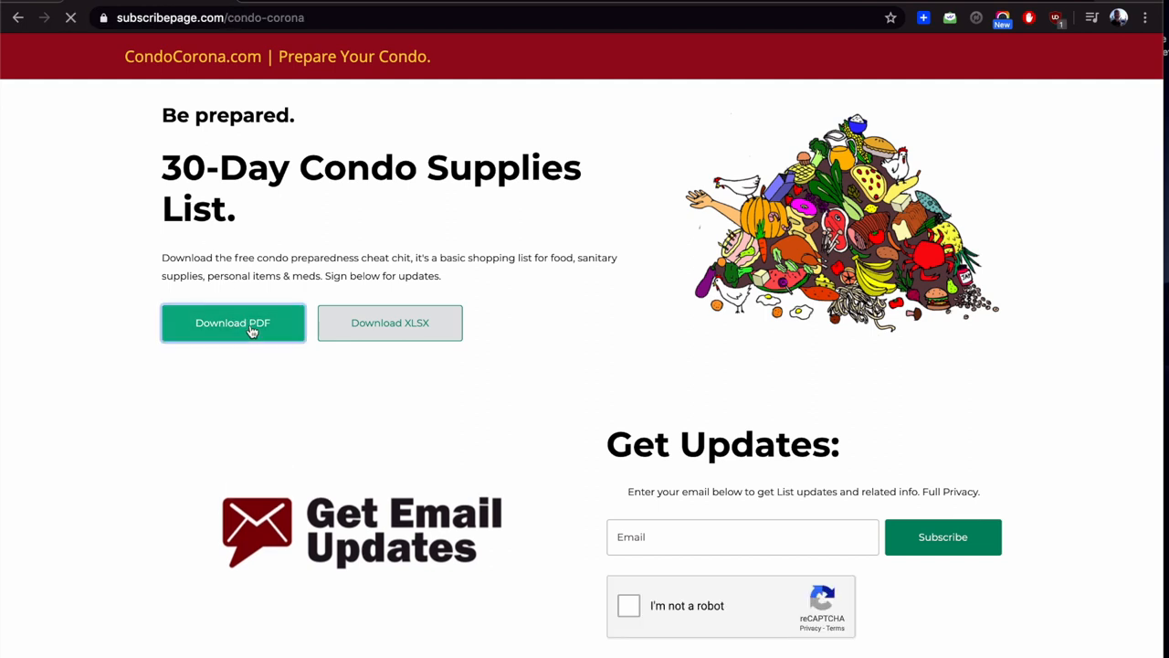
pyautogui.click(232, 322)
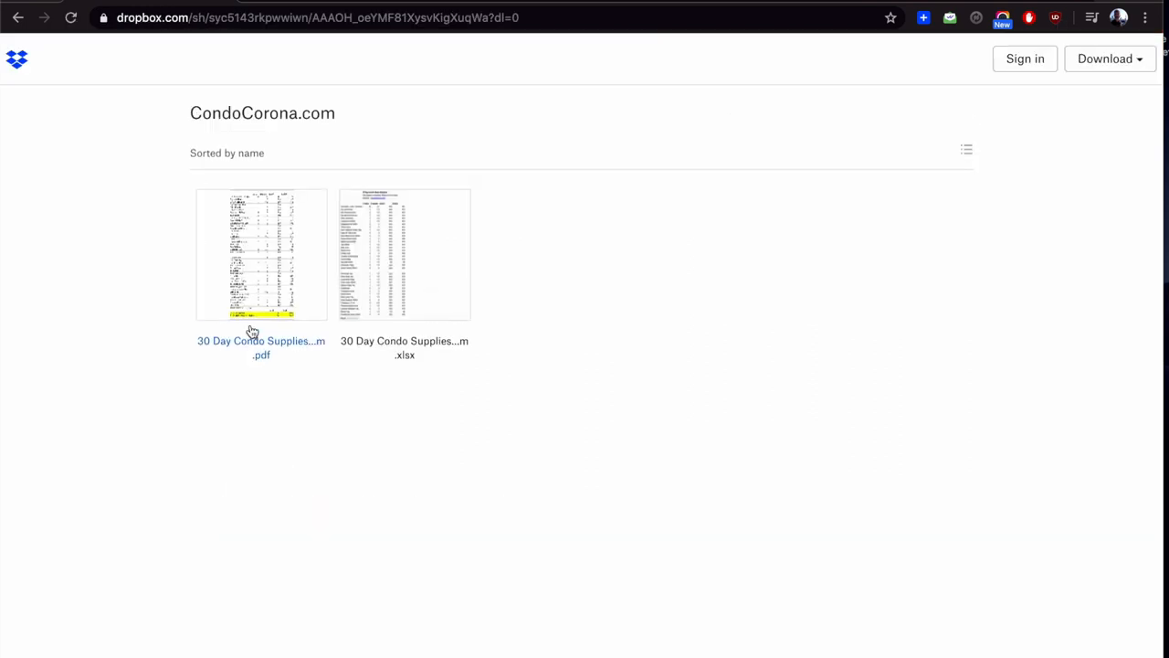
pyautogui.moveTo(259, 237)
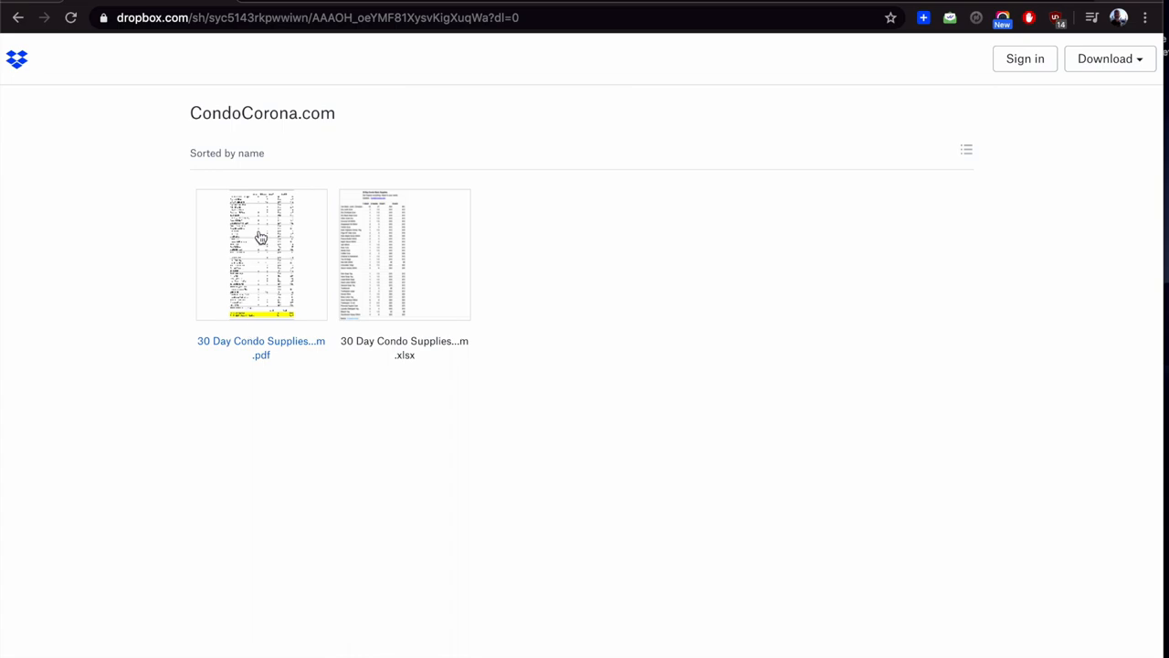
pyautogui.click(260, 254)
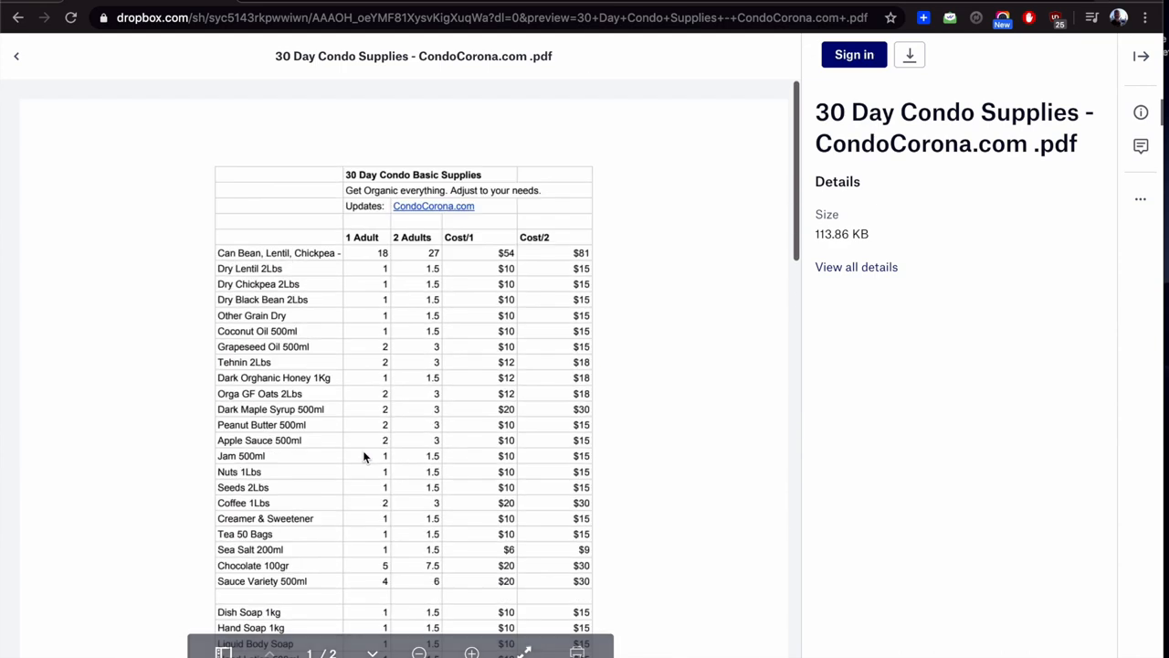
pyautogui.scroll(-3)
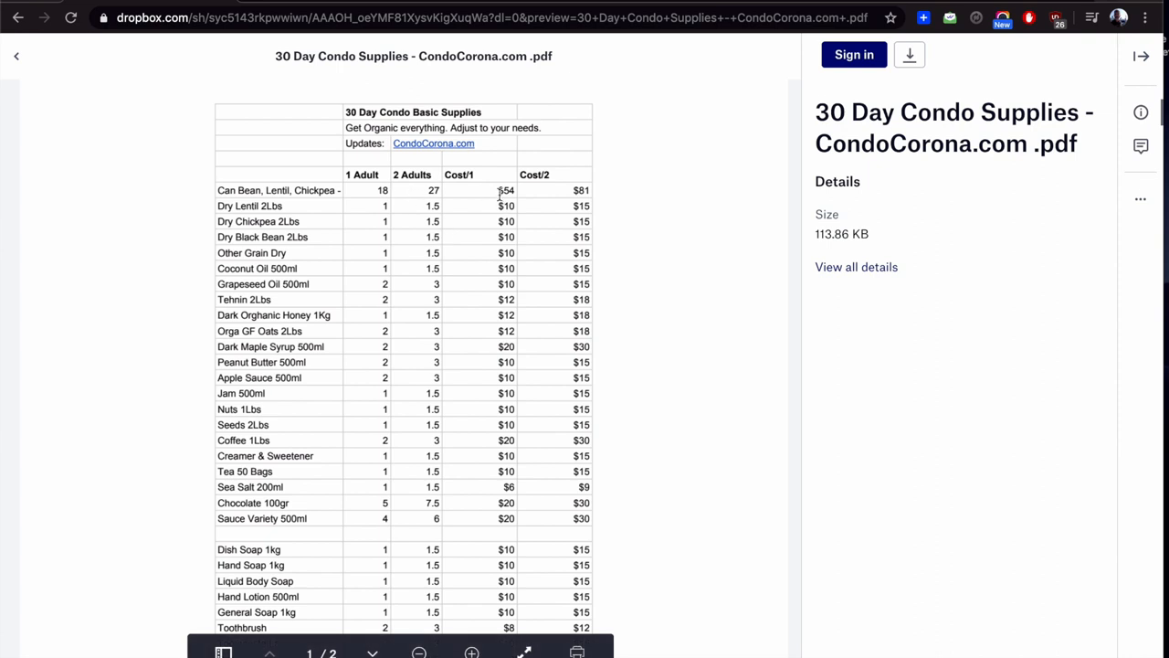
pyautogui.moveTo(482, 253)
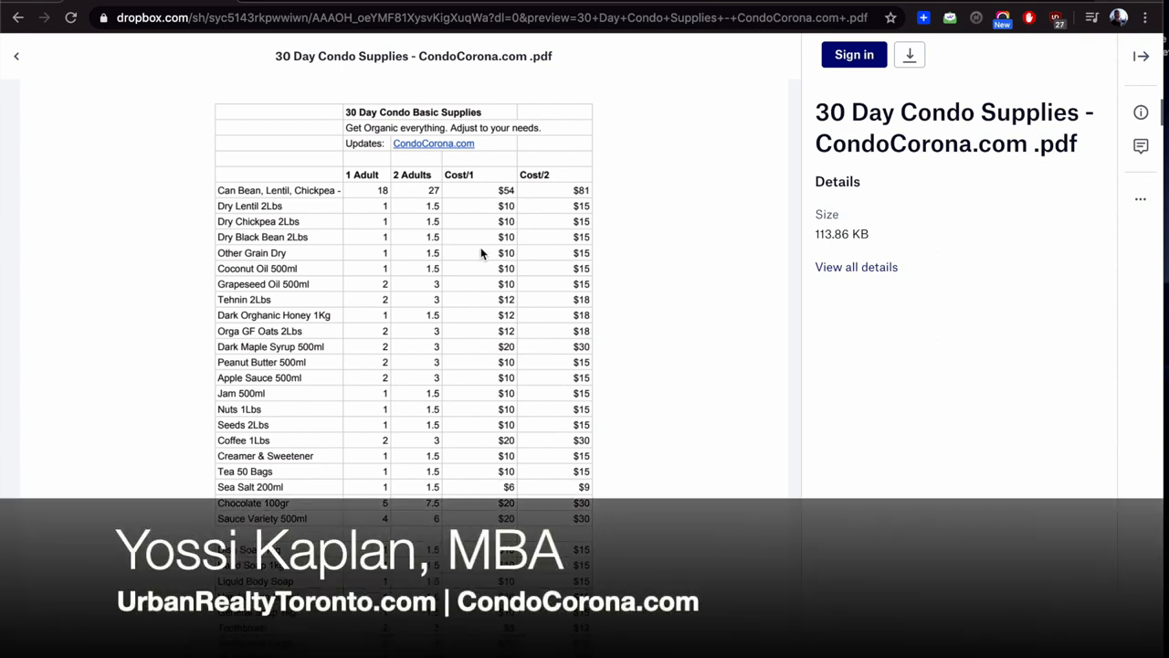
pyautogui.scroll(-3)
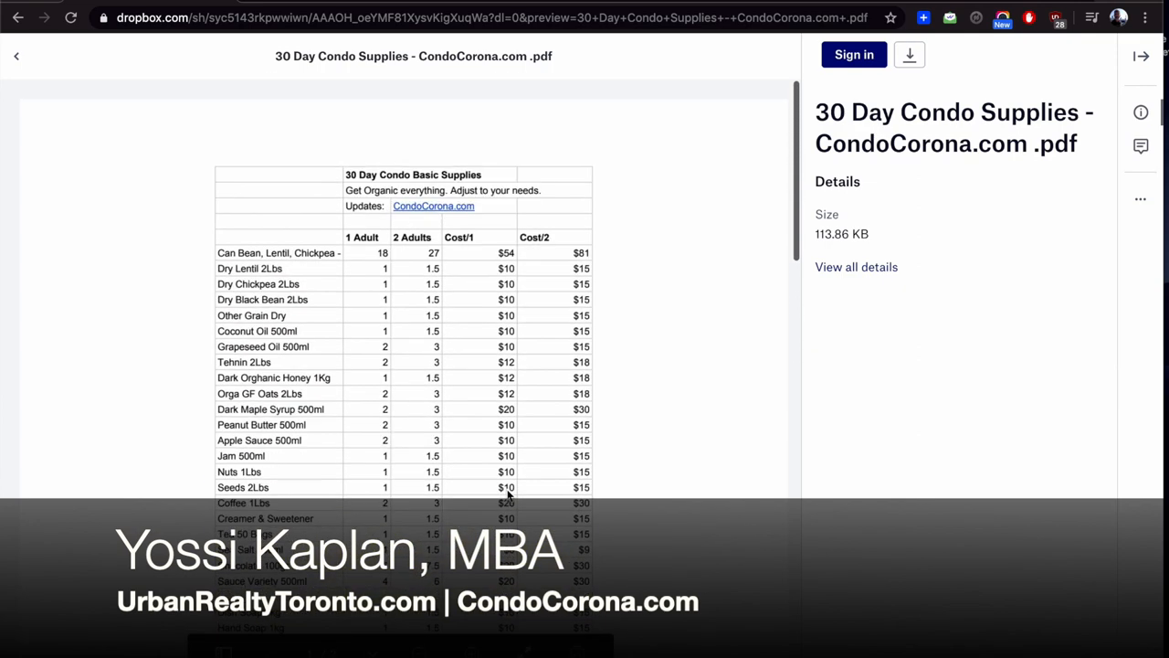
pyautogui.scroll(-3)
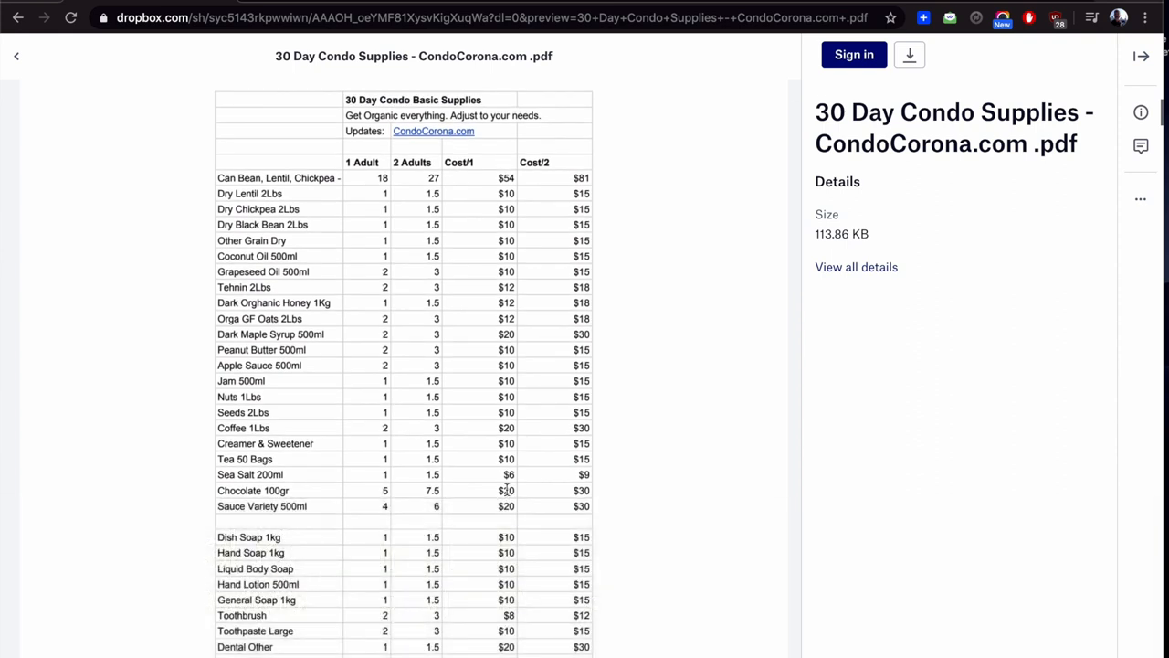
pyautogui.scroll(-3)
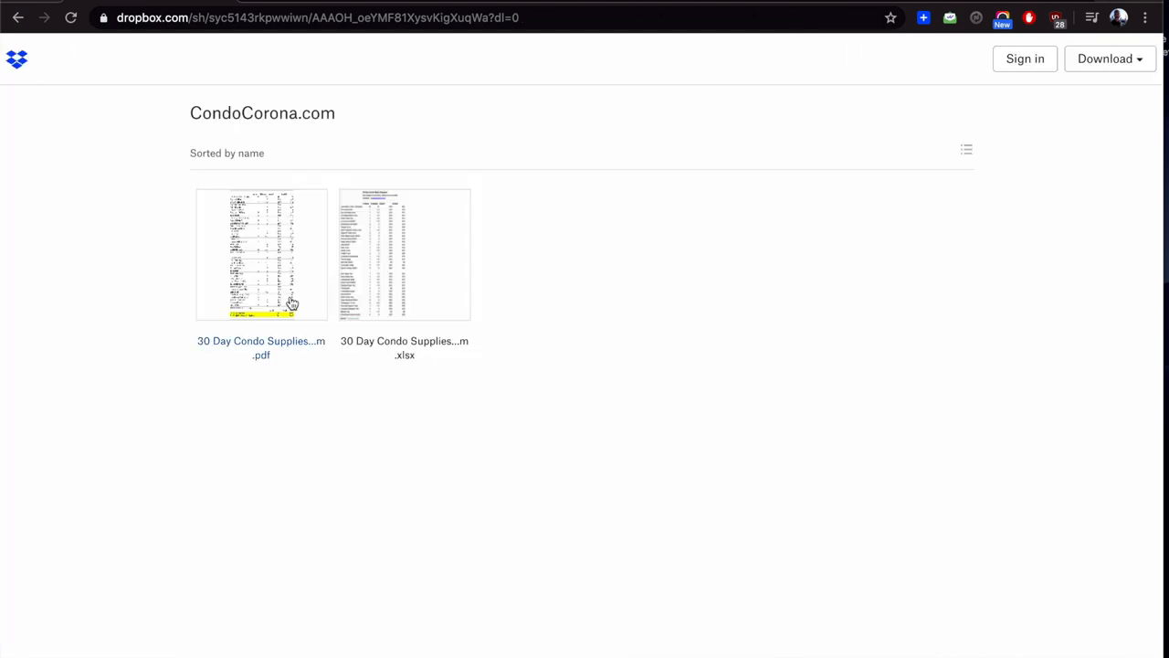
# Step: Preview the XLSX supplies list in Dropbox down to its supplemental sheet of cleaning, beans and vegetable items
pyautogui.click(403, 253)
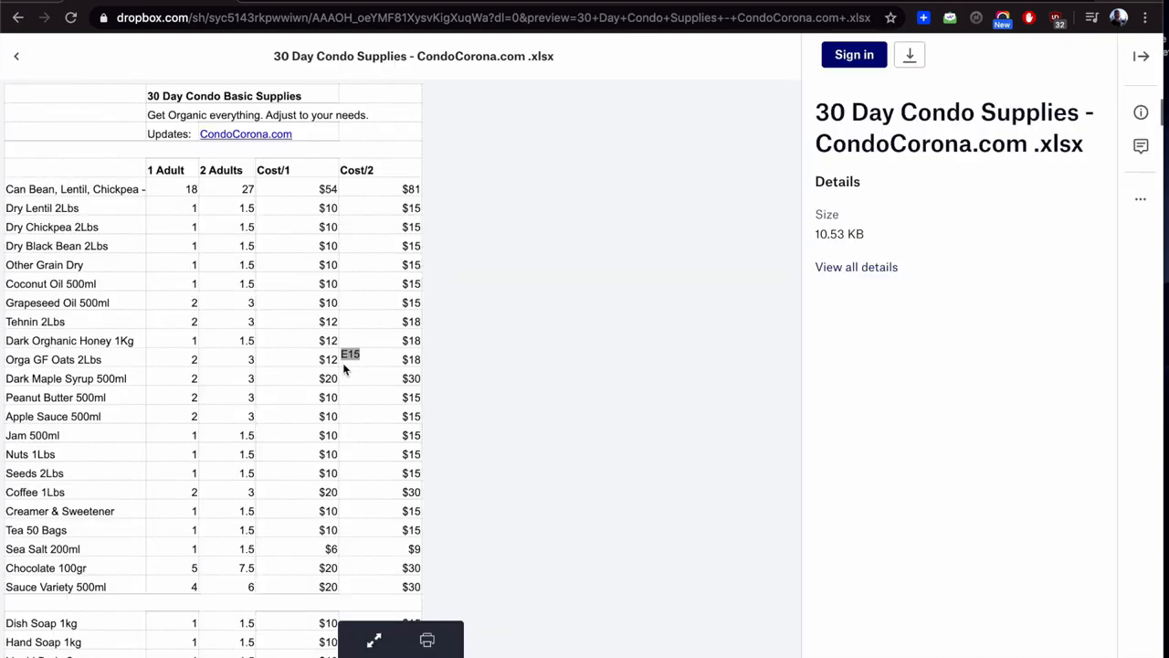
pyautogui.scroll(-3)
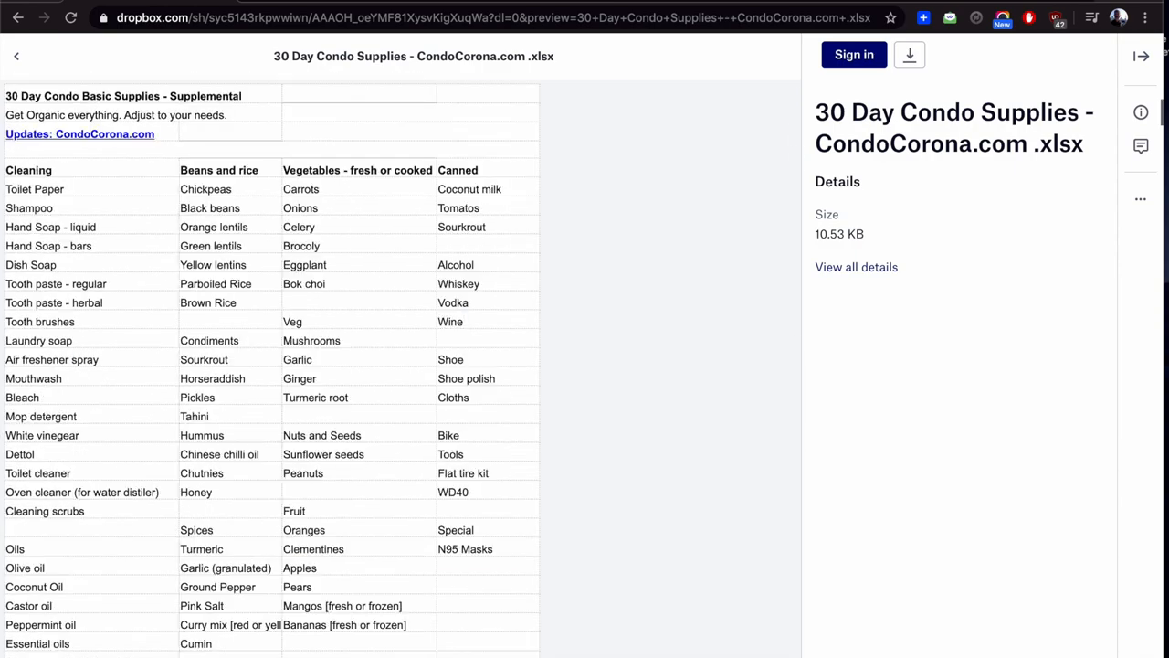
pyautogui.scroll(-3)
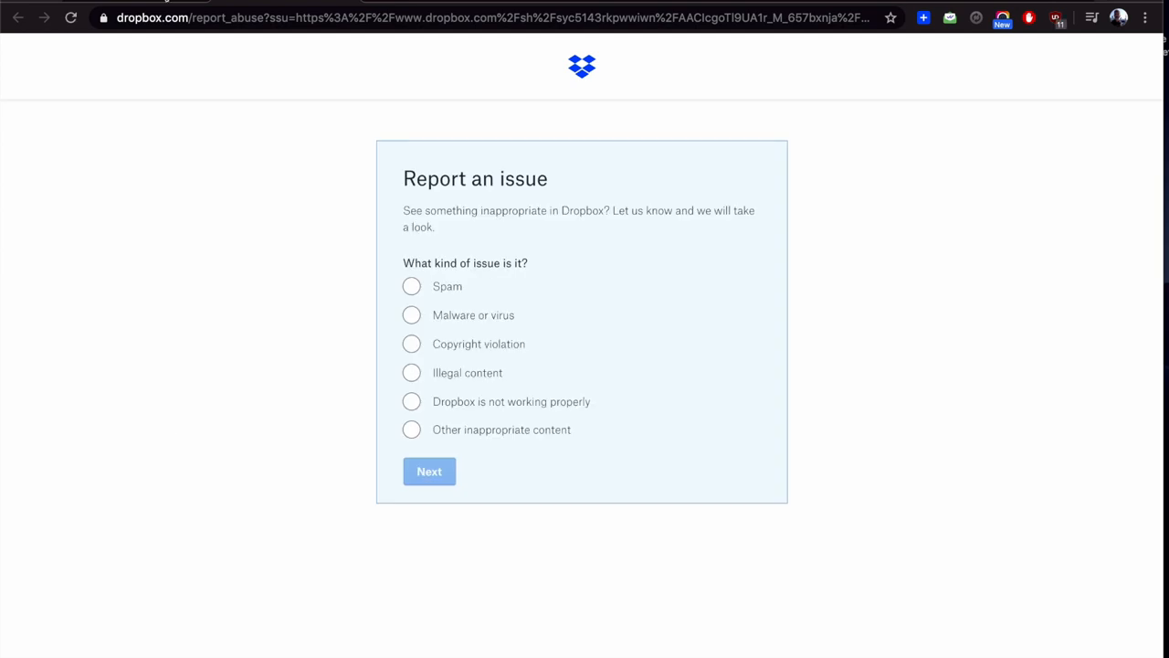
pyautogui.click(18, 16)
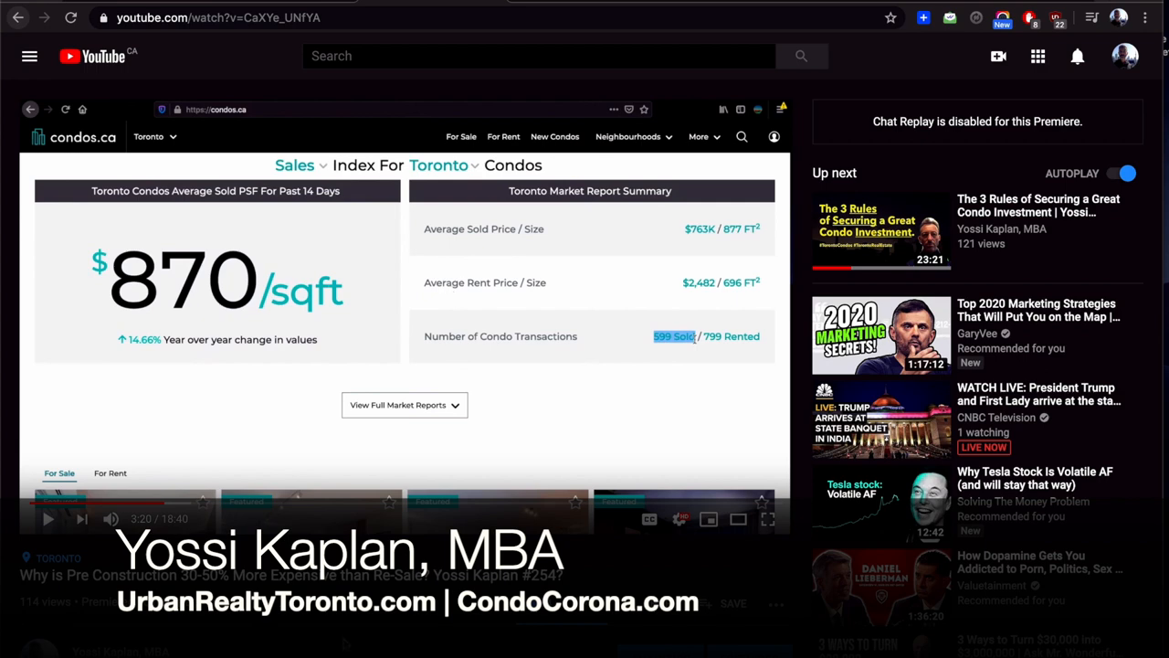
pyautogui.scroll(-3)
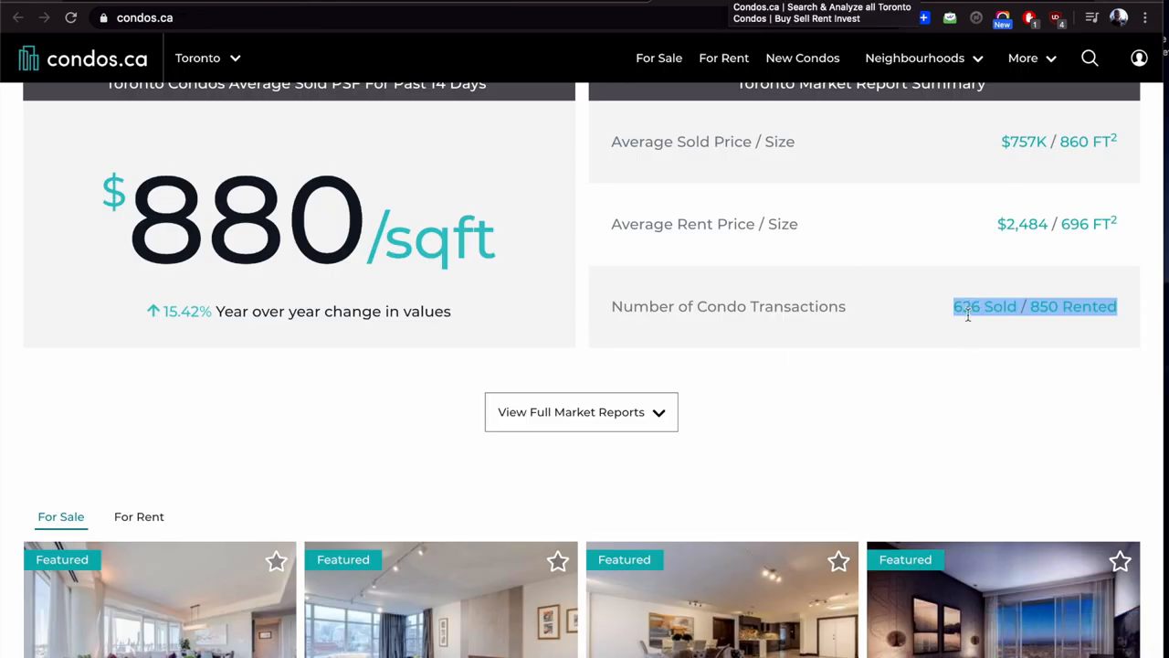
pyautogui.moveTo(1048, 326)
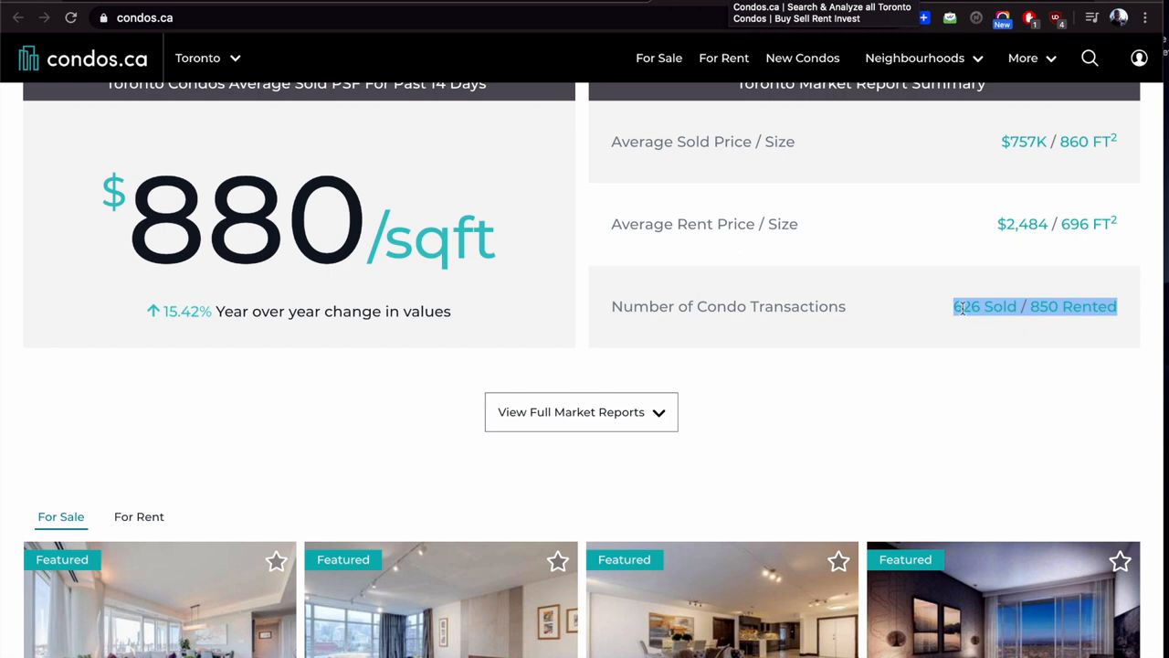
pyautogui.moveTo(227, 214)
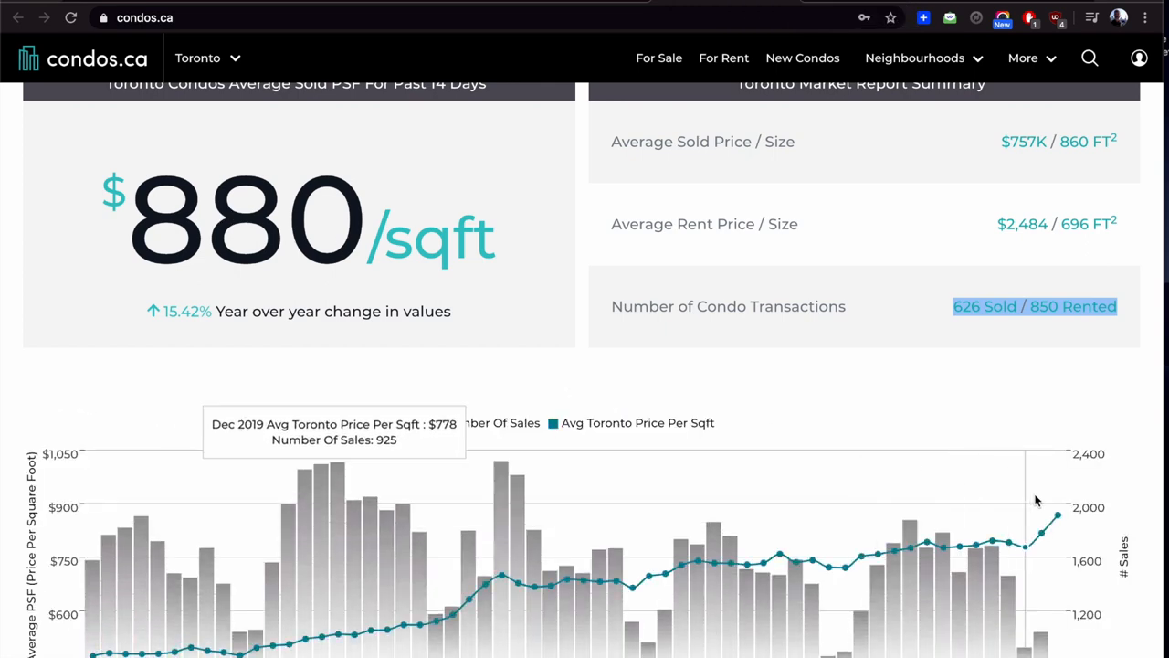
pyautogui.moveTo(1057, 519)
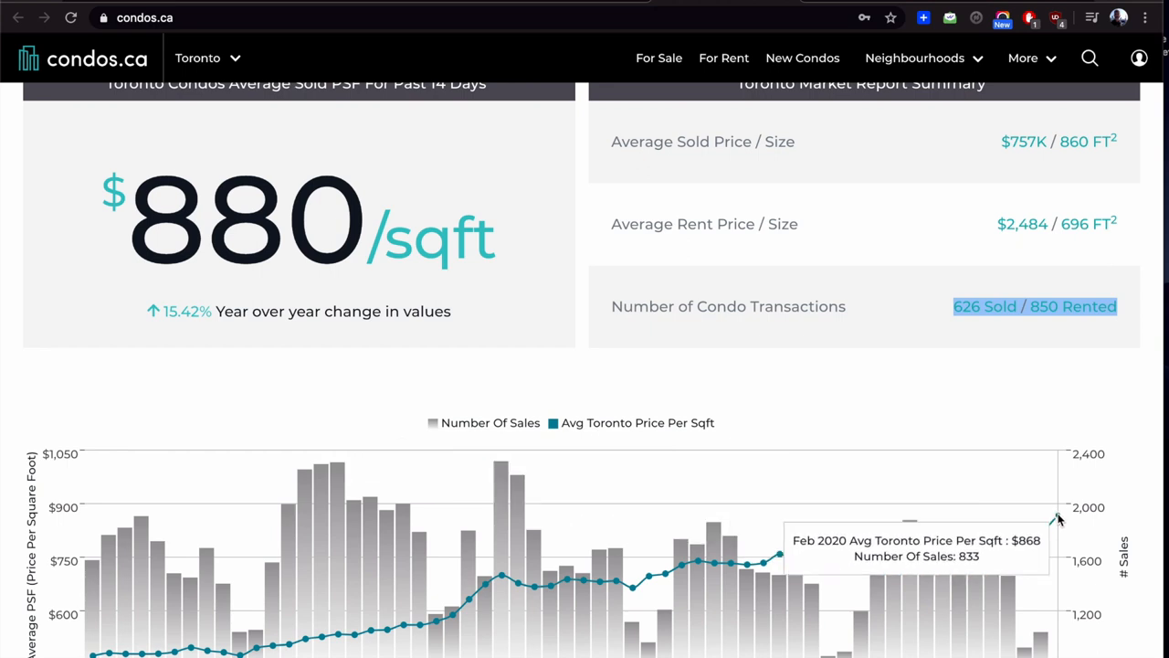
# Step: Scroll through the Toronto sales index summary and price-history chart, then return to the top
pyautogui.scroll(-3)
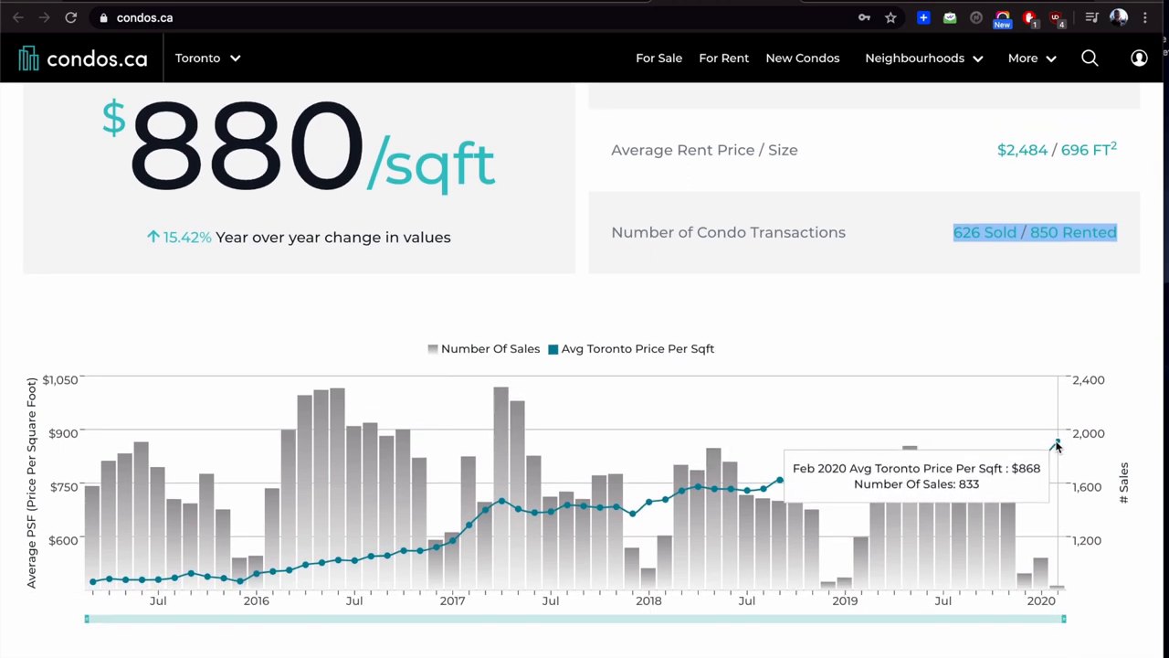
pyautogui.moveTo(292, 237)
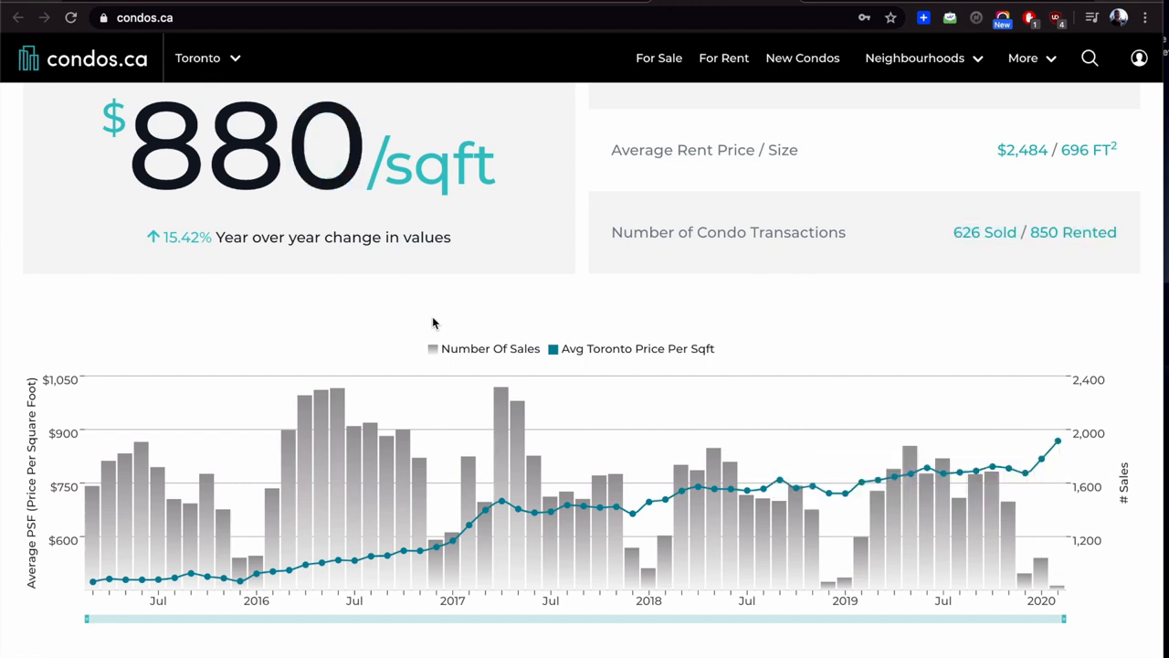
pyautogui.scroll(3)
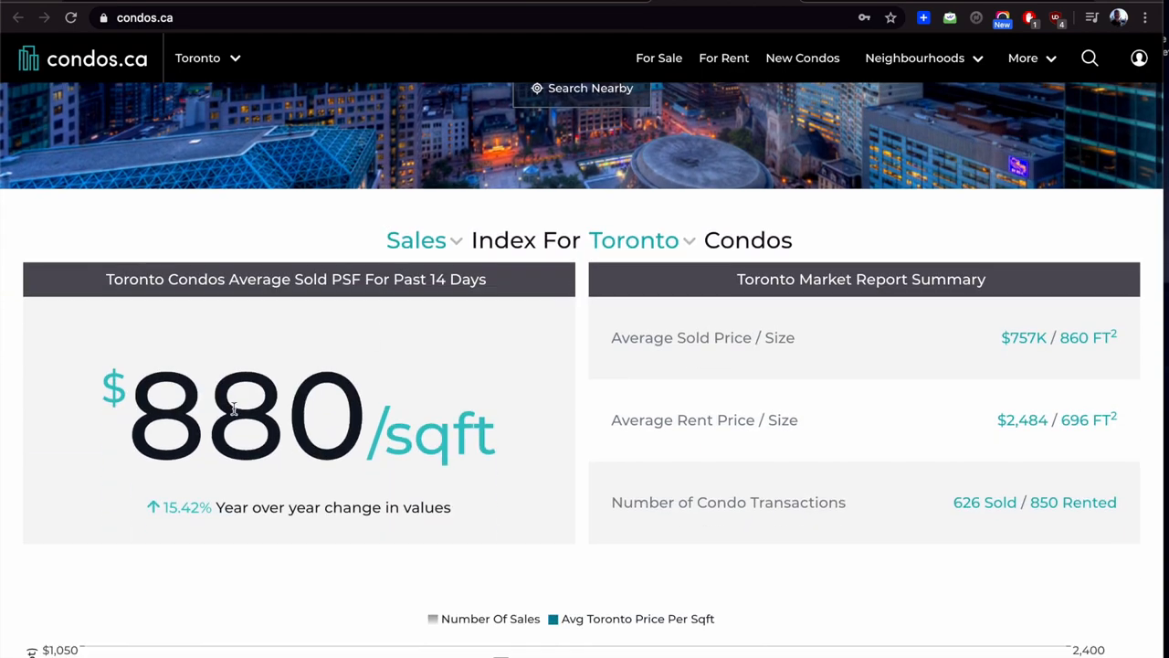
# Step: Review condos.ca's Toronto active for-sale, for-rent and days-on-market reports
pyautogui.doubleClick(247, 416)
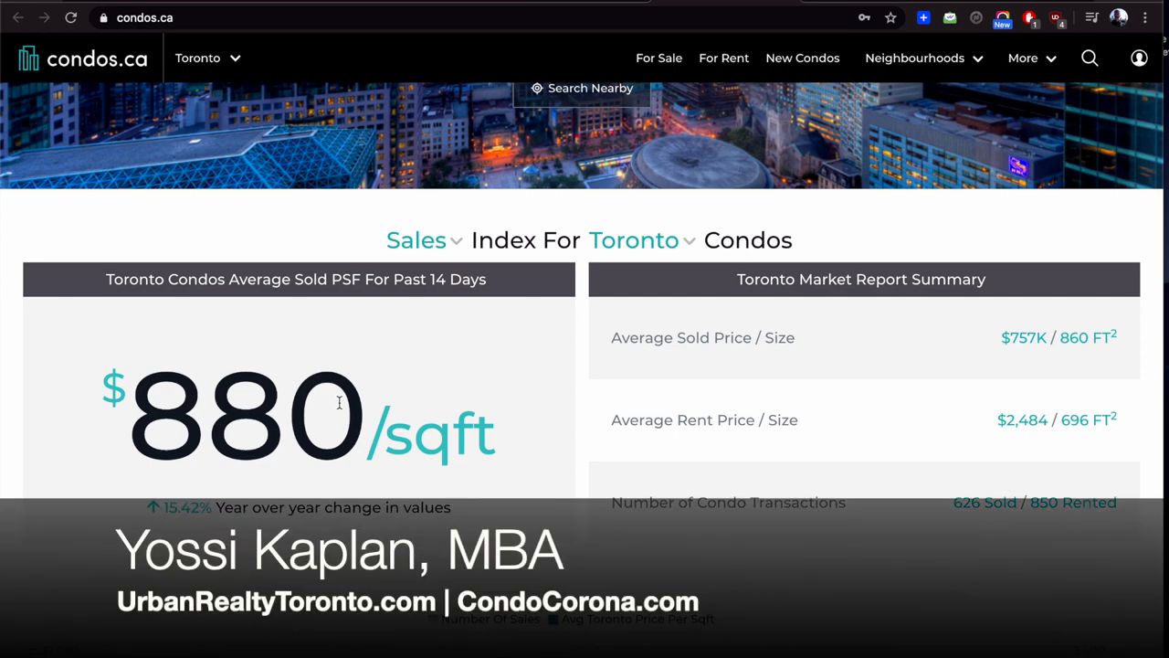
pyautogui.scroll(-3)
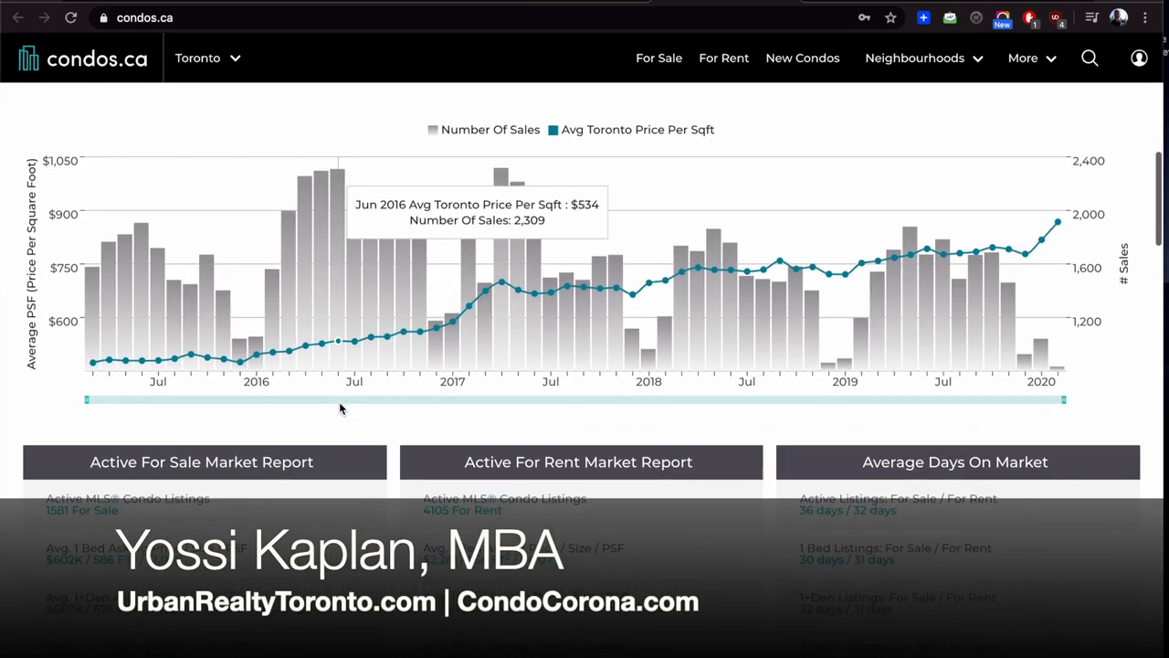
pyautogui.scroll(-3)
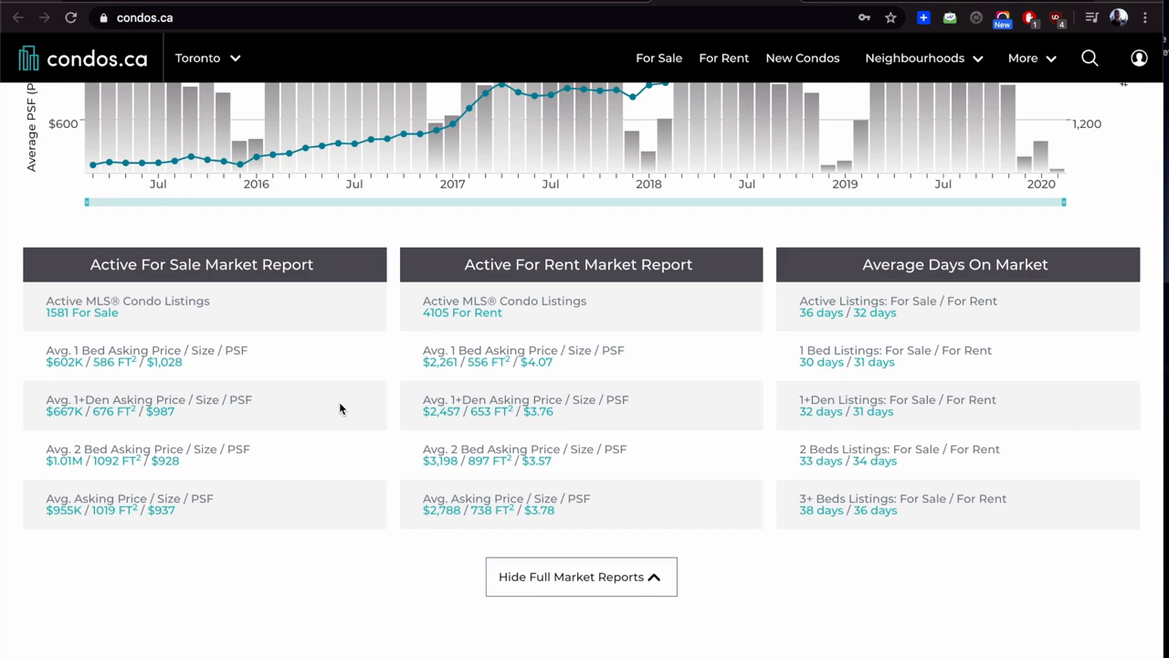
pyautogui.scroll(3)
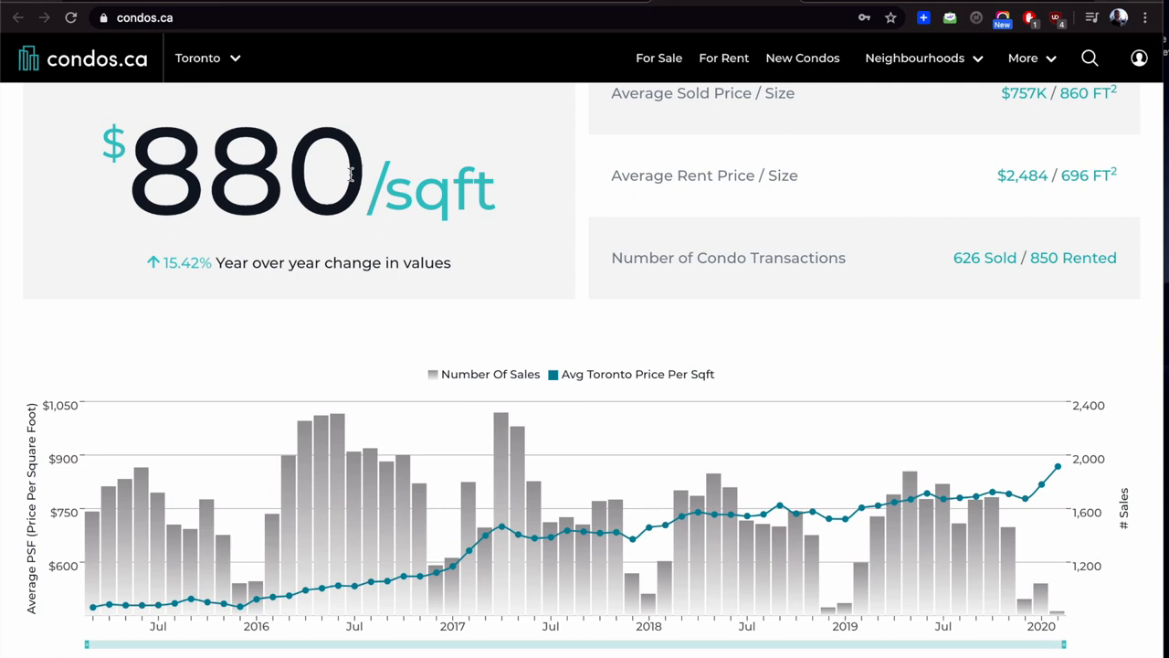
pyautogui.moveTo(369, 174)
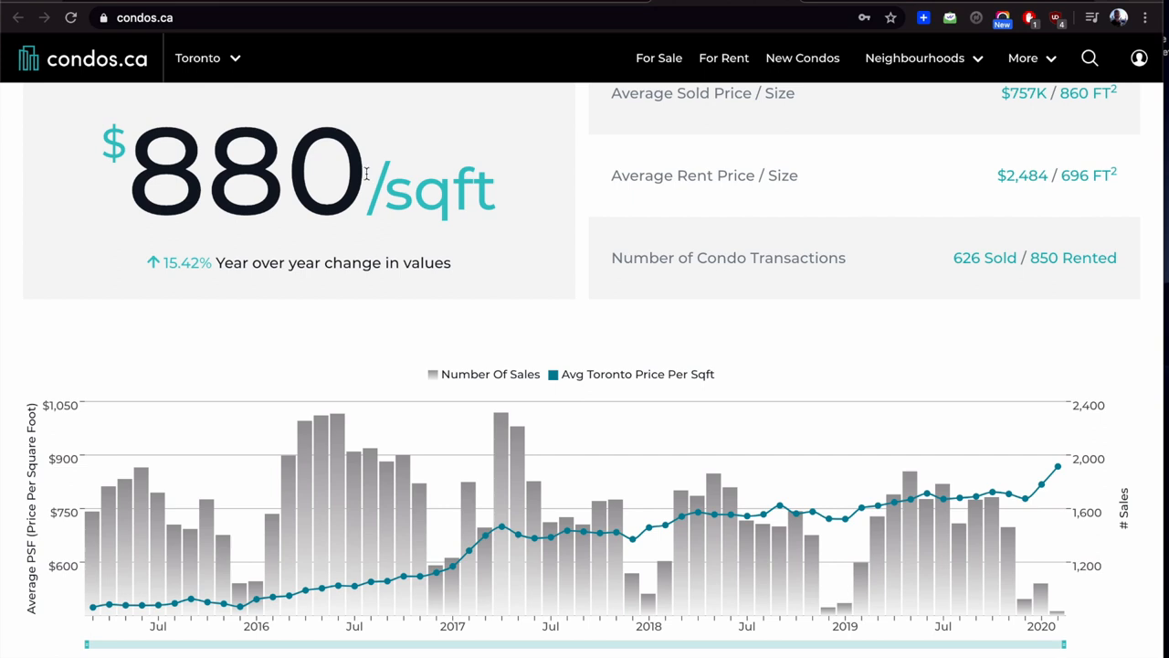
pyautogui.moveTo(146, 155)
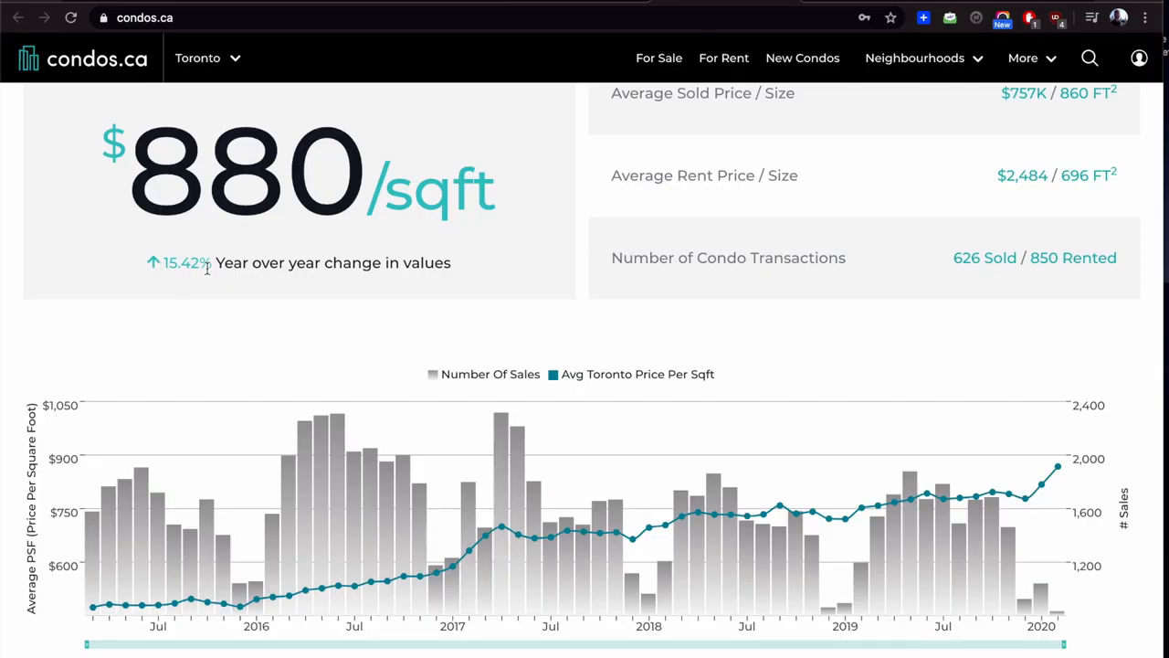
# Step: Browse the realtor's investment articles on yossikaplan.com
pyautogui.scroll(-3)
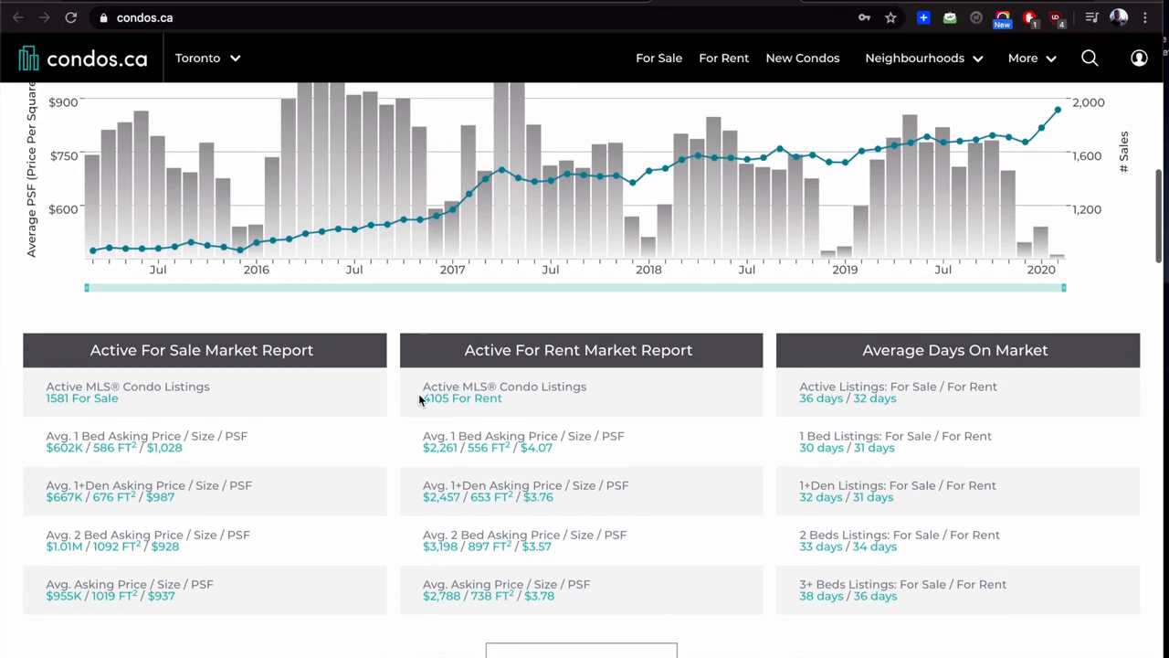
pyautogui.scroll(-3)
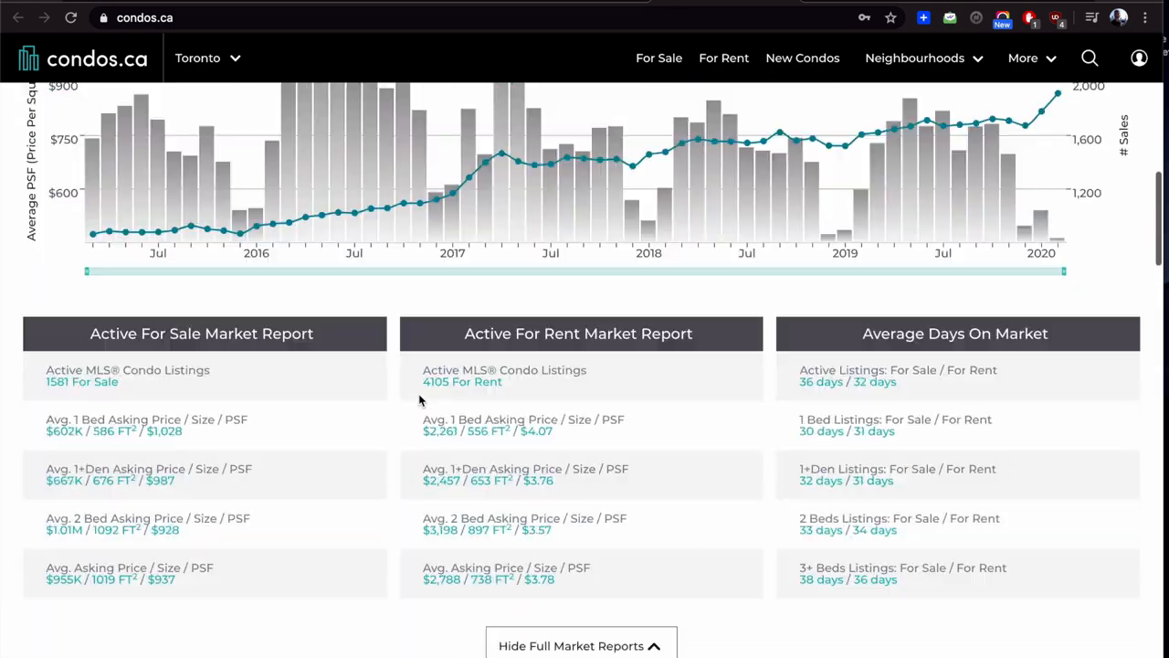
pyautogui.scroll(3)
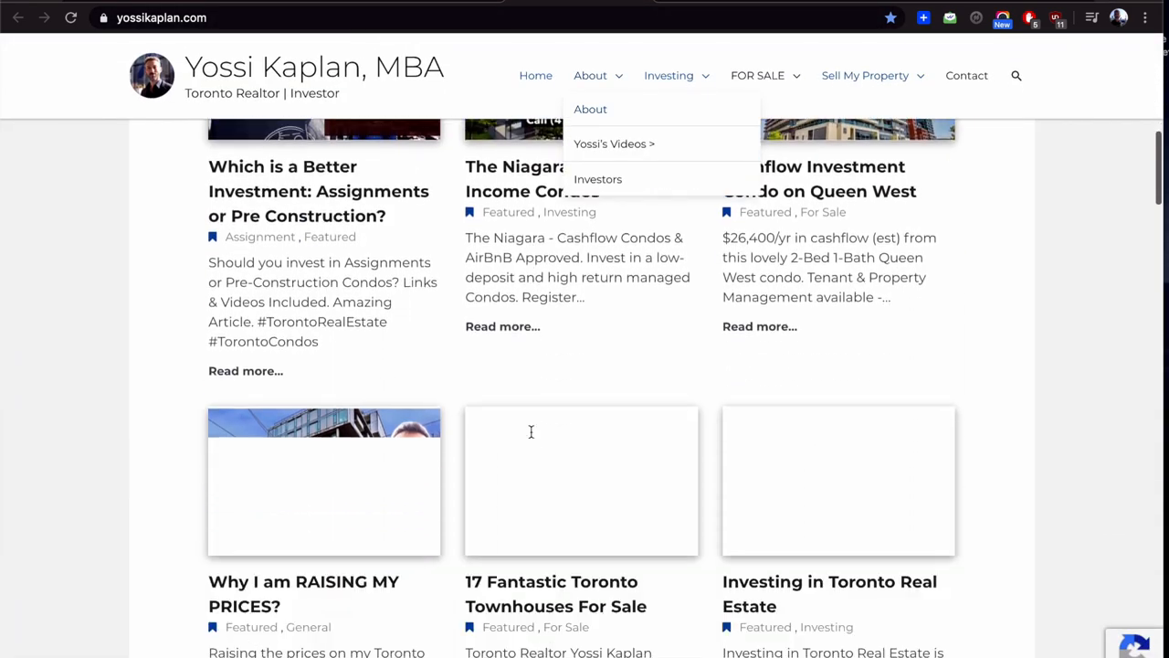
# Step: Browse the realtor's YouTube channel uploads and real-estate investing playlists
pyautogui.click(614, 143)
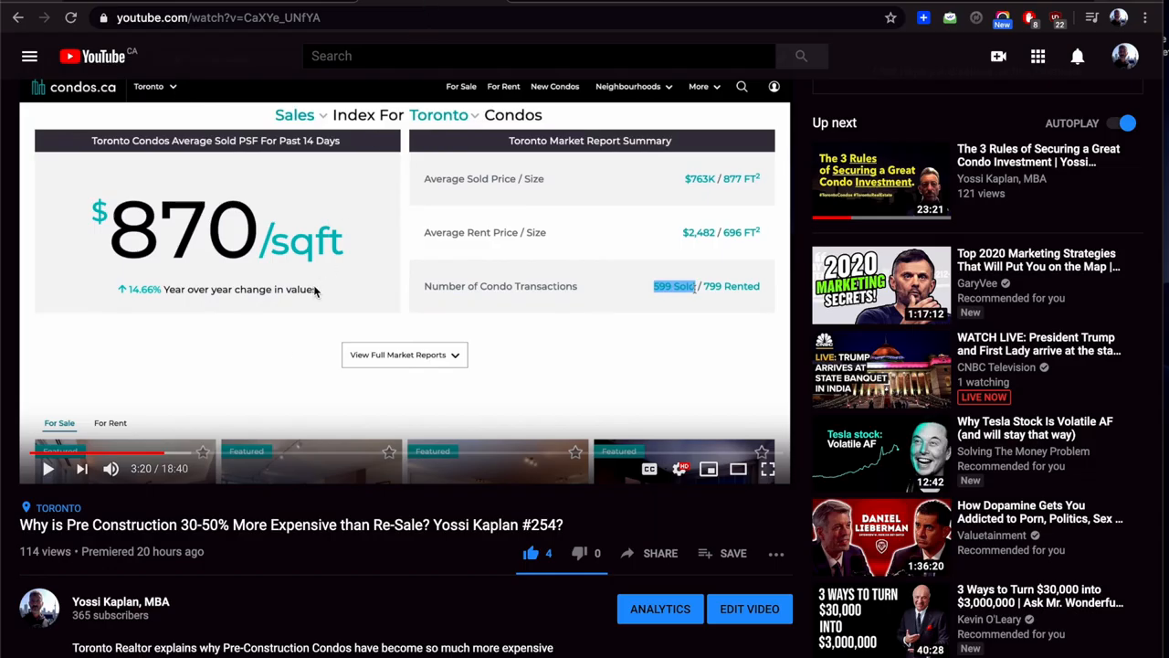
pyautogui.click(102, 601)
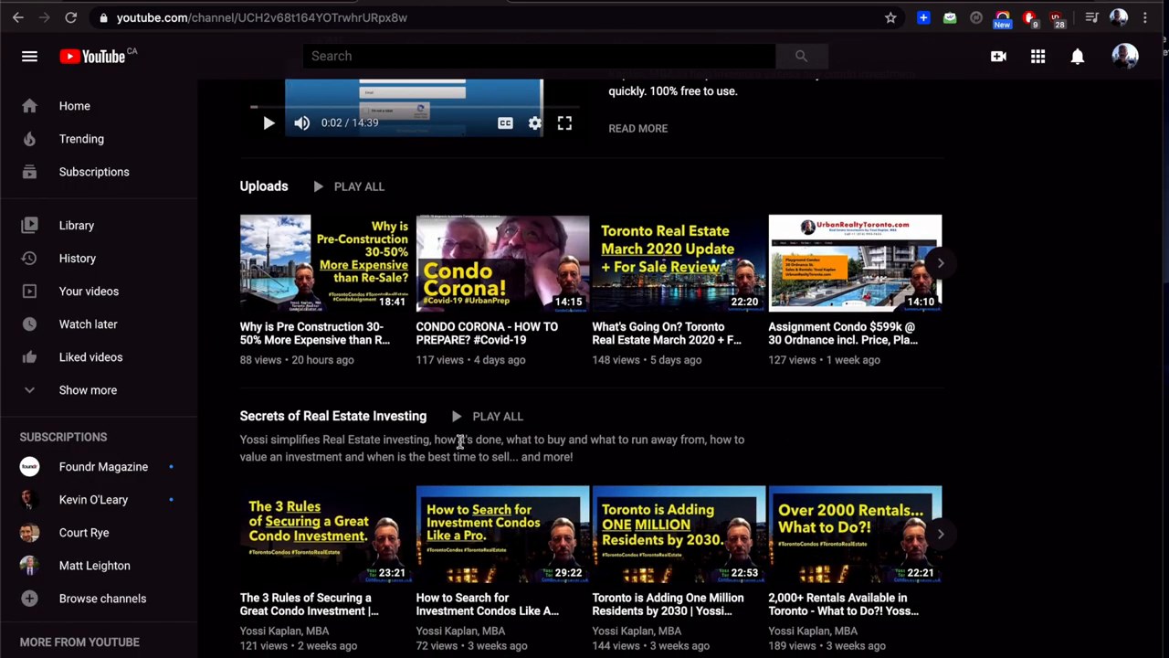
pyautogui.scroll(-3)
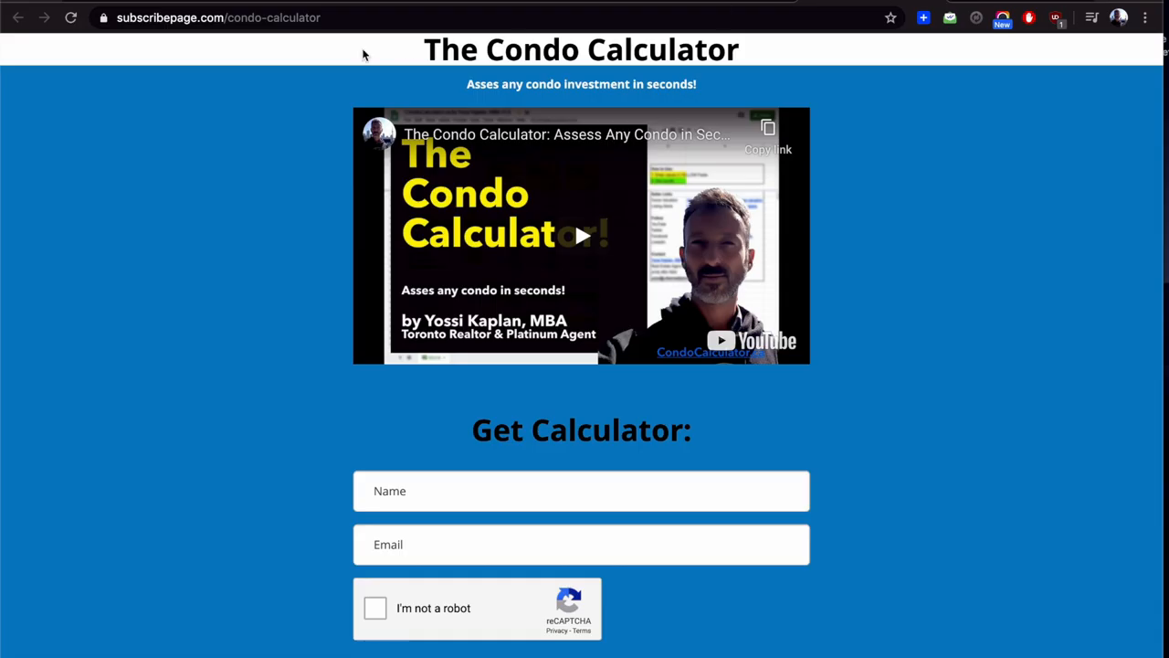
# Step: Switch from the Condo Calculator sign-up page to the CondoCalculator.ca Google Sheets tab
pyautogui.click(219, 18)
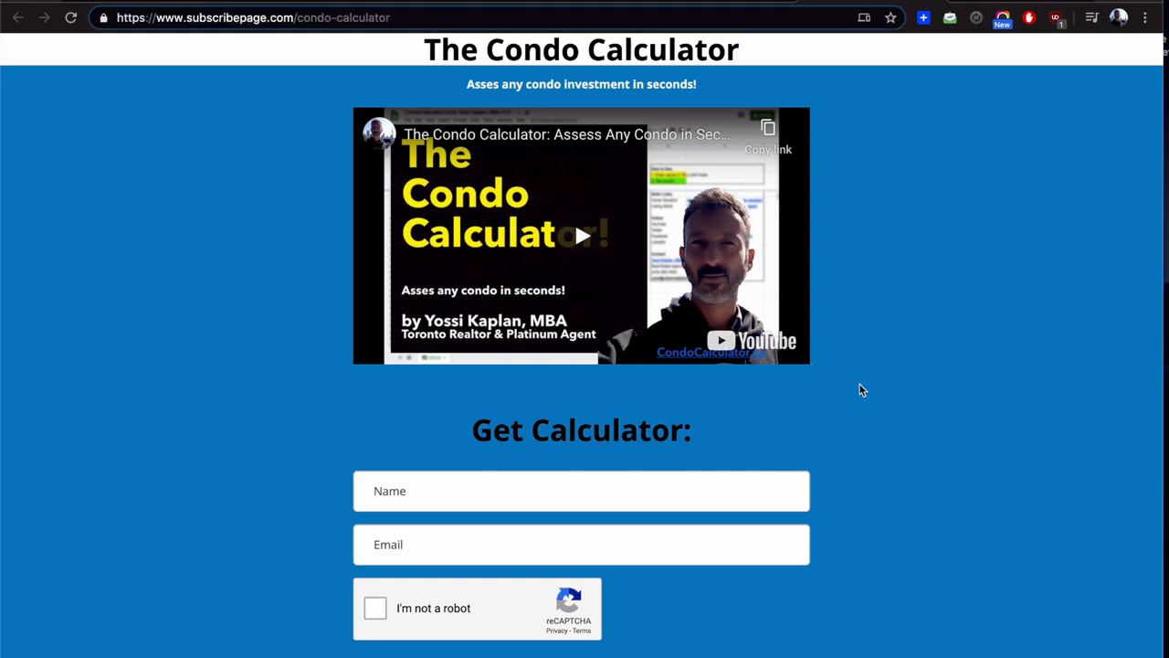
pyautogui.moveTo(446, 579)
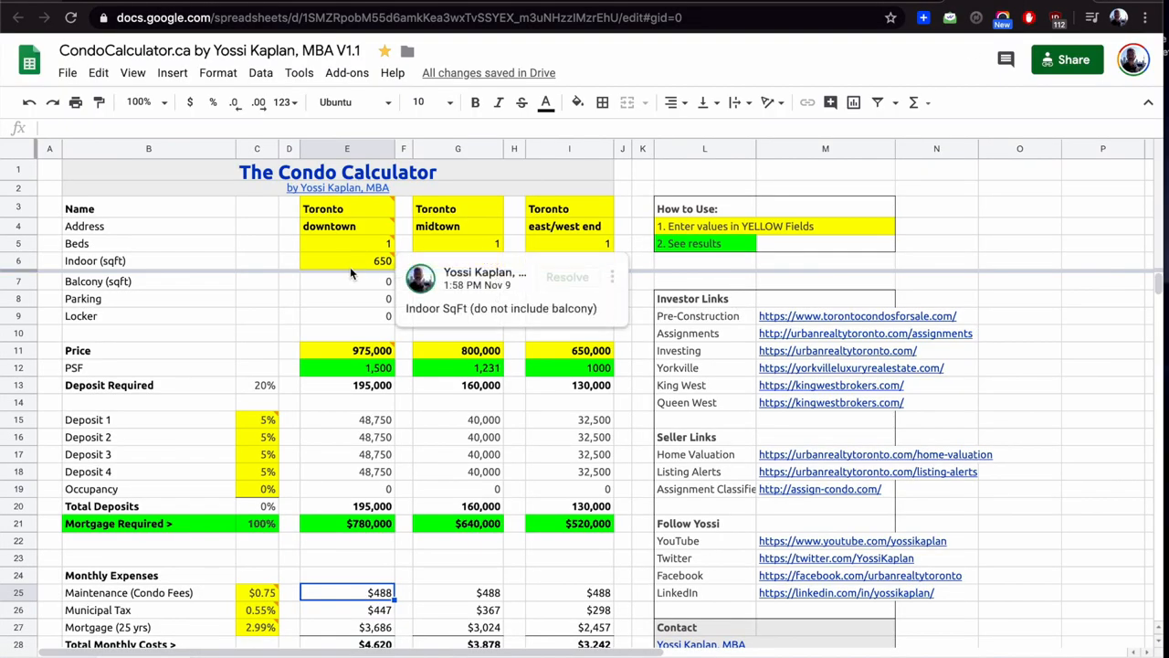
pyautogui.click(322, 208)
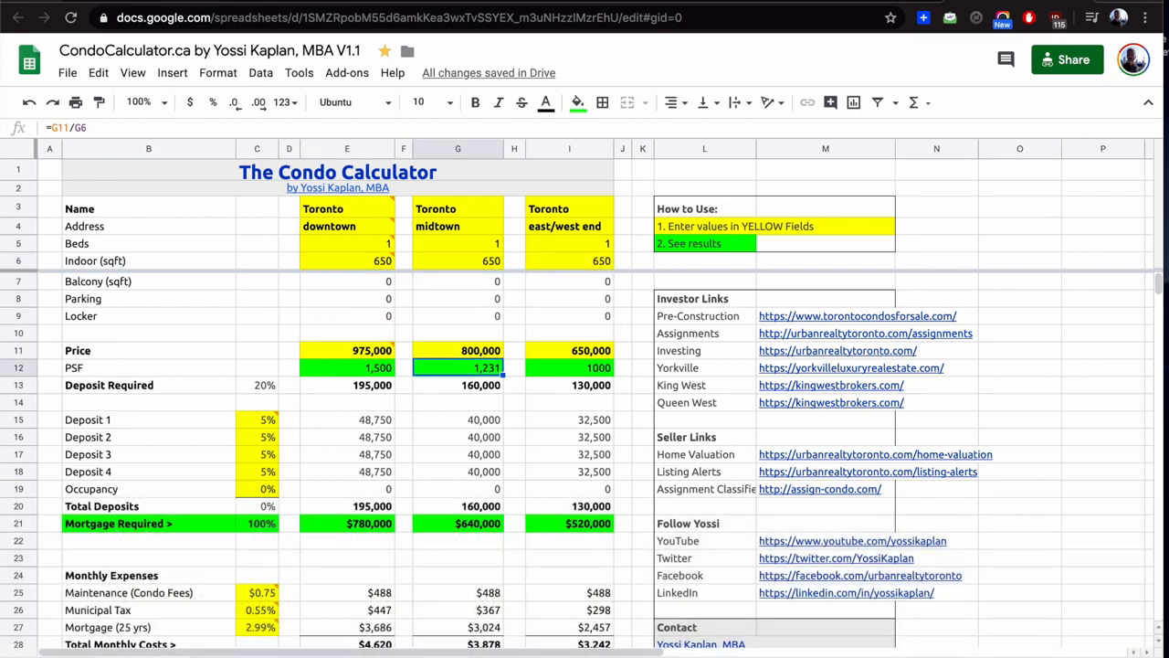
pyautogui.click(570, 367)
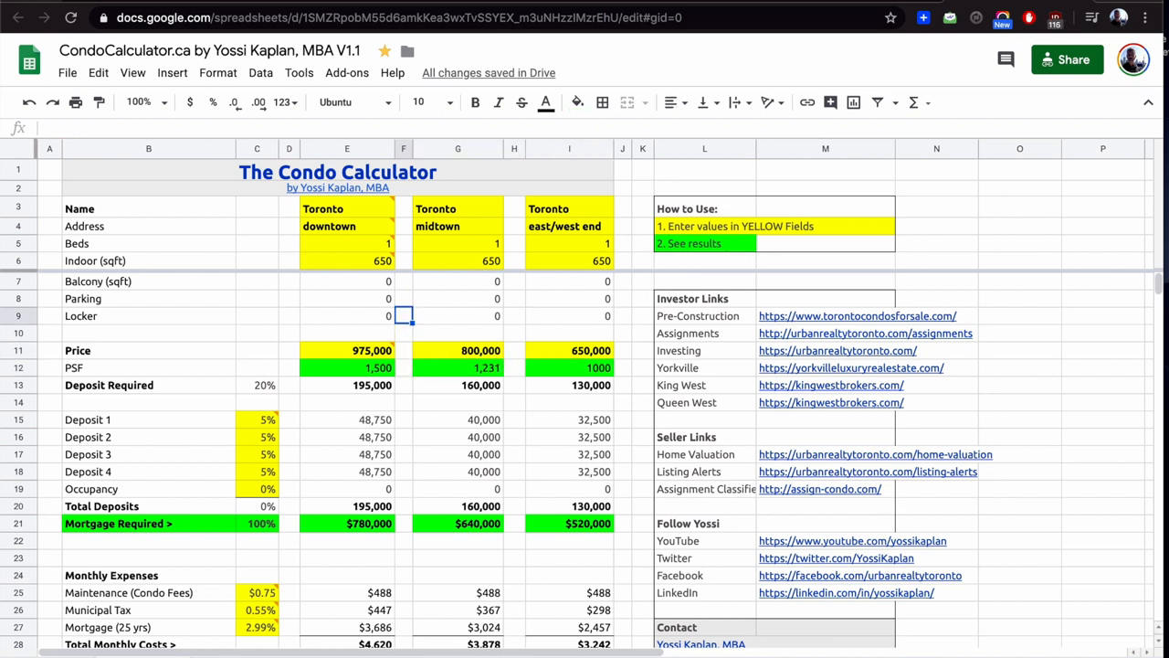
pyautogui.click(347, 227)
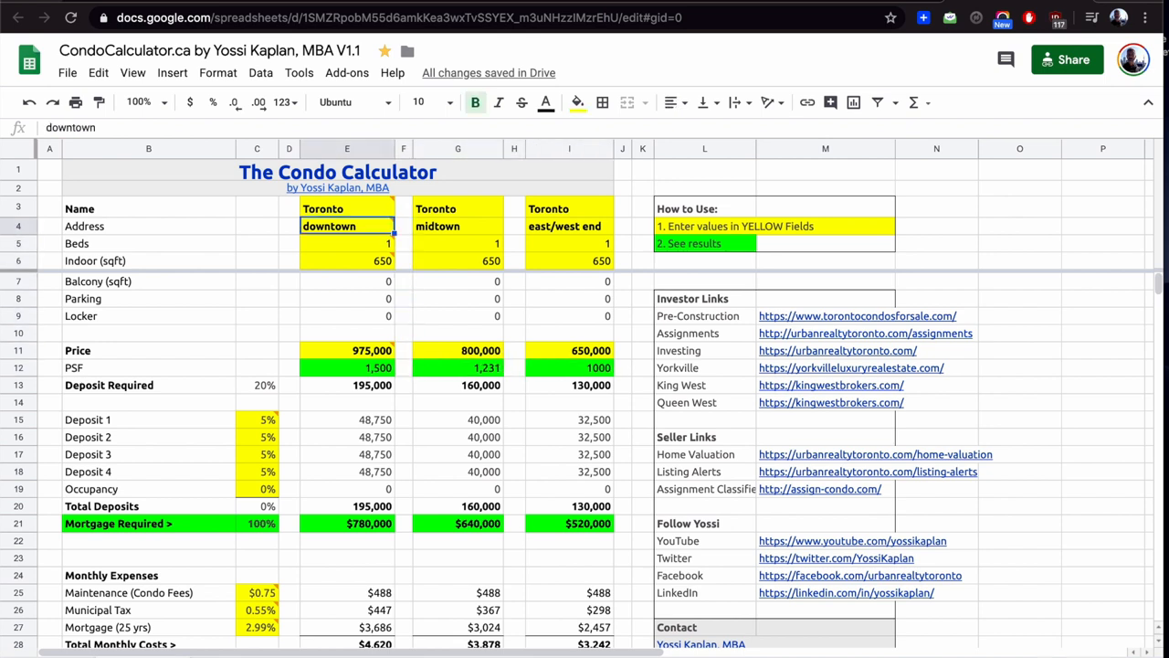
pyautogui.click(456, 226)
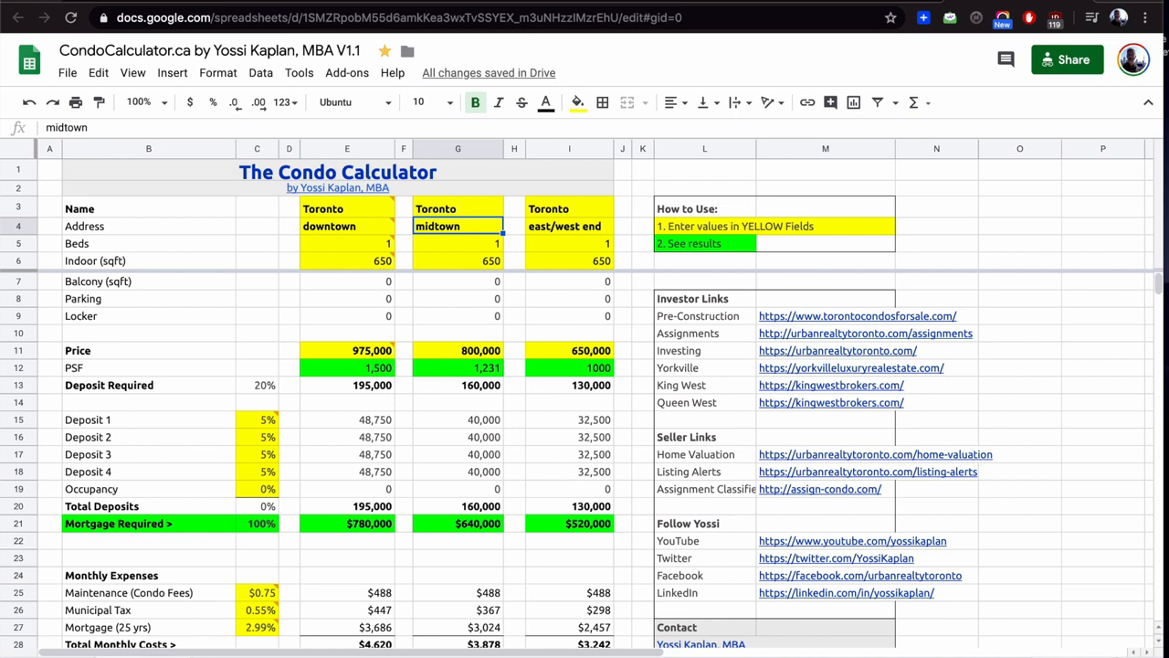
pyautogui.click(402, 350)
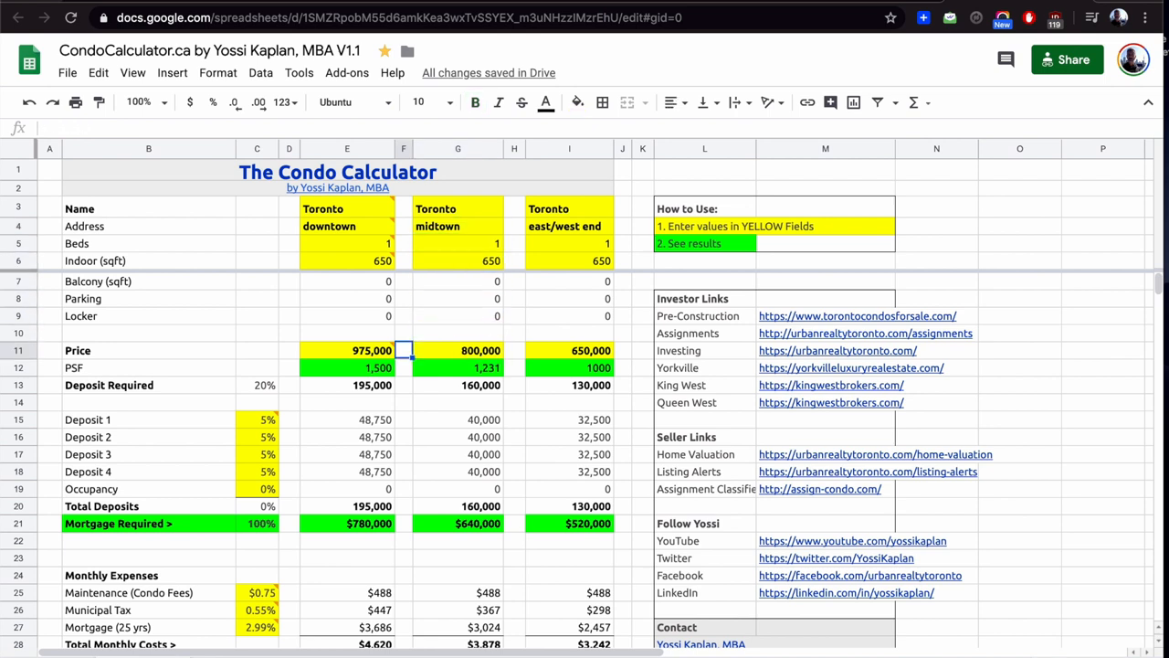
pyautogui.click(372, 350)
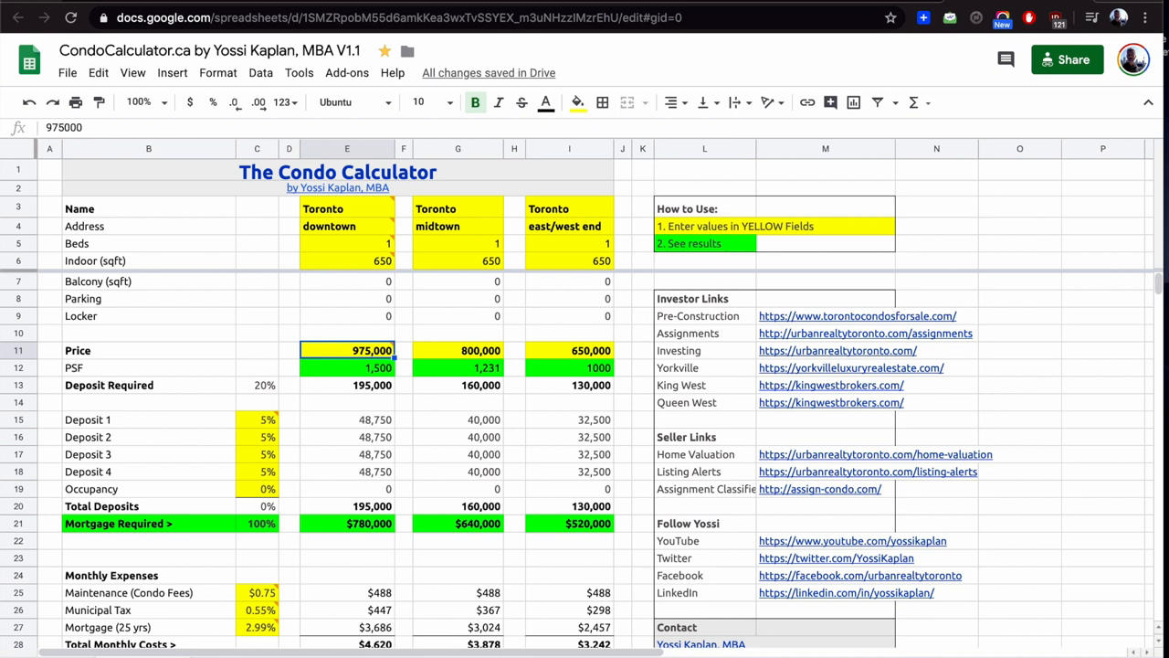
pyautogui.click(289, 384)
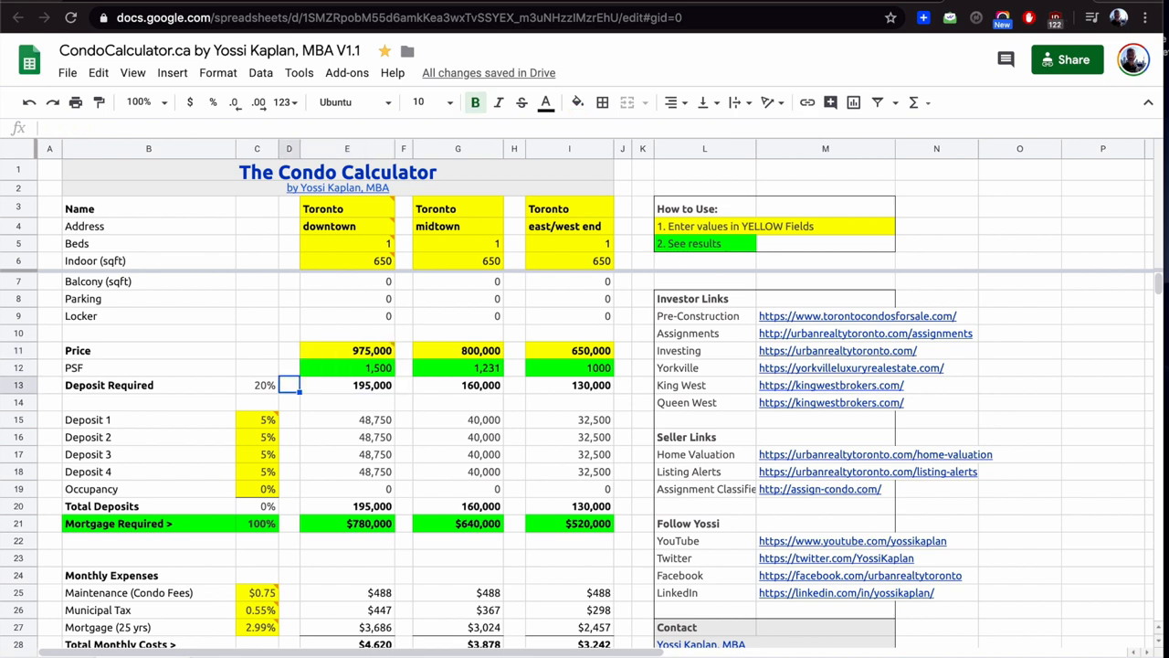
pyautogui.click(263, 384)
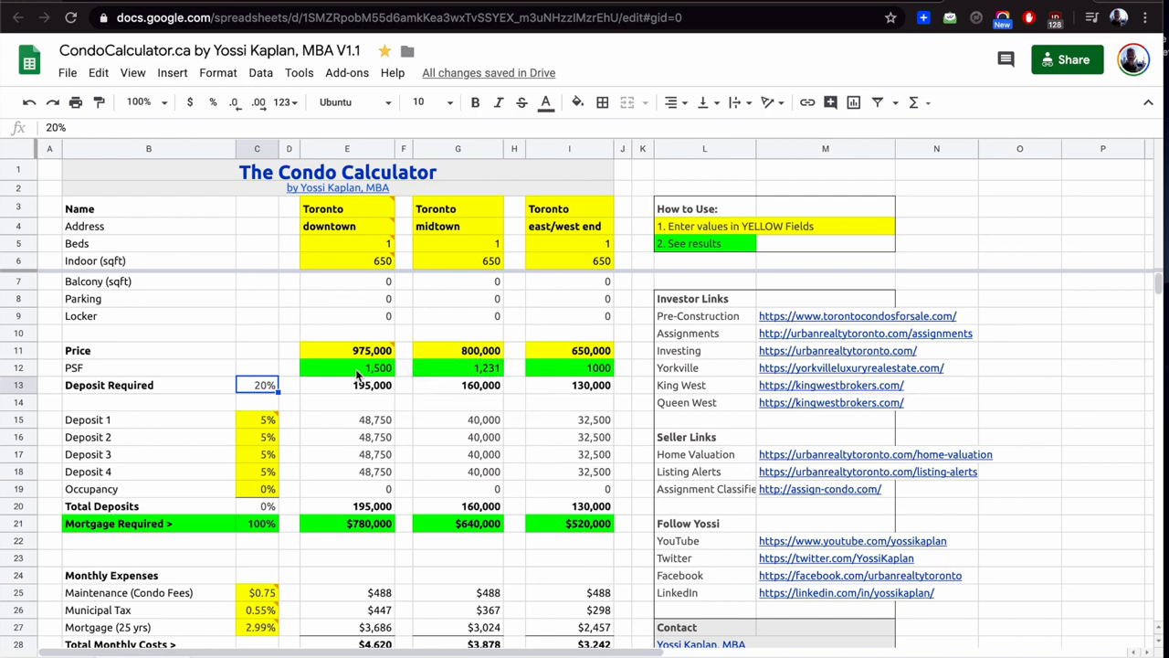
pyautogui.scroll(-3)
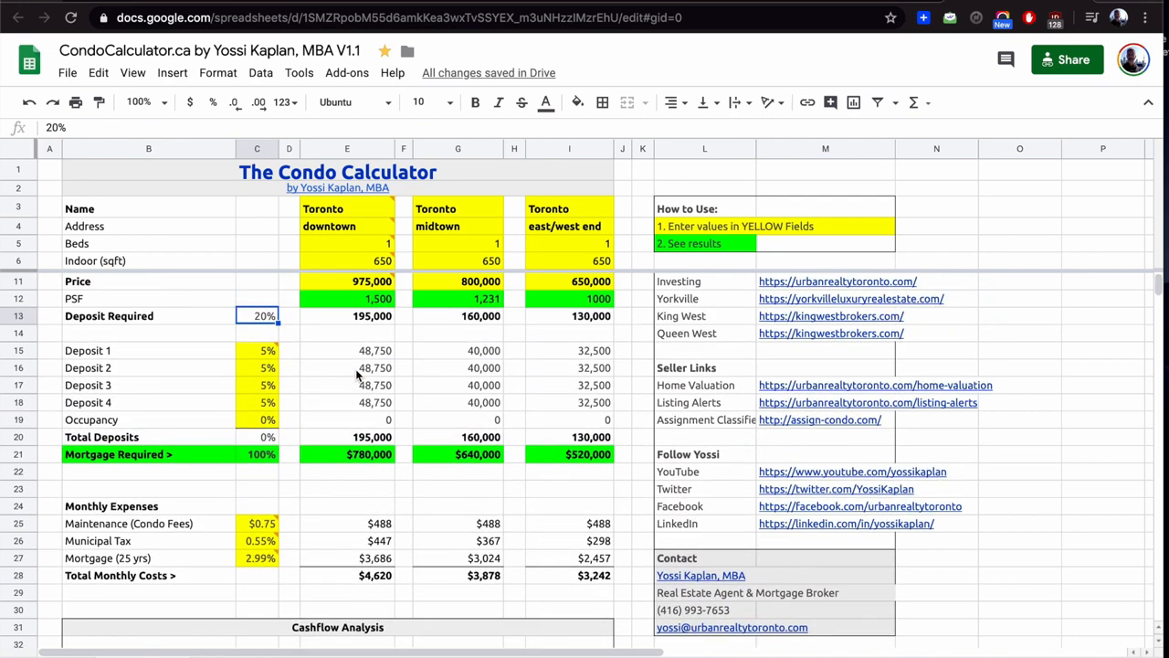
pyautogui.click(347, 300)
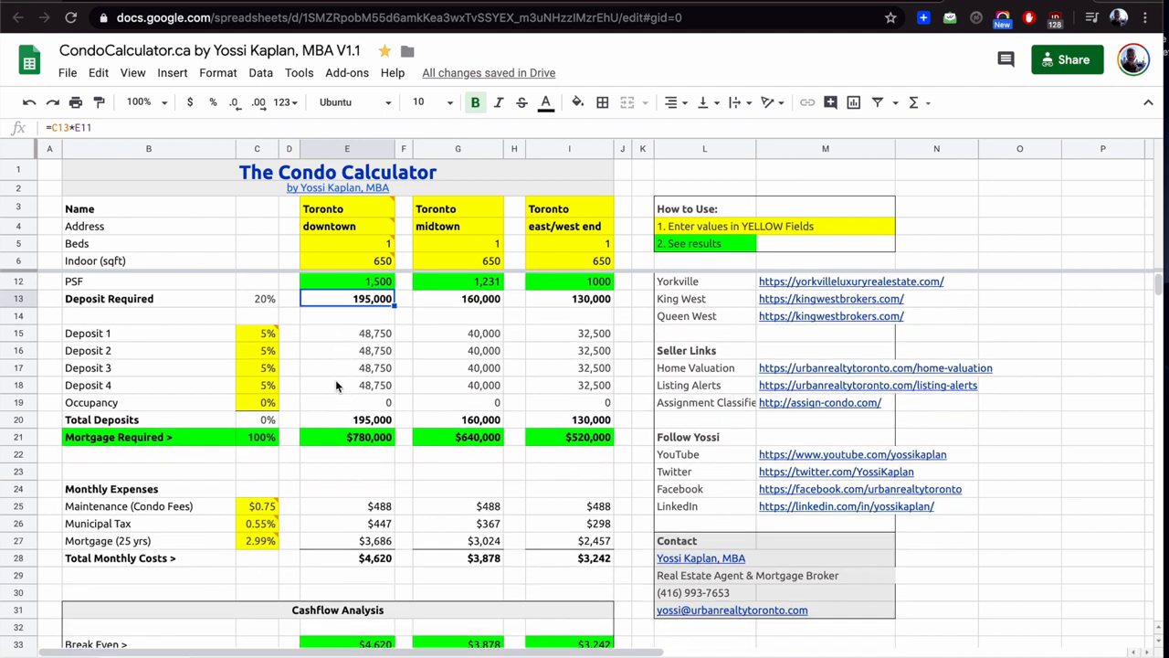
pyautogui.moveTo(336, 351)
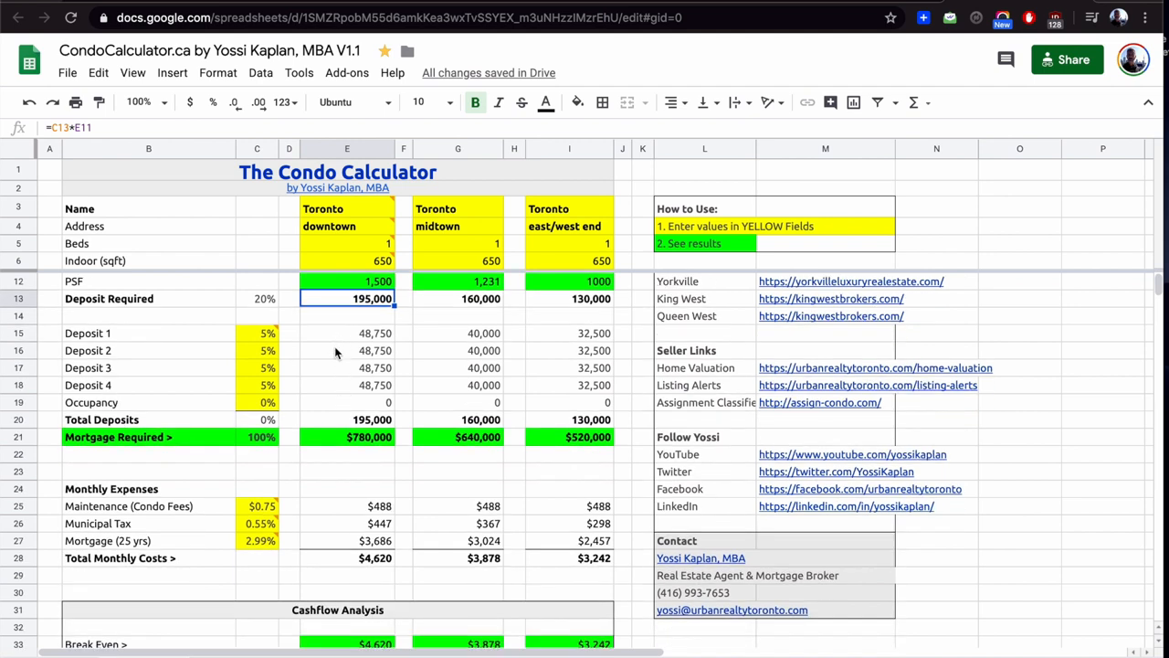
pyautogui.moveTo(336, 343)
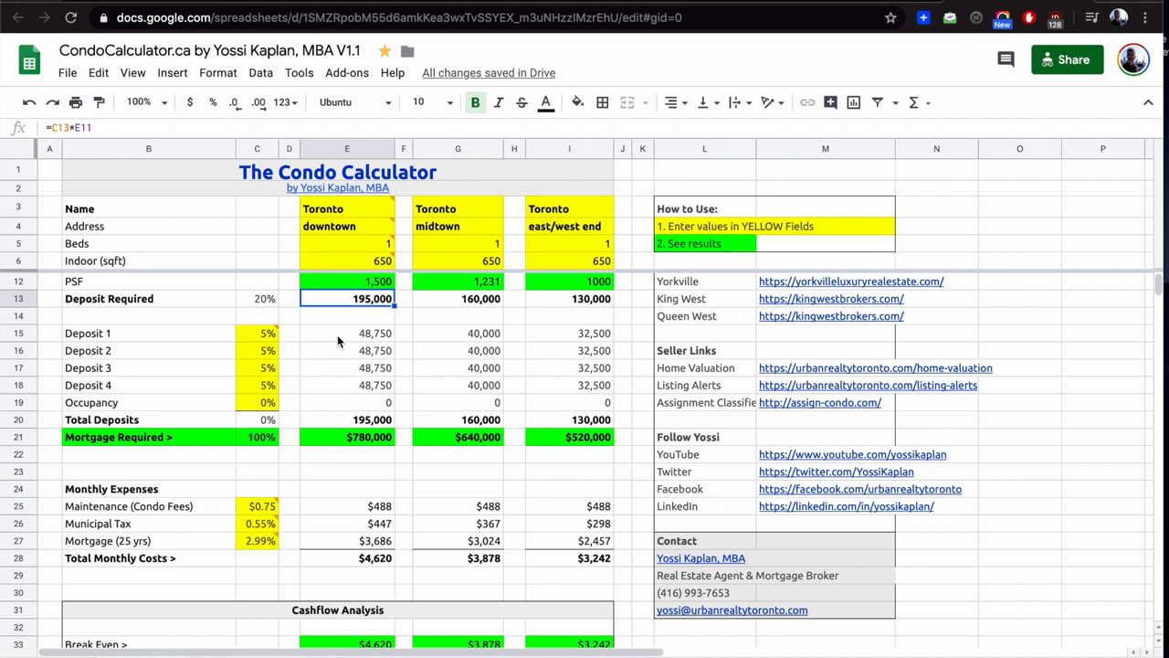
pyautogui.moveTo(339, 425)
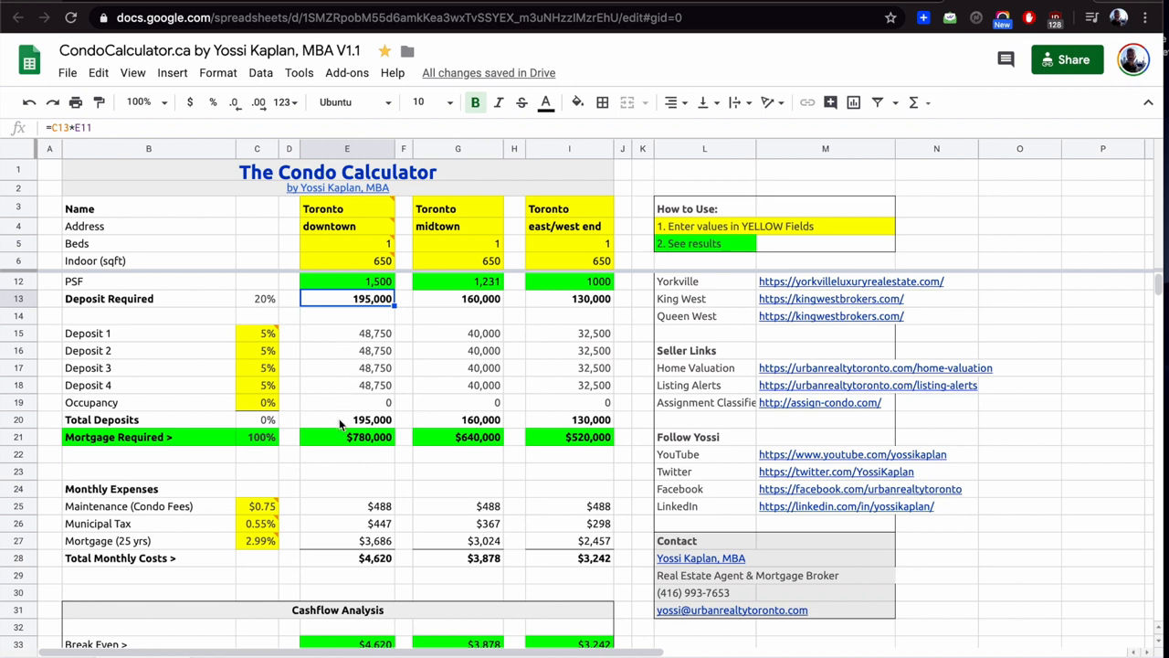
pyautogui.moveTo(335, 440)
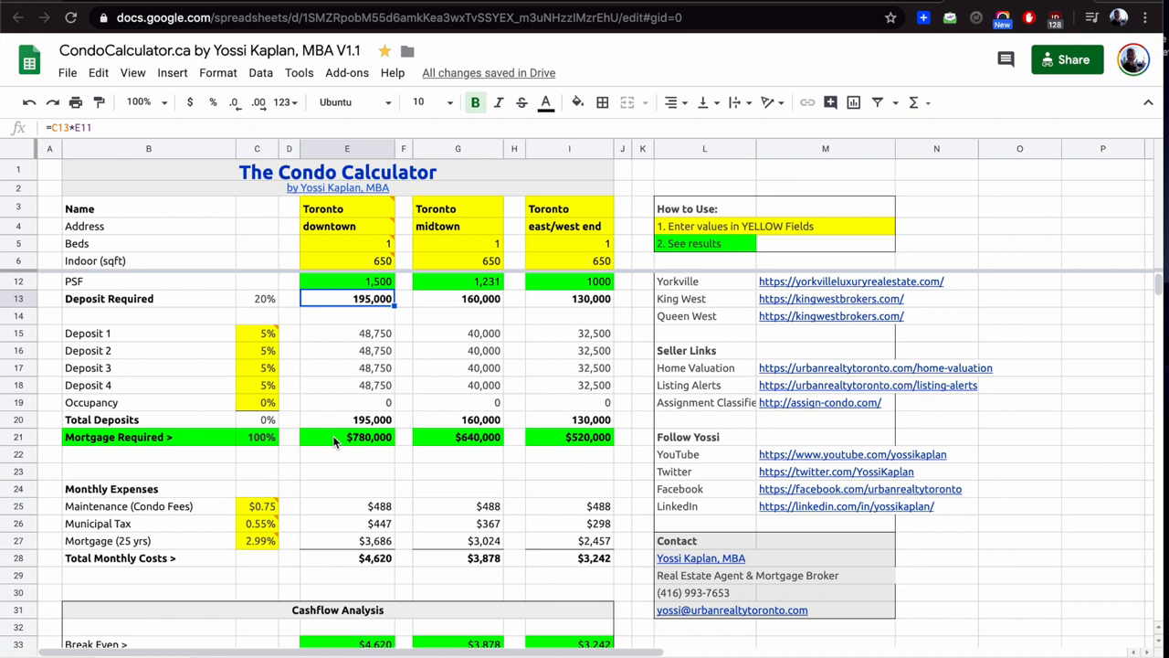
pyautogui.scroll(-3)
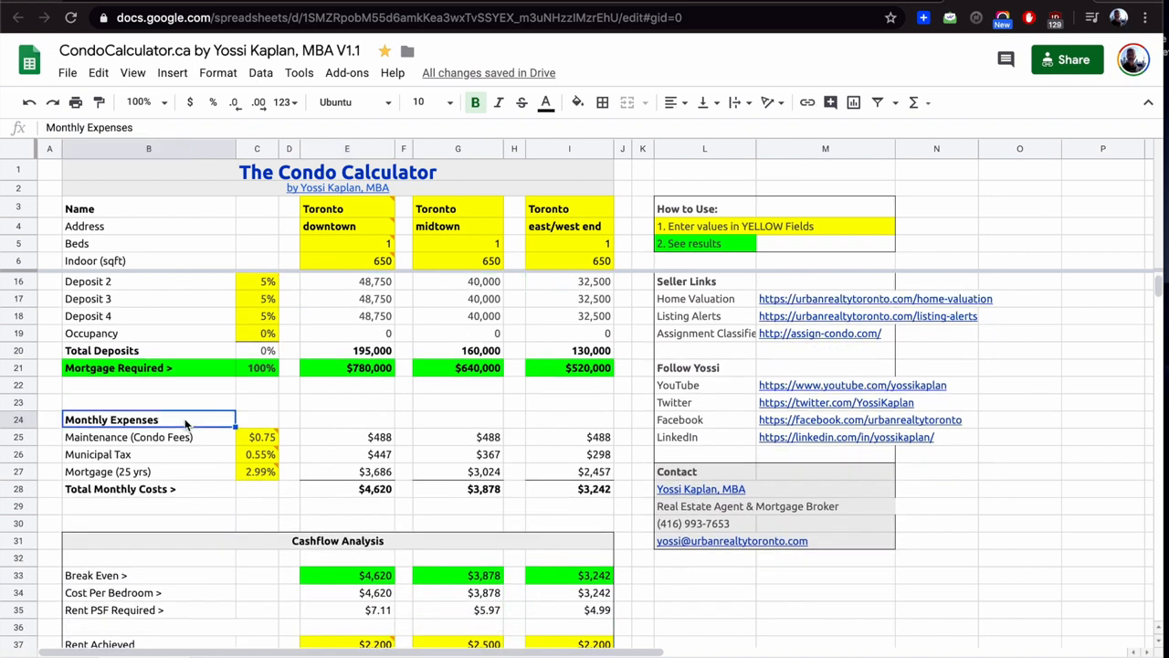
# Step: Give the downtown condo 2 beds after checking the maintenance fee rate
pyautogui.click(256, 437)
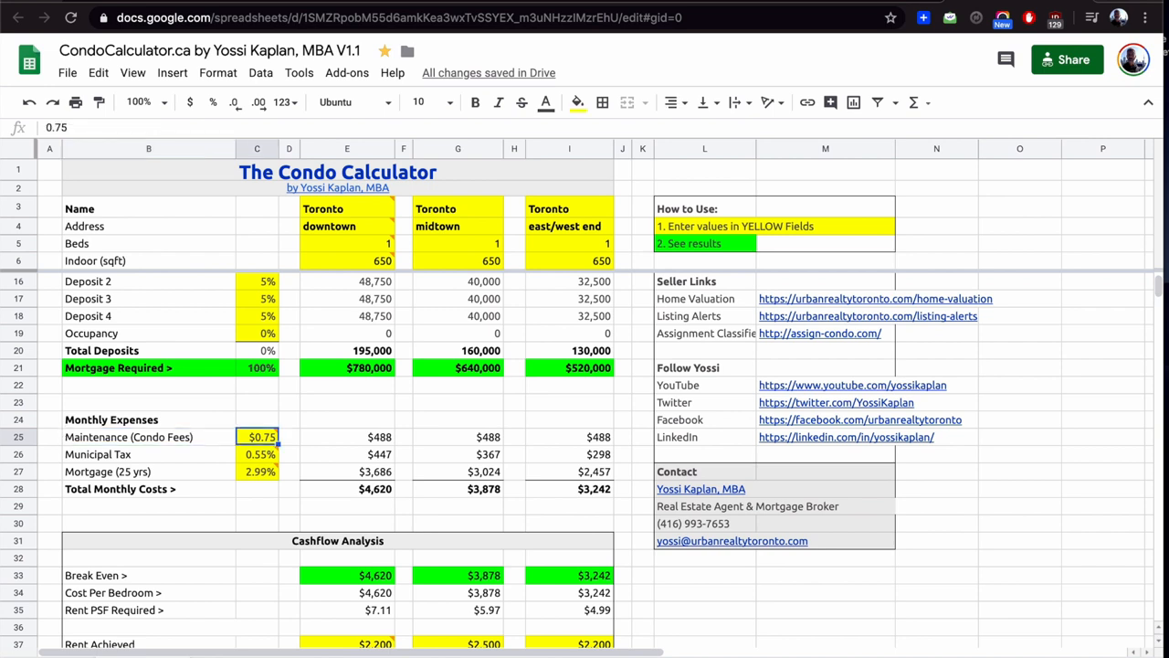
pyautogui.click(347, 437)
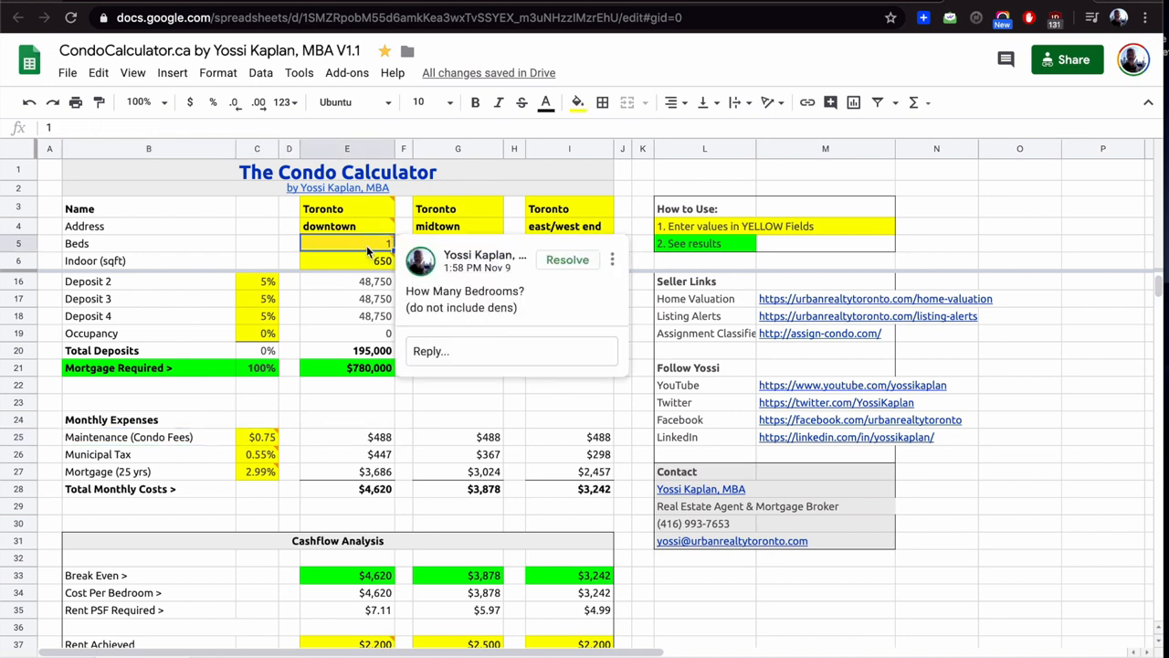
pyautogui.write('2')
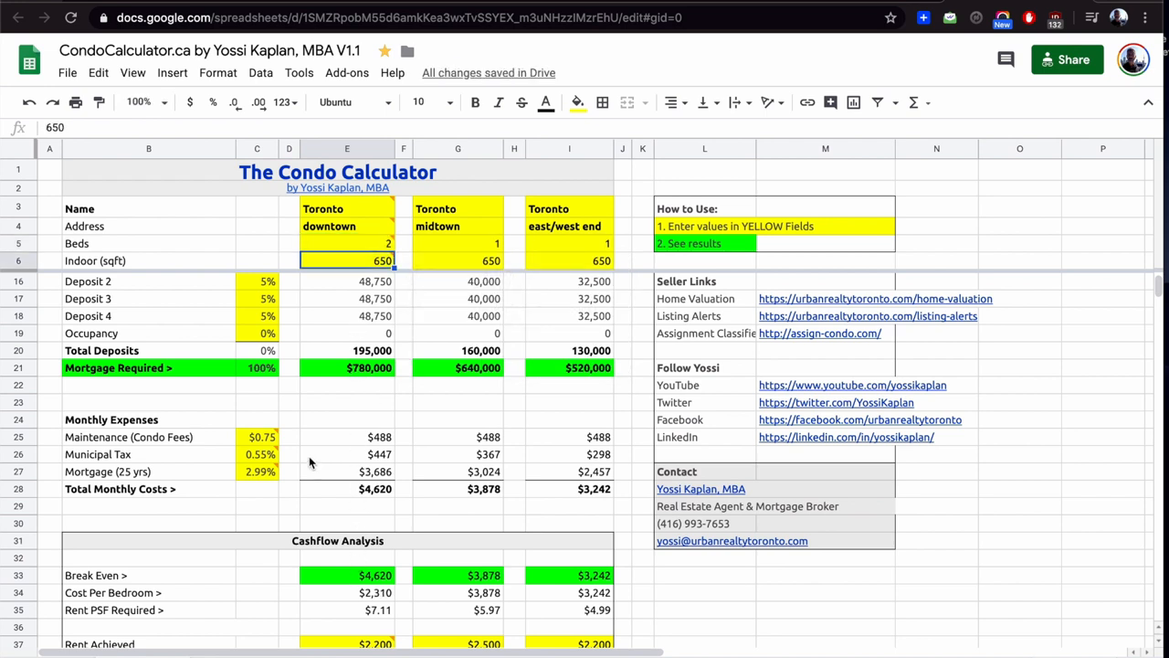
pyautogui.moveTo(283, 447)
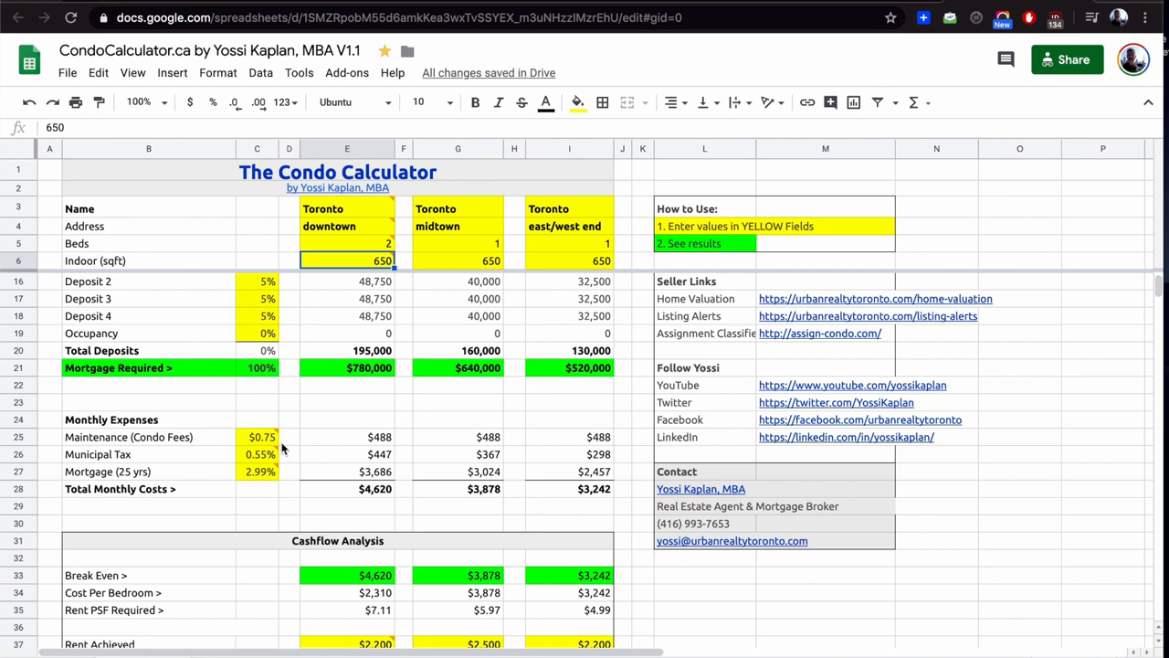
pyautogui.moveTo(260, 416)
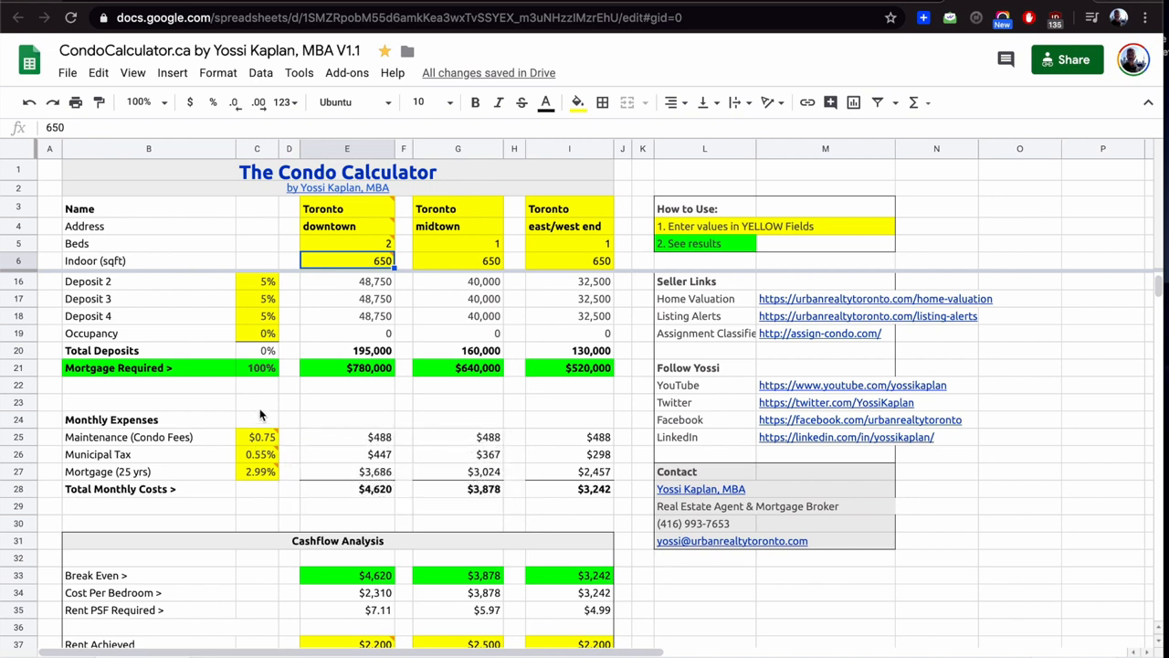
# Step: Lower municipal tax to 0.45% and mortgage rate to 2.89%, bringing downtown monthly costs to $4,499
pyautogui.click(259, 437)
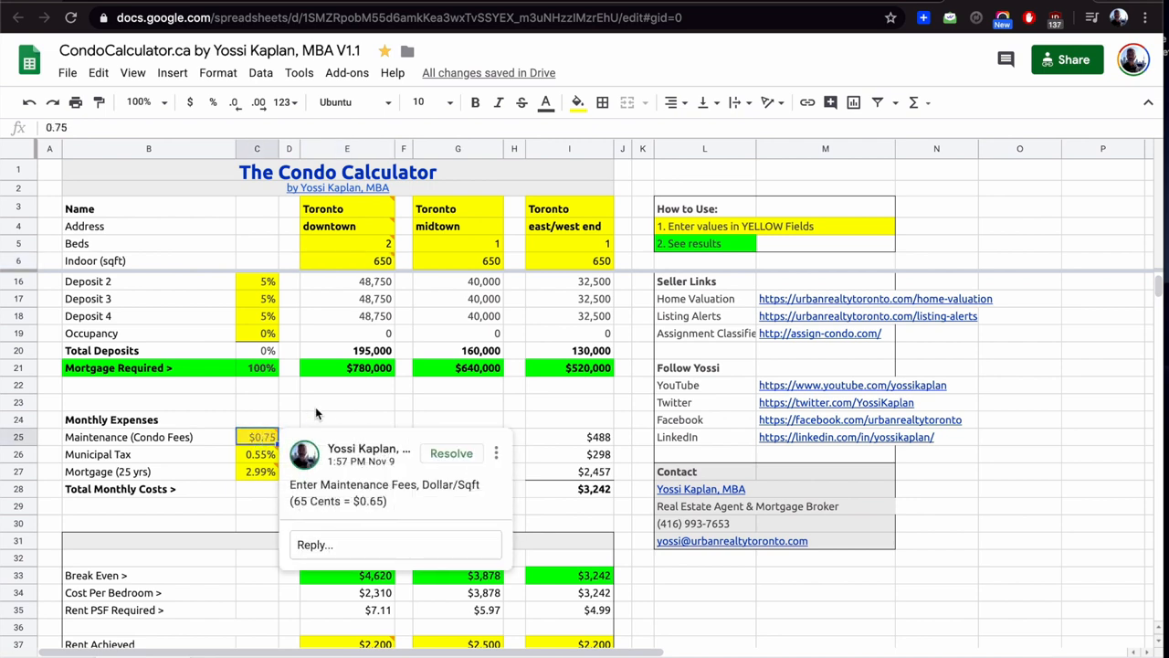
pyautogui.click(347, 437)
pyautogui.write('0.45')
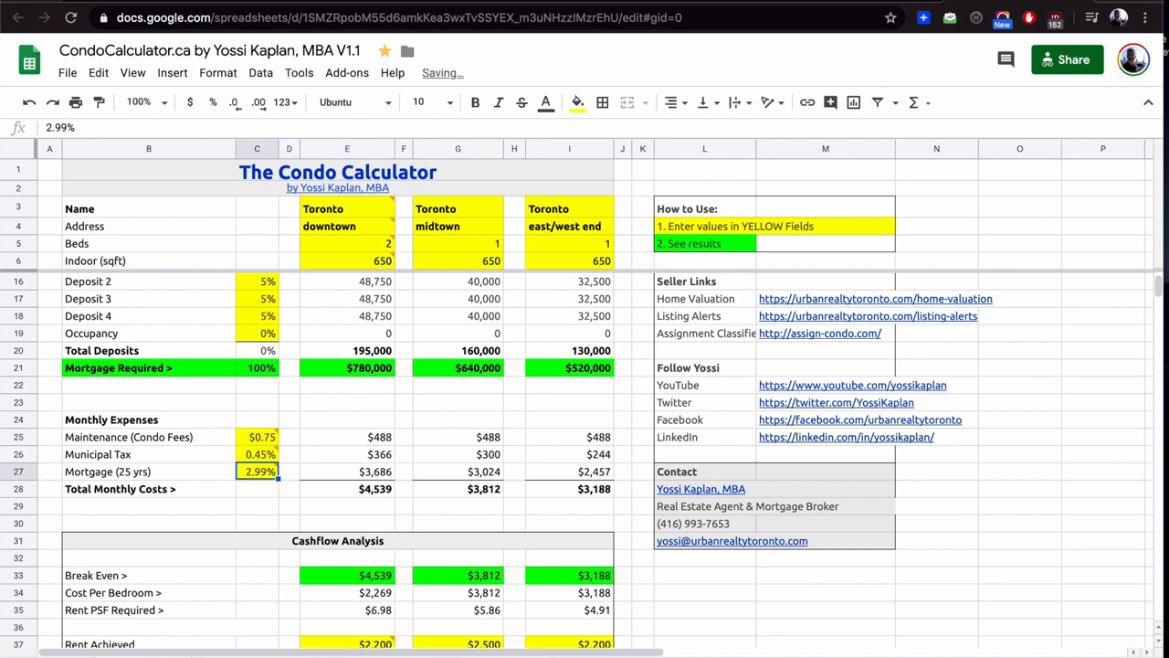
pyautogui.click(347, 453)
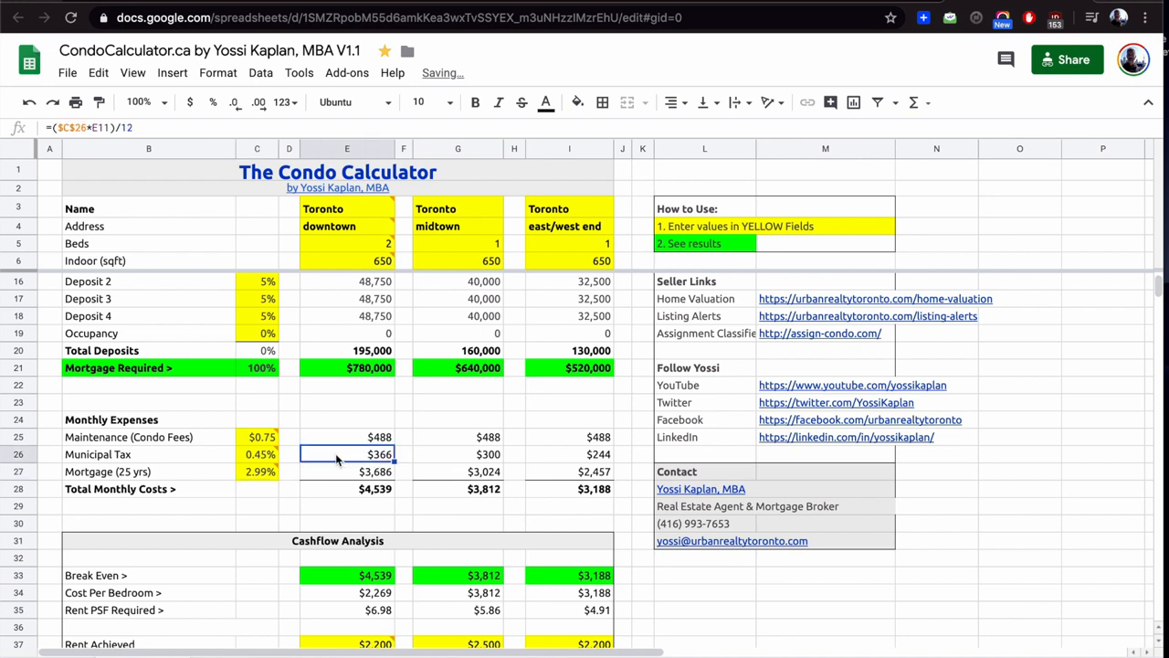
pyautogui.click(347, 471)
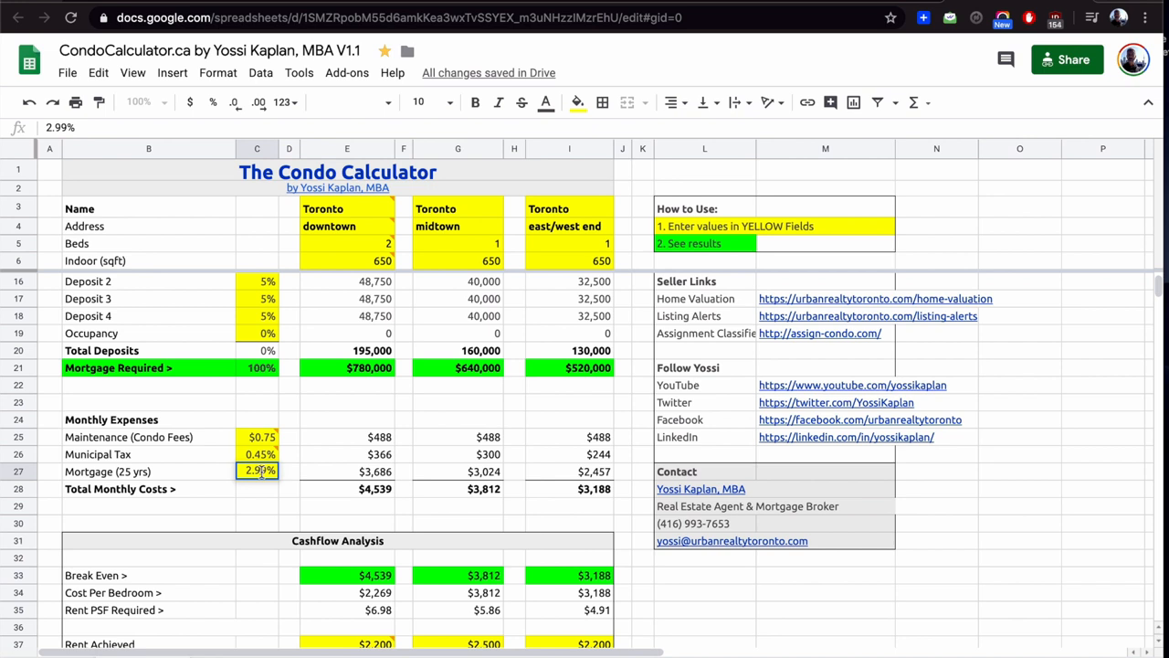
pyautogui.moveTo(265, 493)
pyautogui.write('2.89')
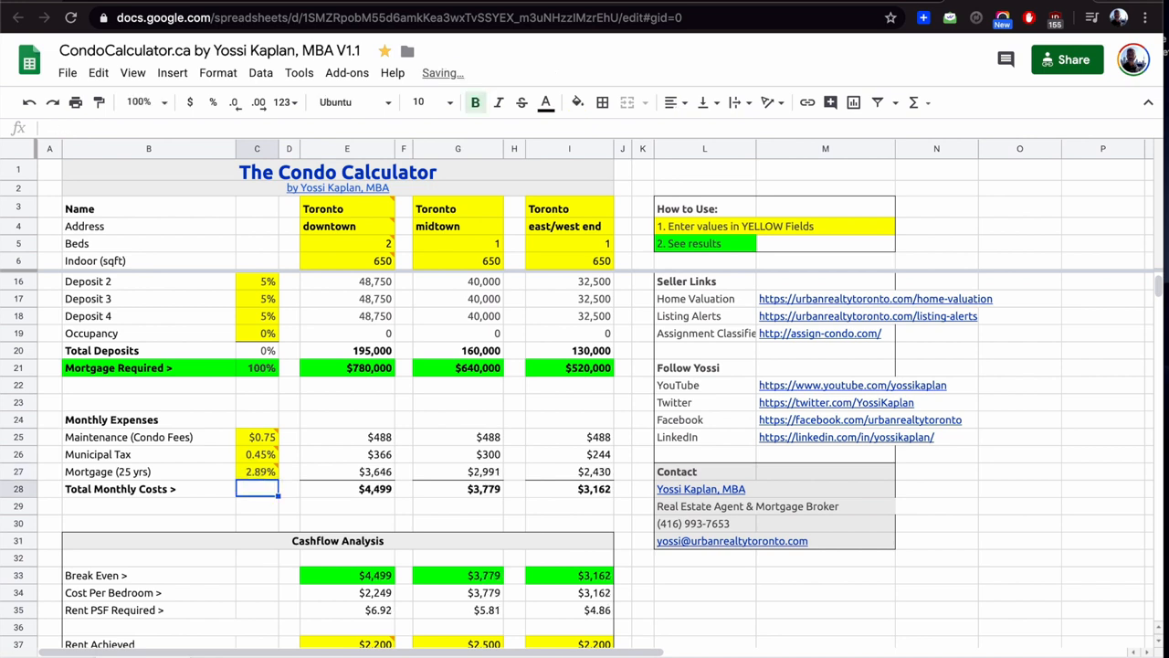
pyautogui.click(375, 488)
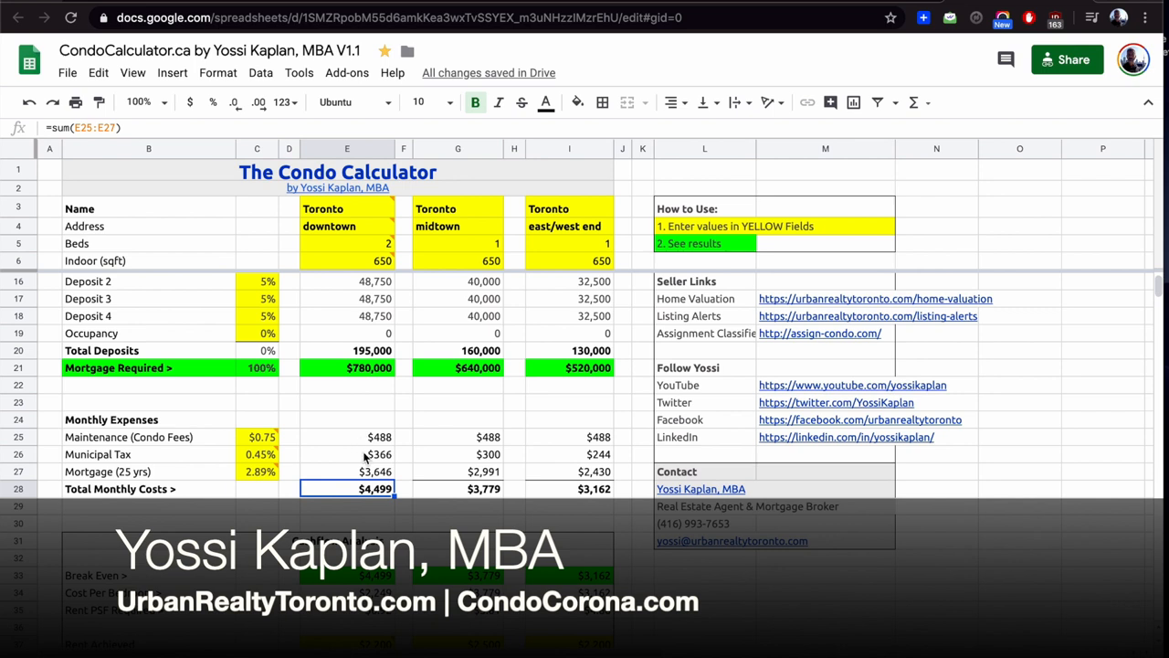
pyautogui.moveTo(358, 482)
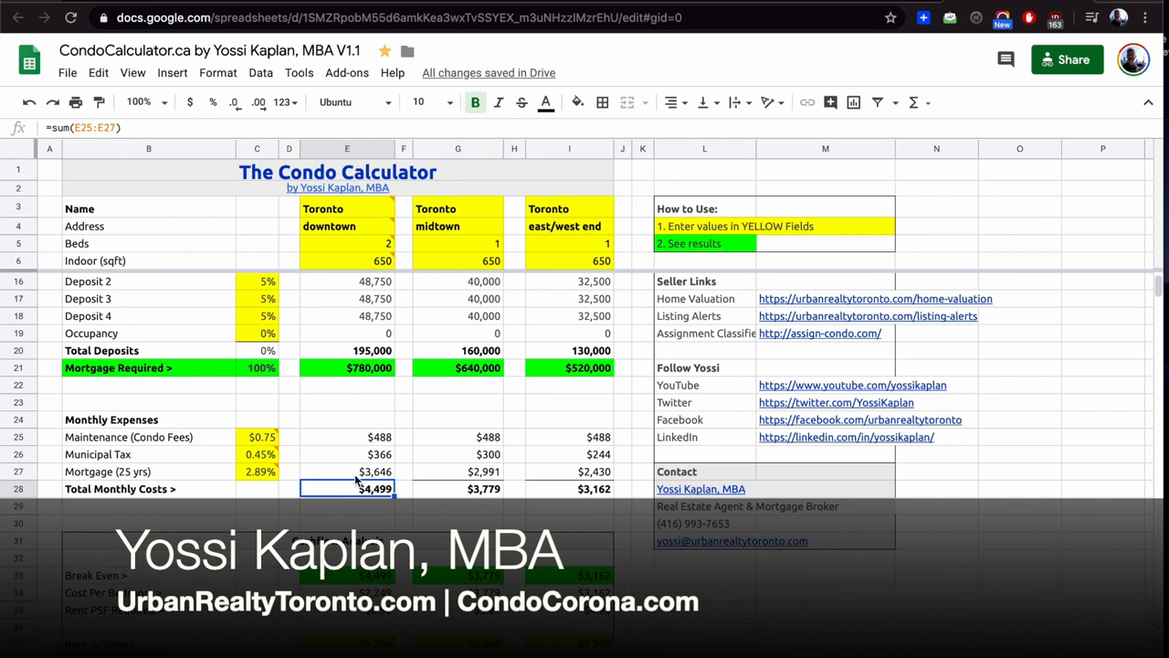
pyautogui.scroll(-3)
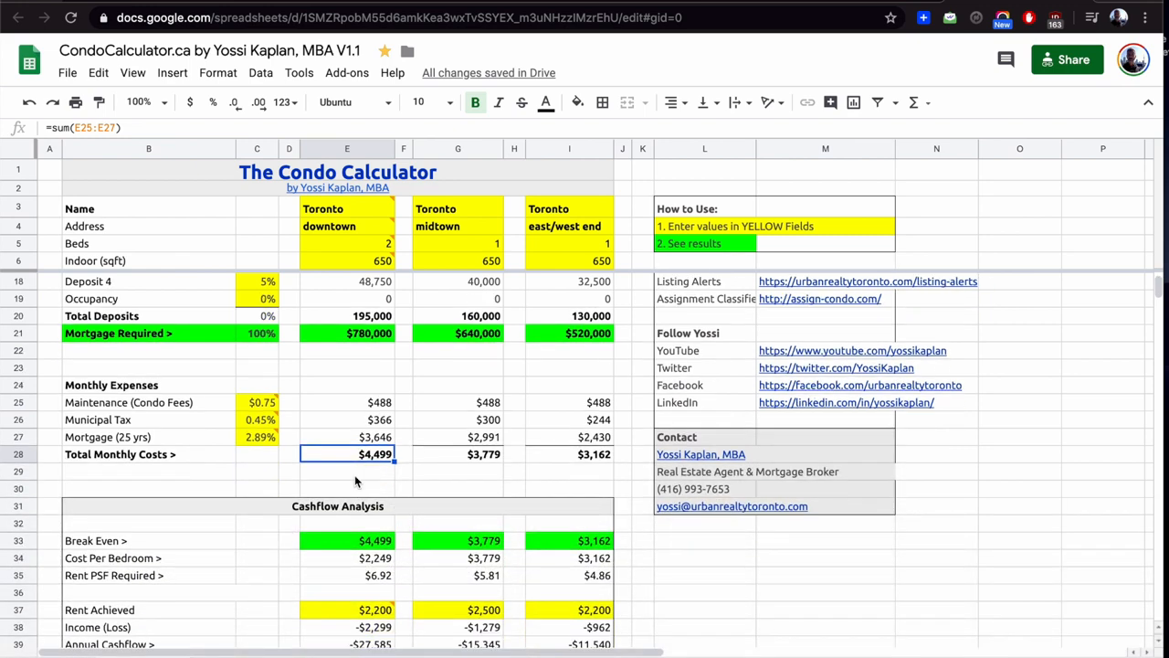
pyautogui.click(260, 418)
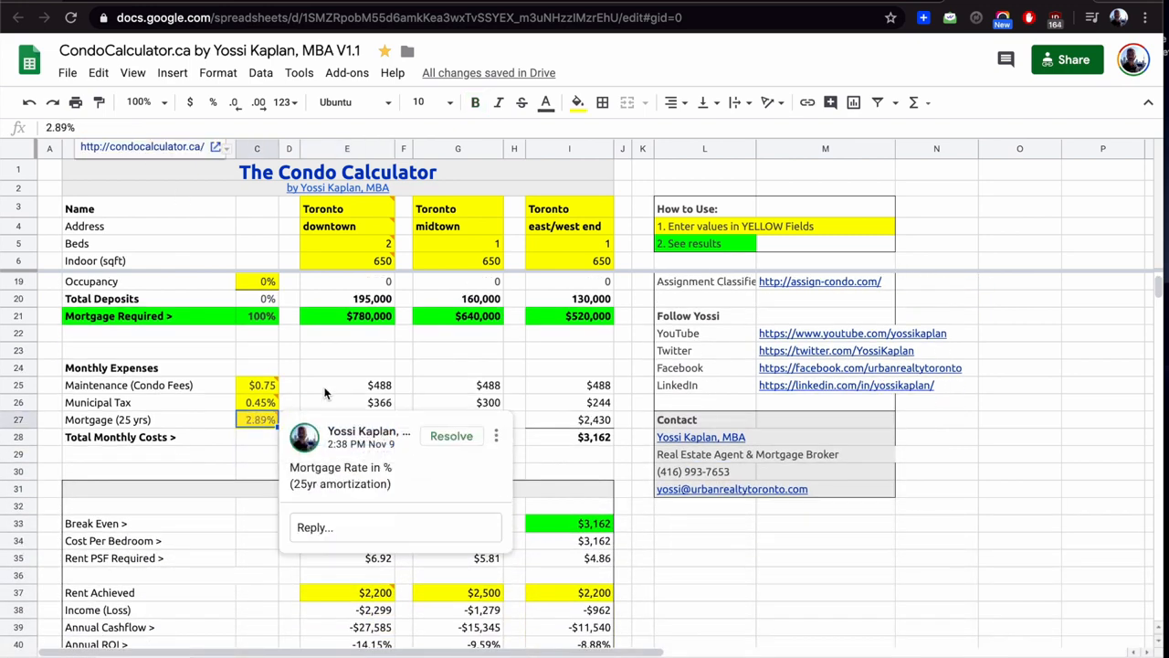
pyautogui.click(347, 418)
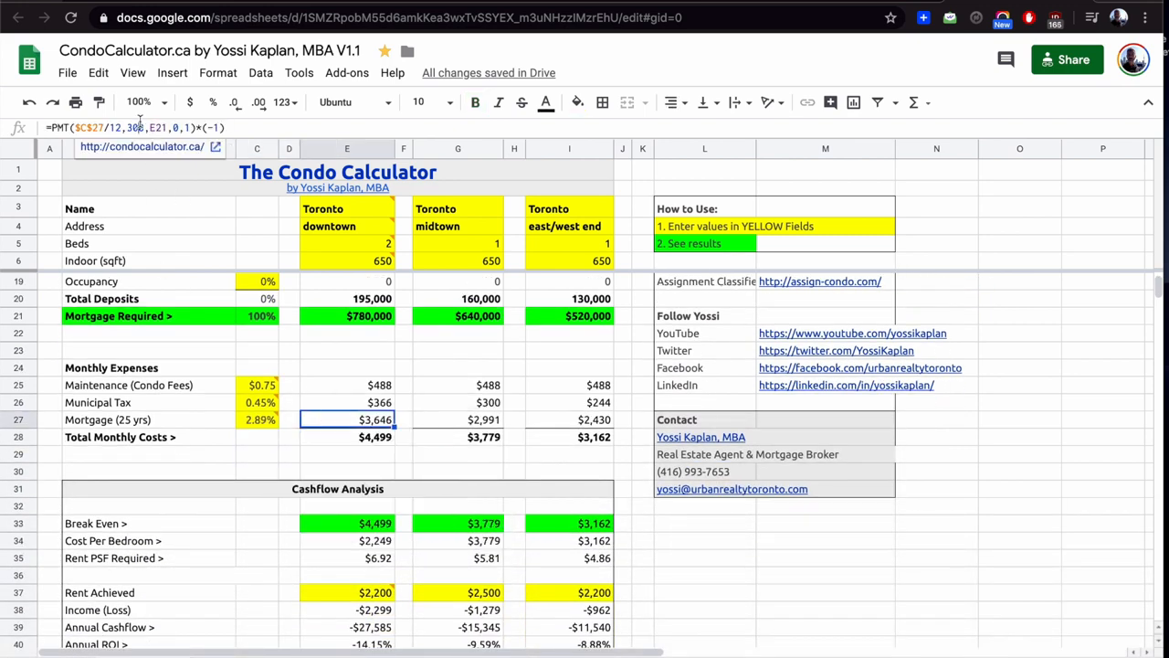
pyautogui.doubleClick(348, 419)
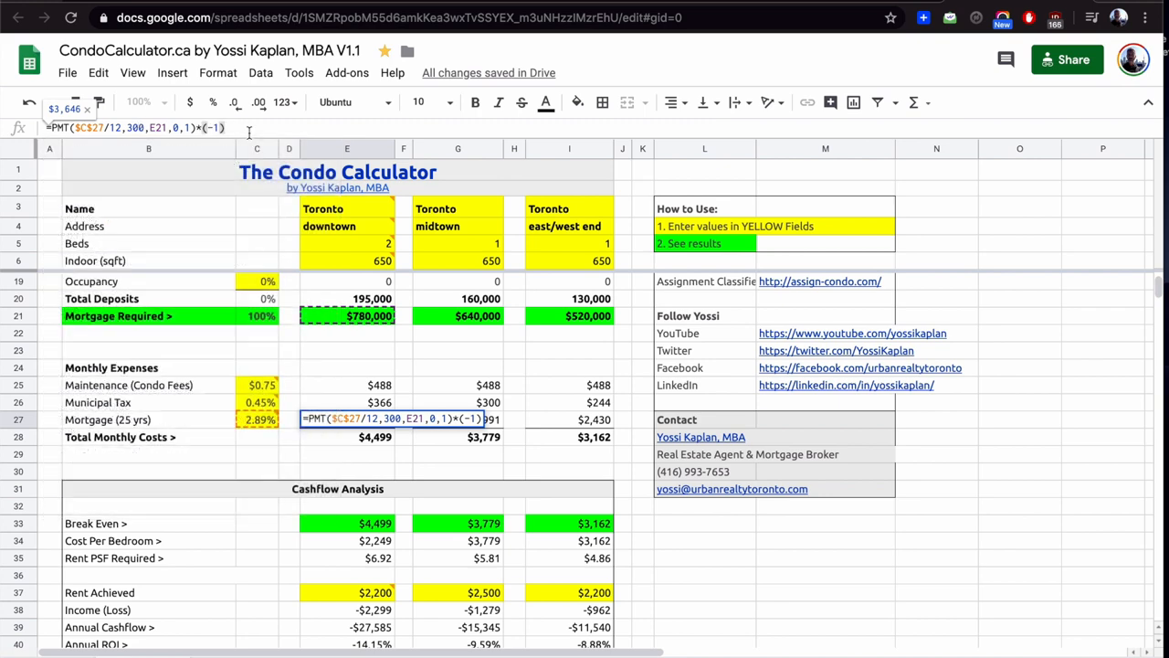
pyautogui.moveTo(346, 441)
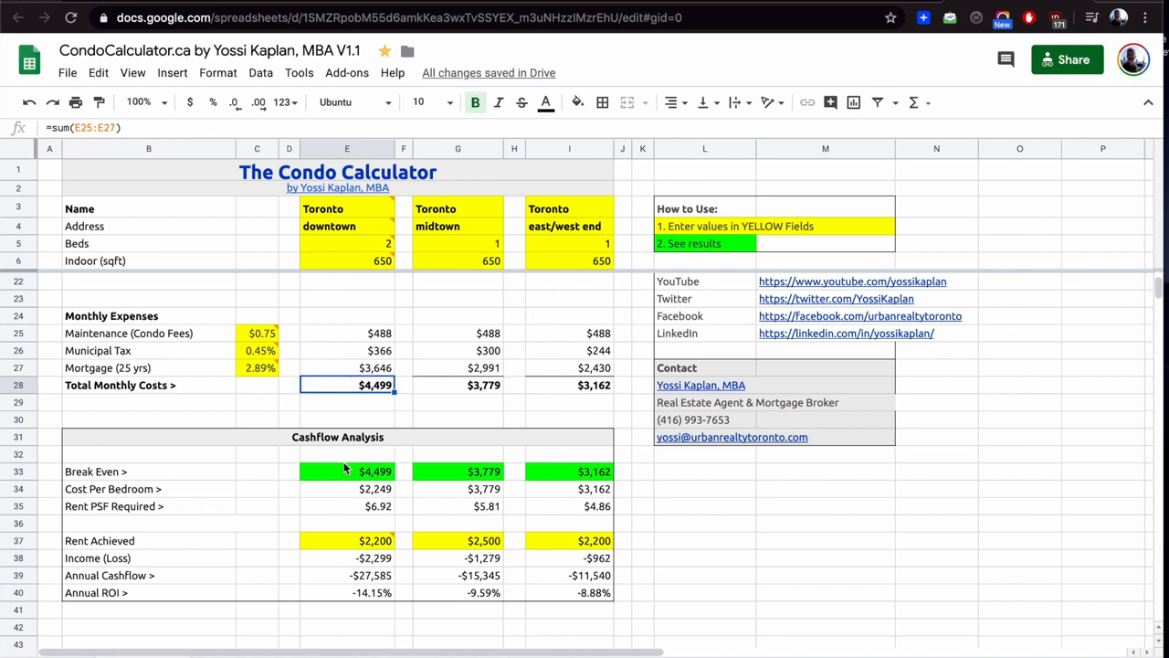
# Step: Review the break-even and rent-per-sqft formulas, then raise downtown rent achieved to $3,500 for a -$999 monthly loss
pyautogui.click(347, 489)
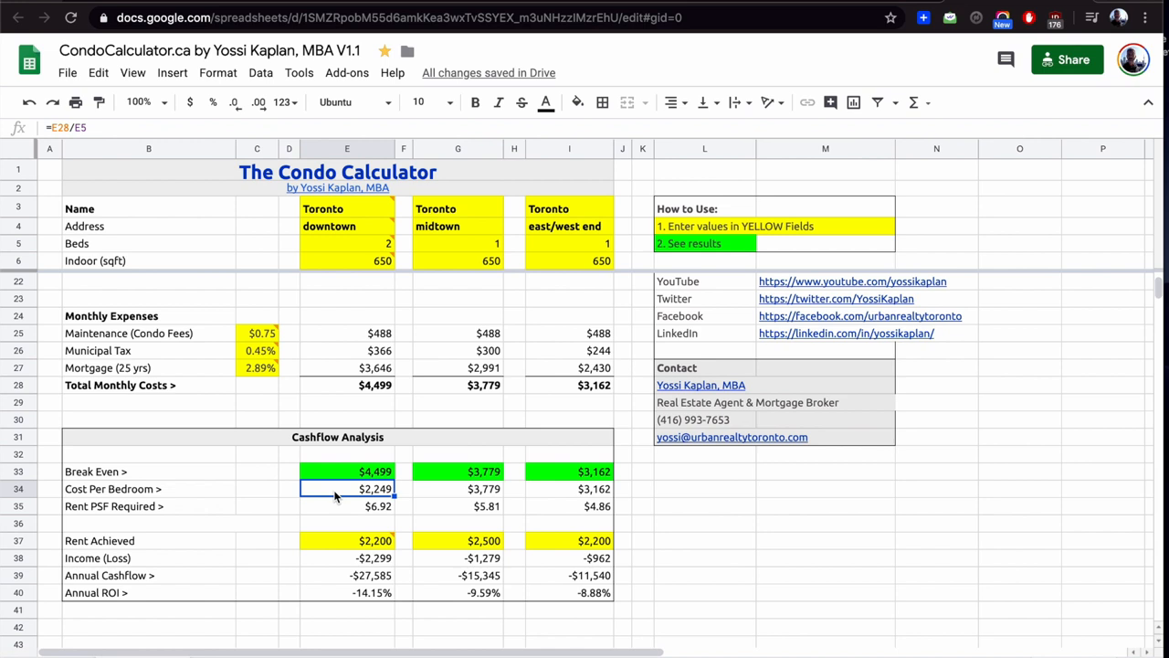
pyautogui.click(347, 506)
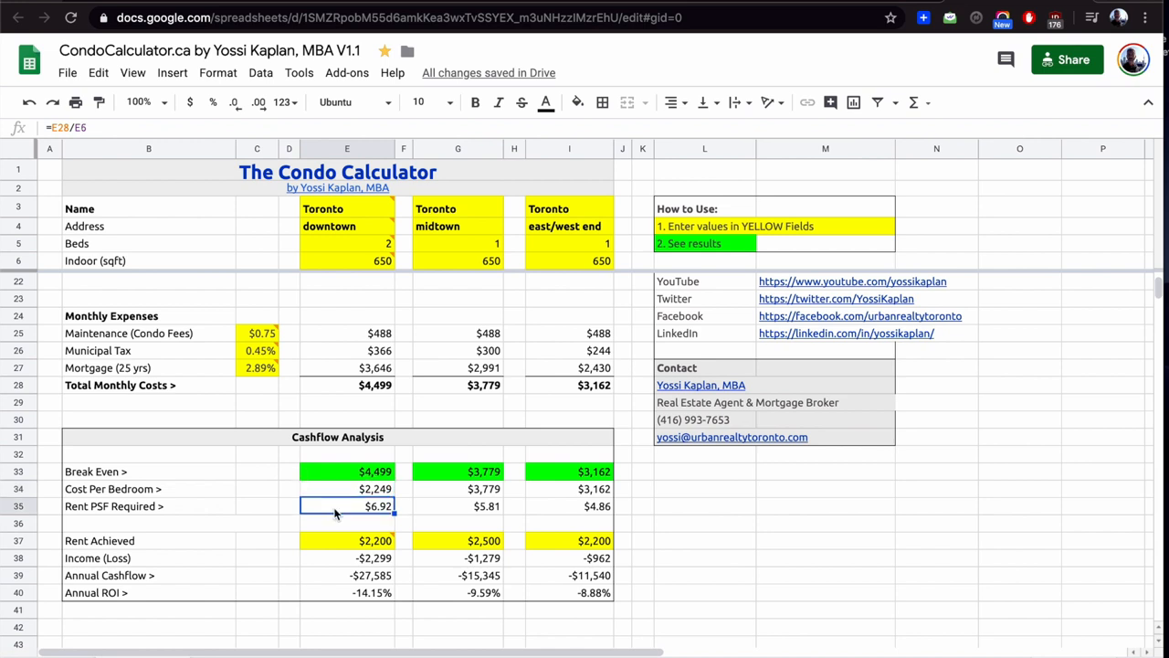
pyautogui.scroll(-3)
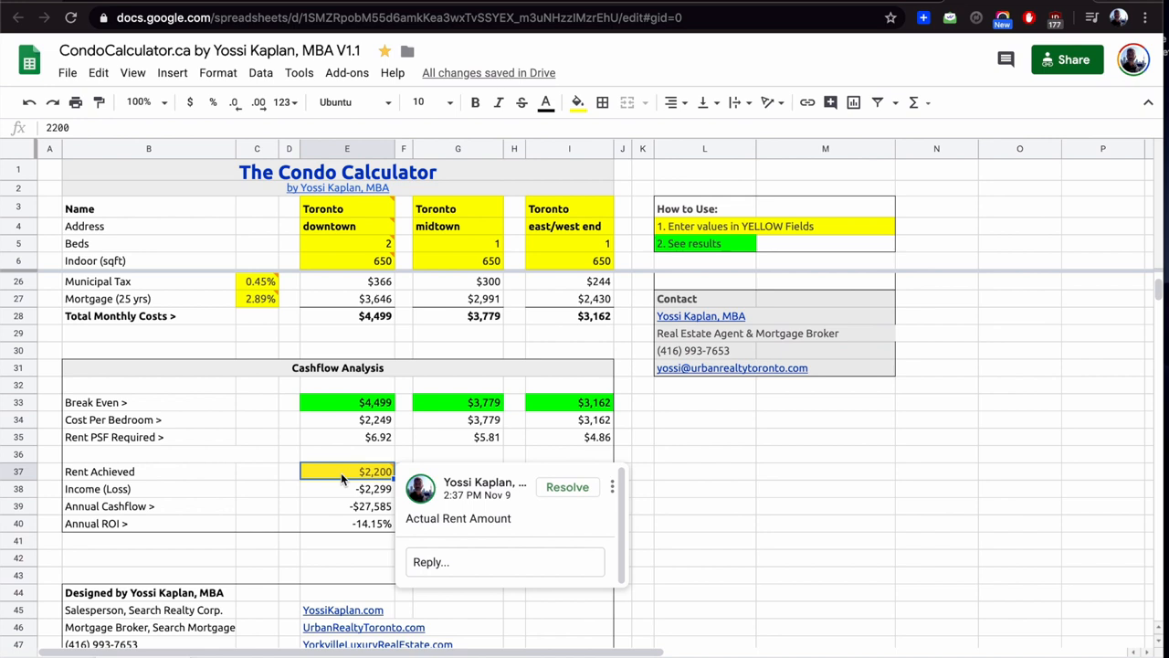
pyautogui.write('3500')
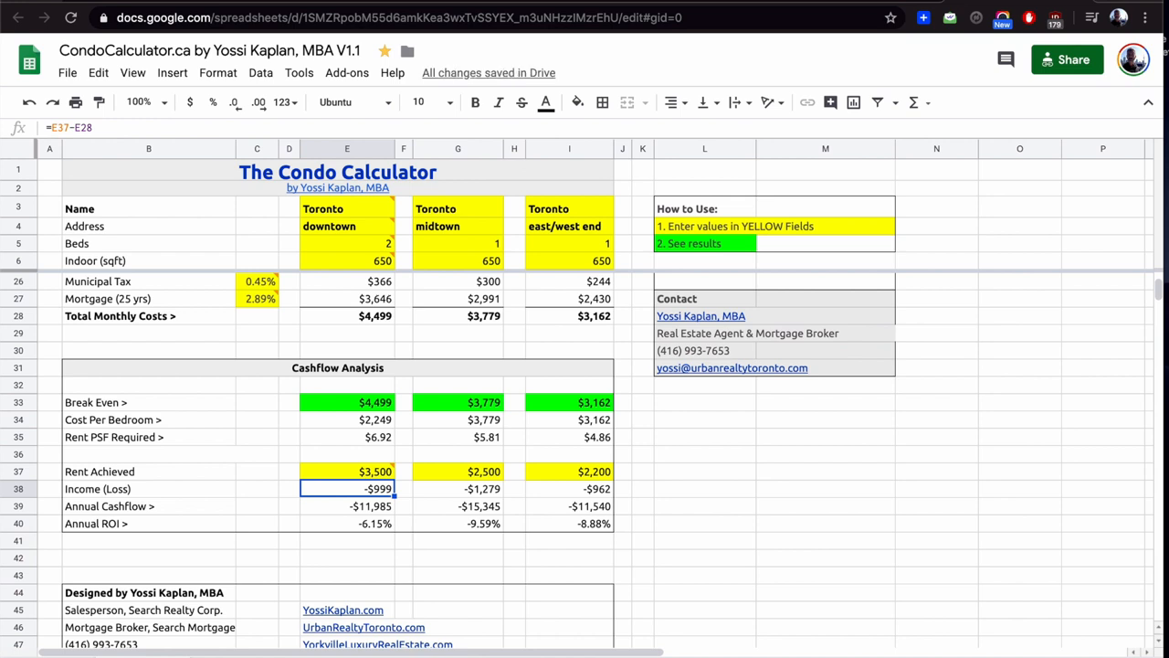
pyautogui.click(347, 471)
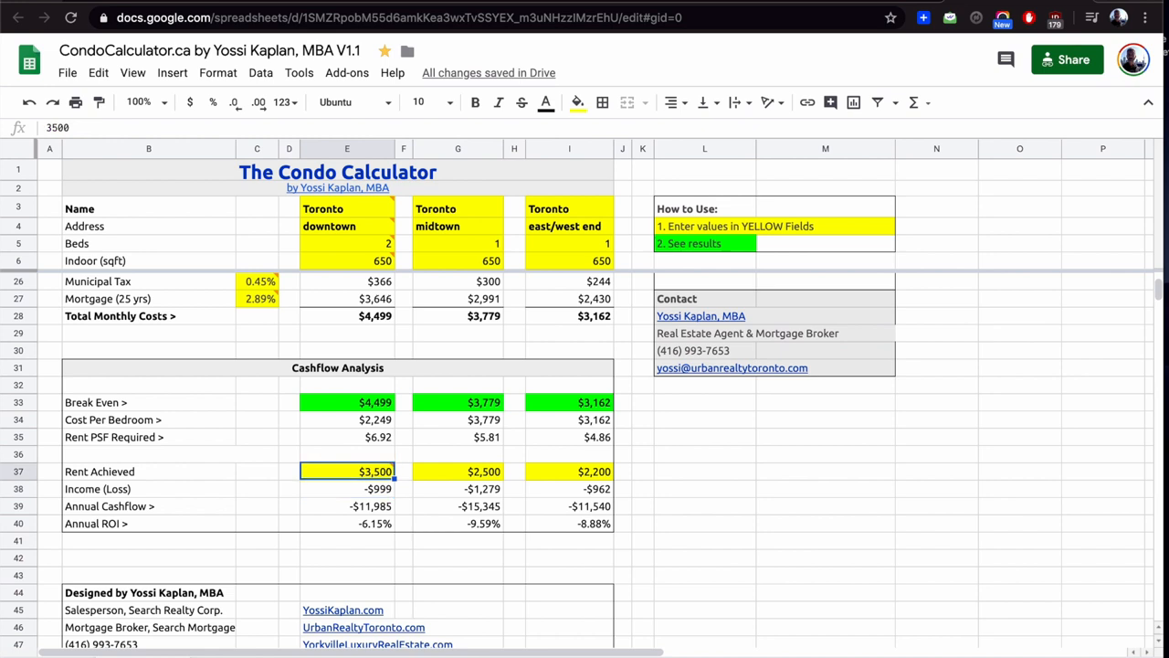
pyautogui.click(347, 243)
pyautogui.write('3')
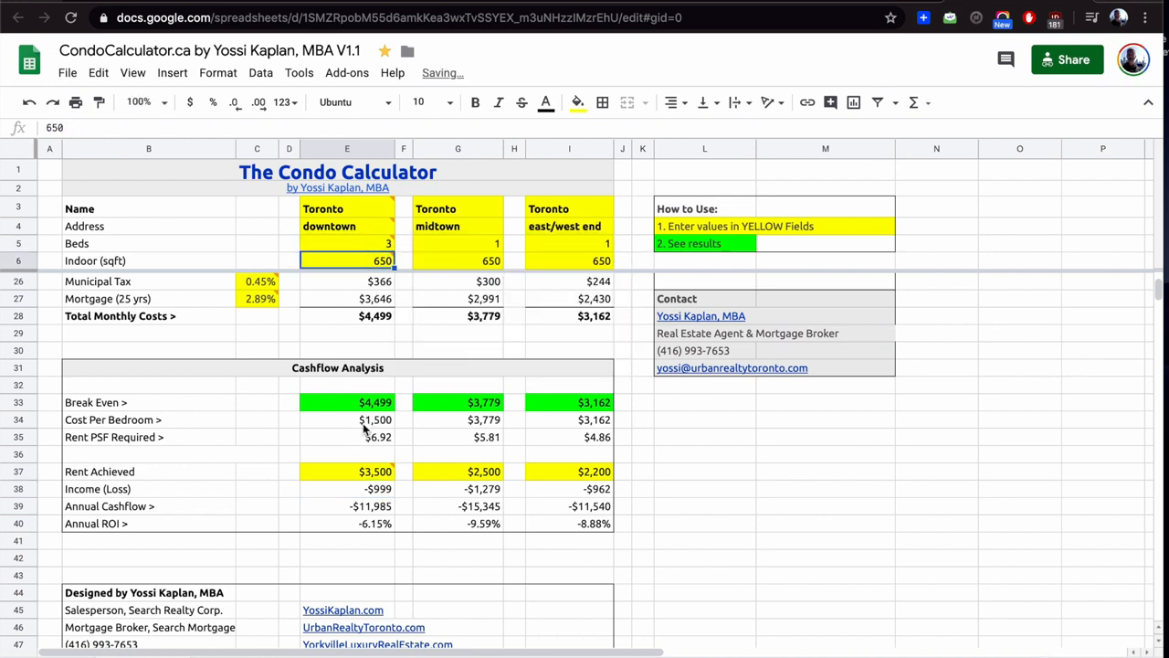
# Step: Check cost per bedroom, then set the downtown condo to 2 beds and $3,800 rent, cutting the loss to -$699
pyautogui.click(347, 418)
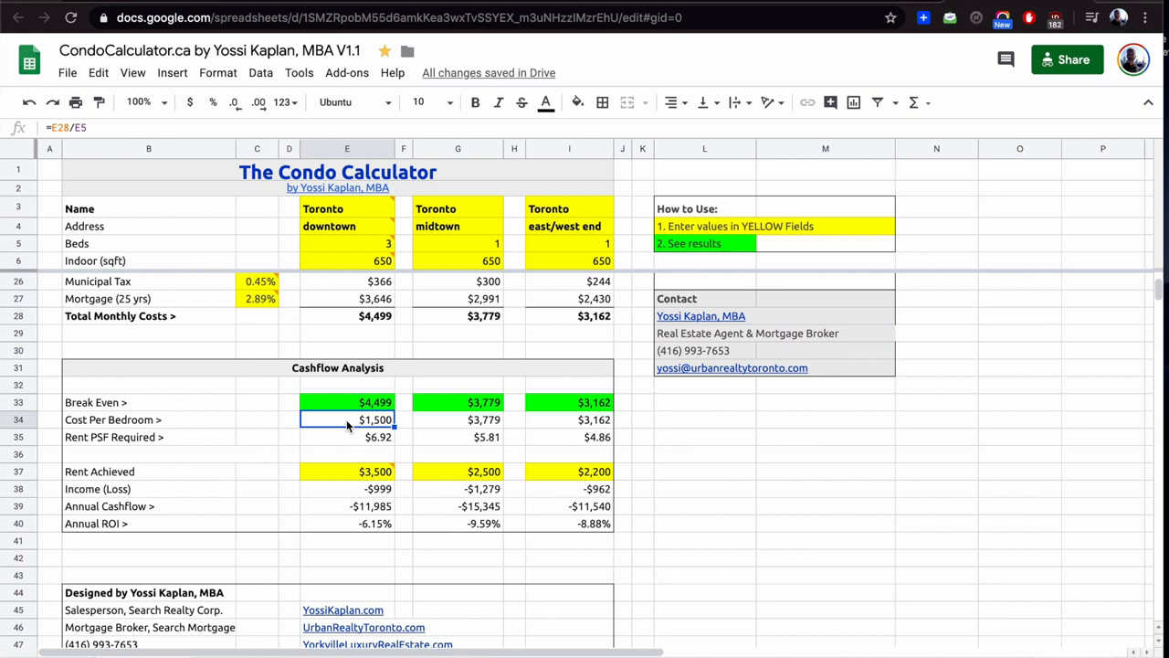
pyautogui.click(347, 471)
pyautogui.write('1')
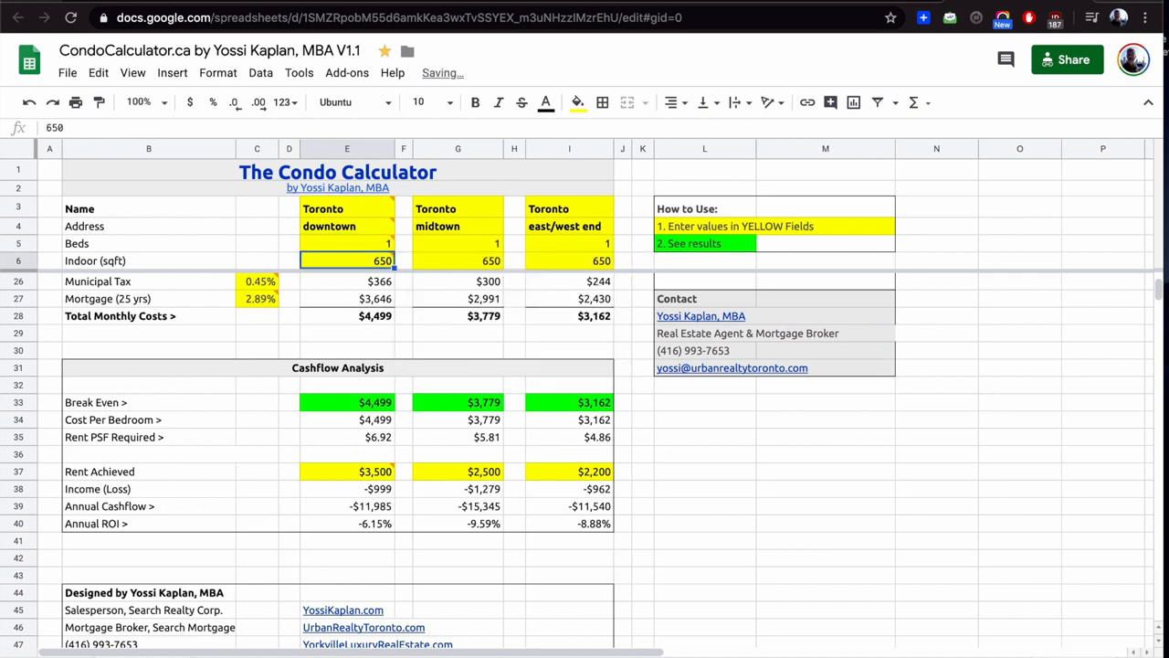
pyautogui.click(374, 418)
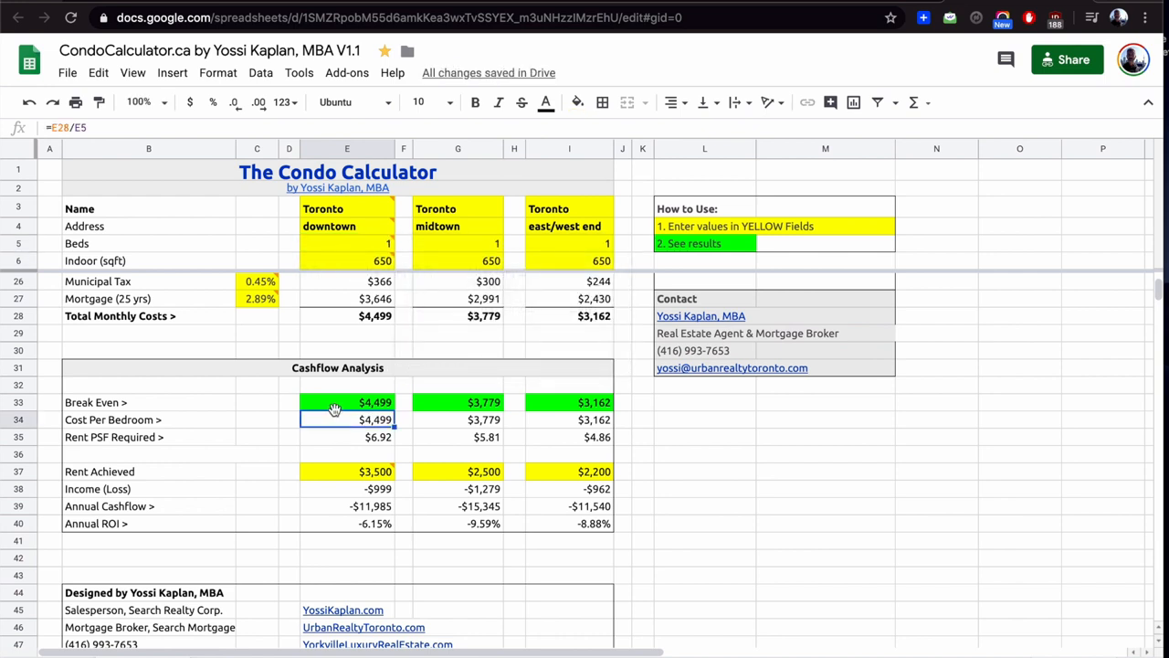
pyautogui.moveTo(343, 419)
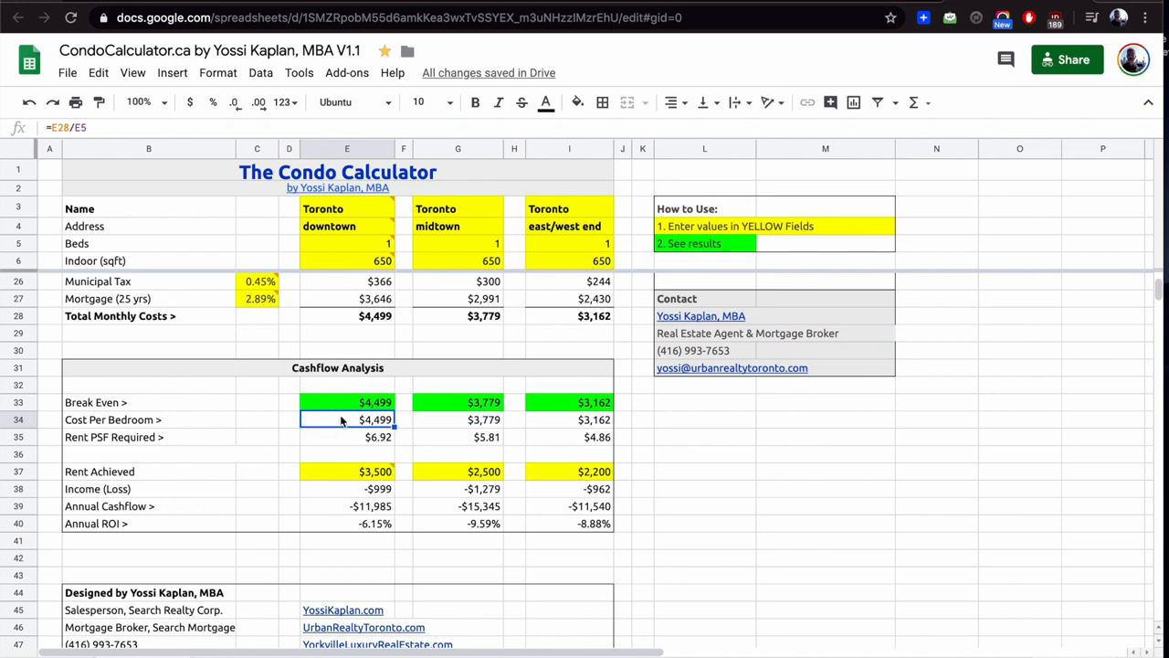
pyautogui.click(347, 243)
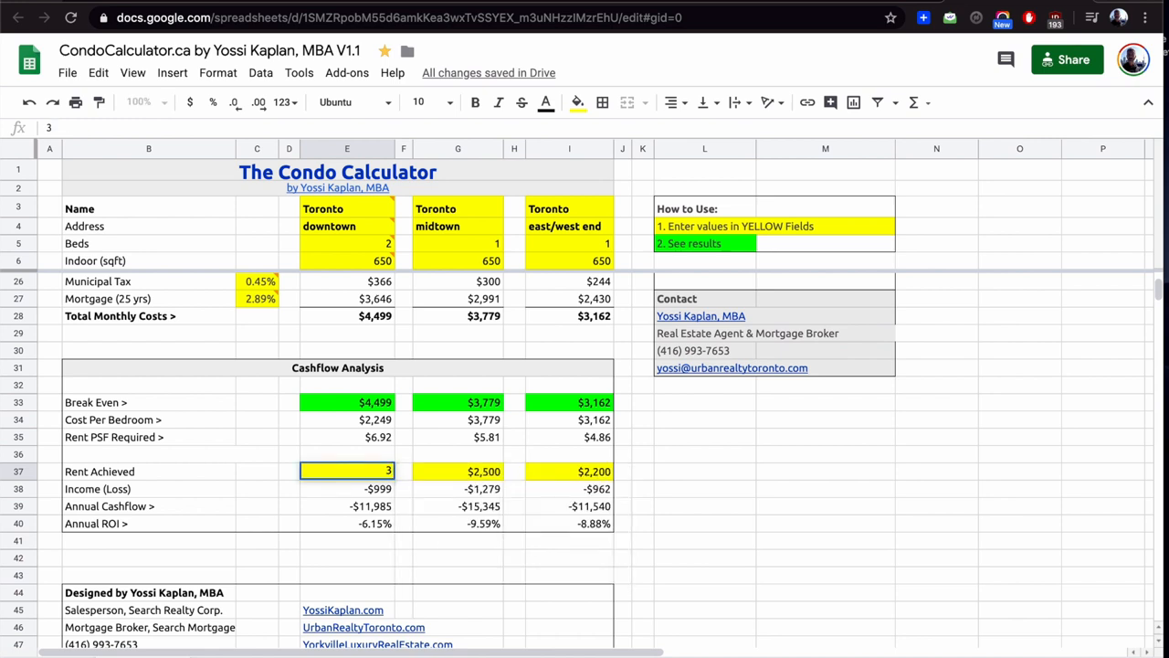
pyautogui.write('3800')
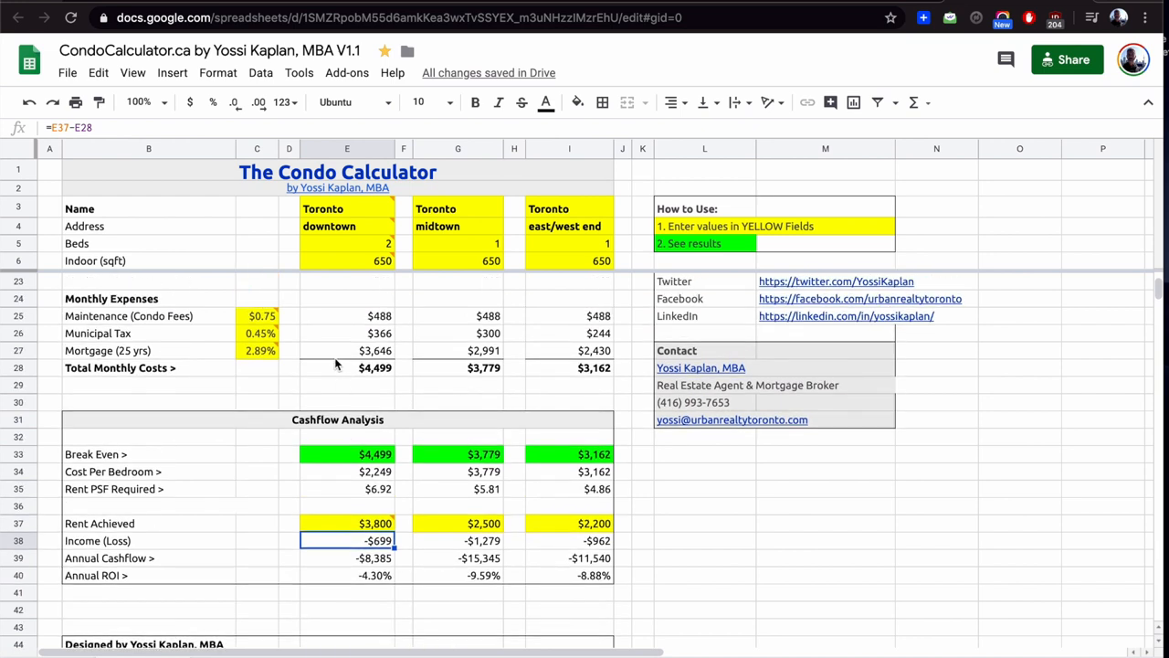
# Step: Inspect how the downtown mortgage payment and break-even figures are calculated
pyautogui.click(347, 350)
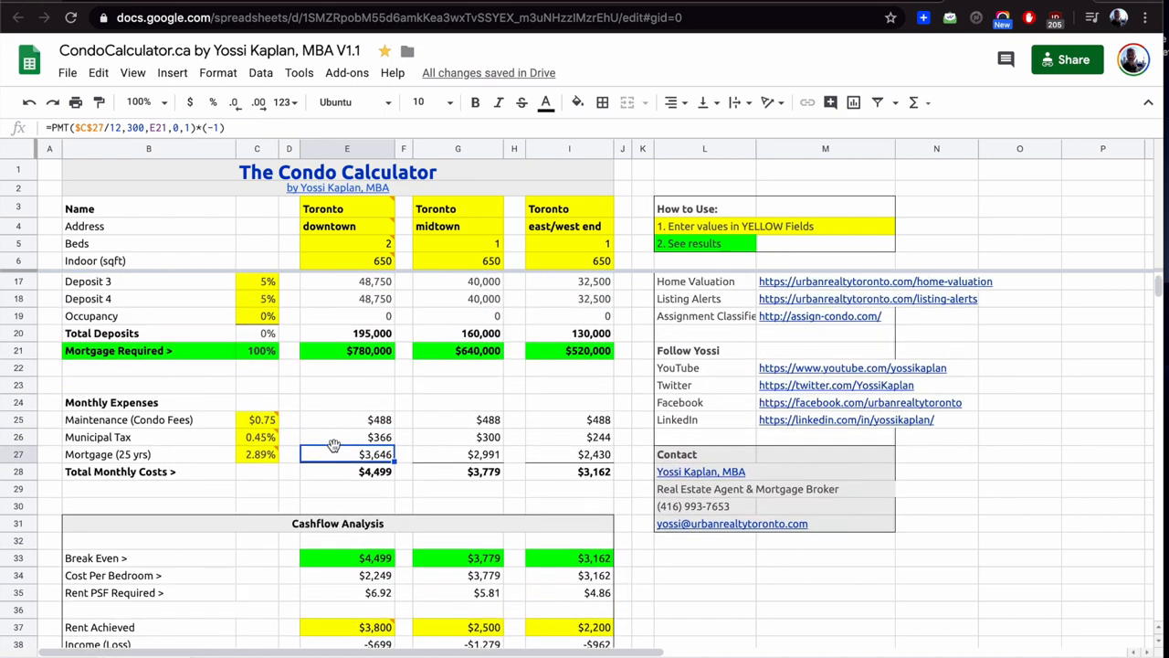
pyautogui.scroll(-3)
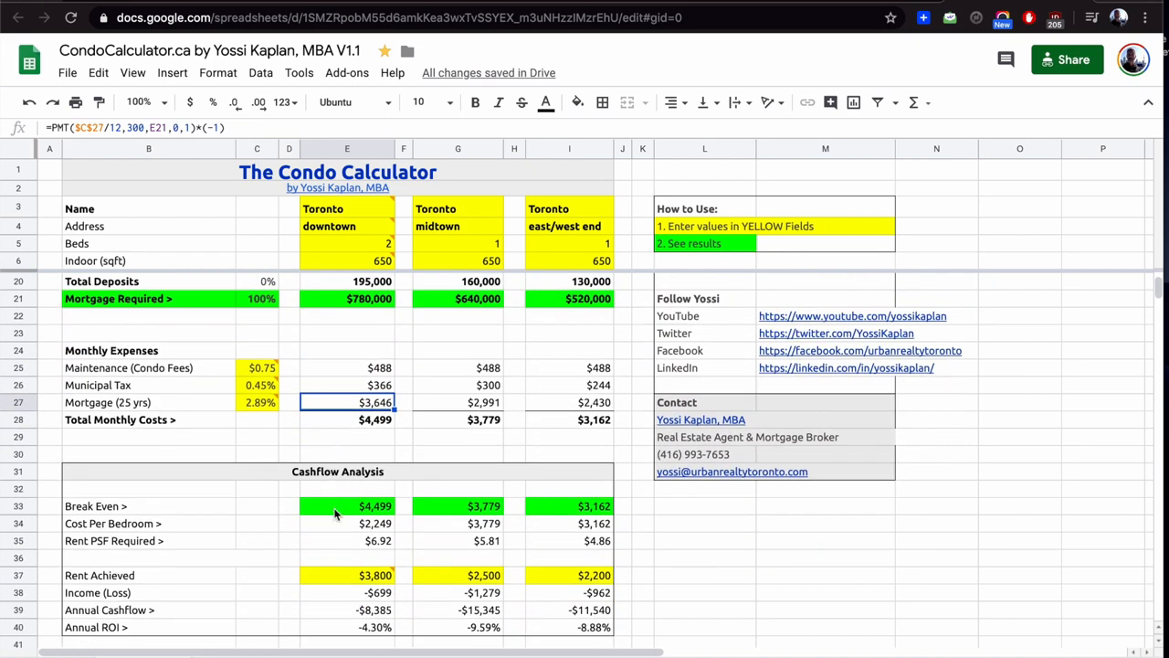
pyautogui.click(347, 504)
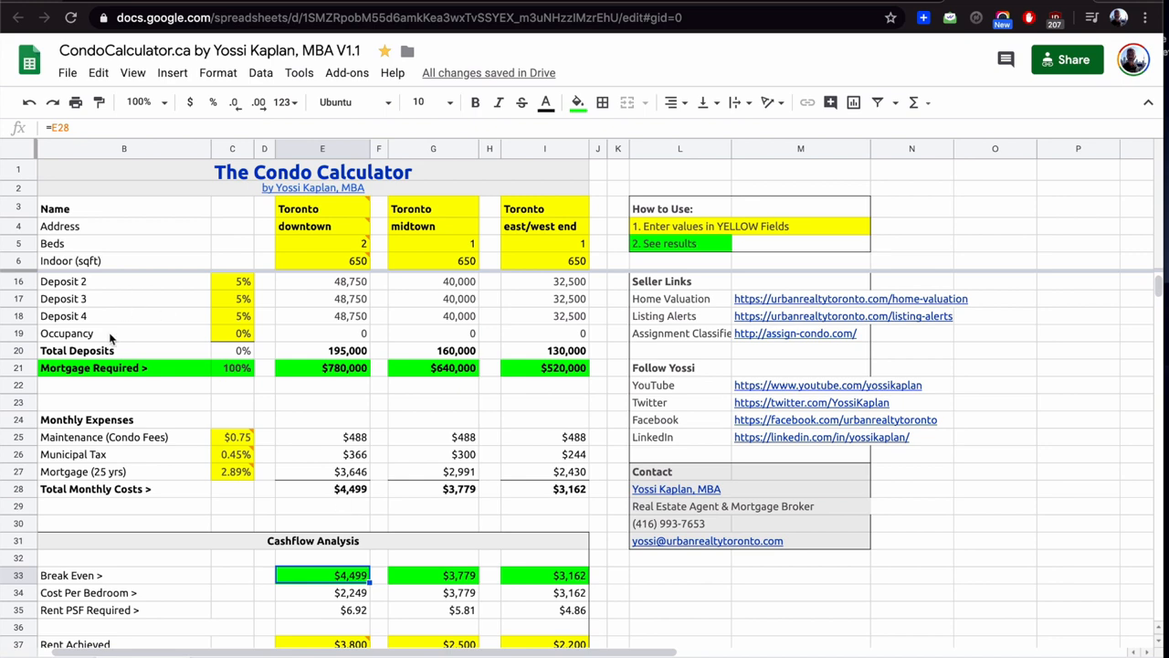
# Step: Raise the occupancy deposit to 15%, lifting downtown deposits to 341,250 and cutting monthly costs to $3,815
pyautogui.click(232, 333)
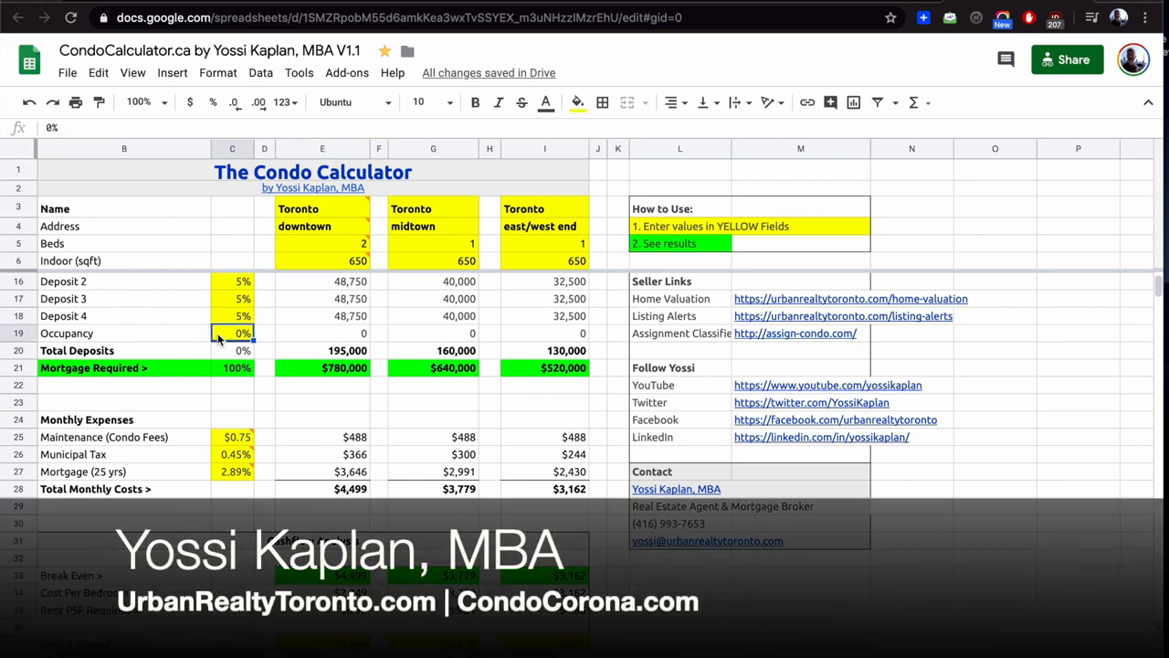
pyautogui.write('1%')
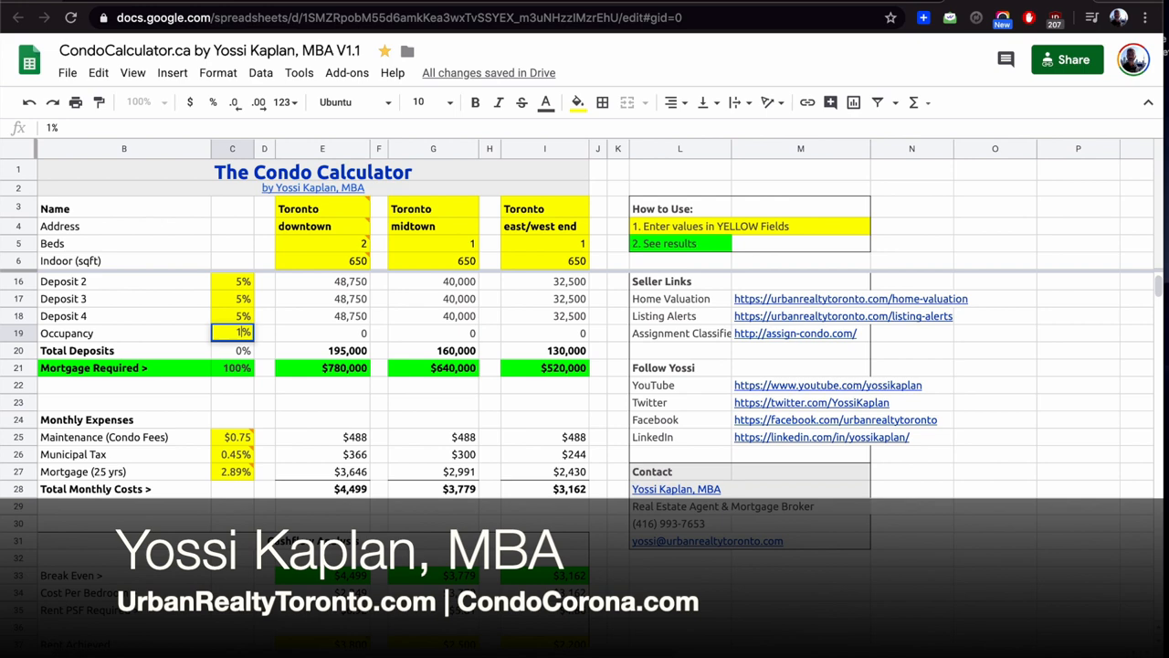
pyautogui.write('10%')
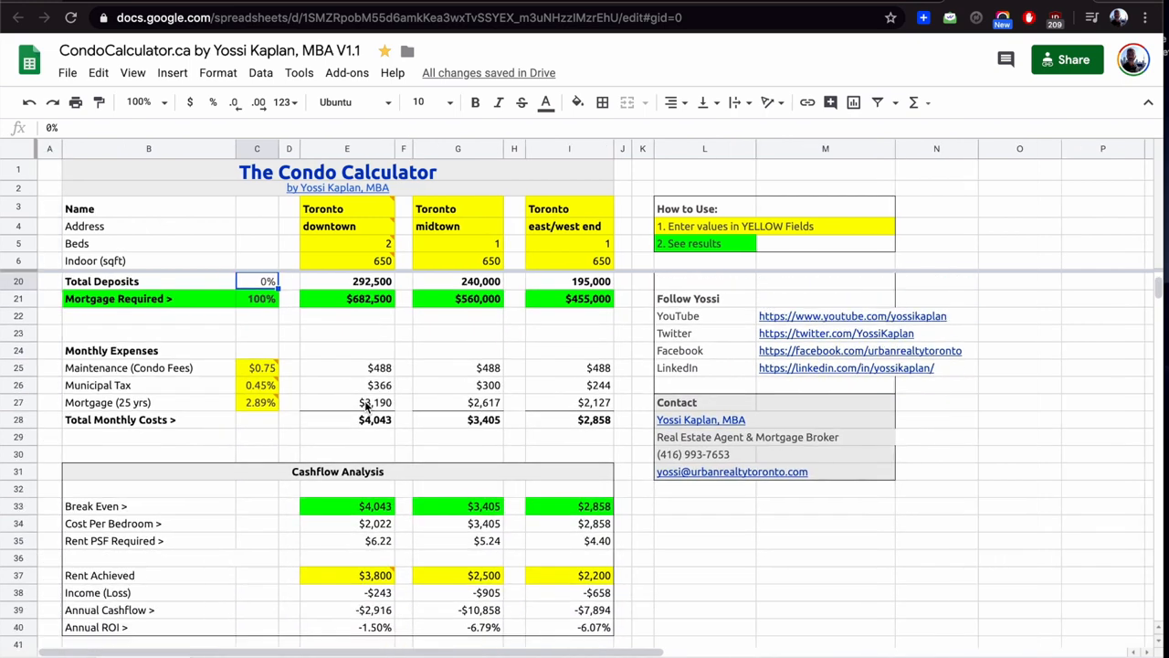
pyautogui.moveTo(345, 515)
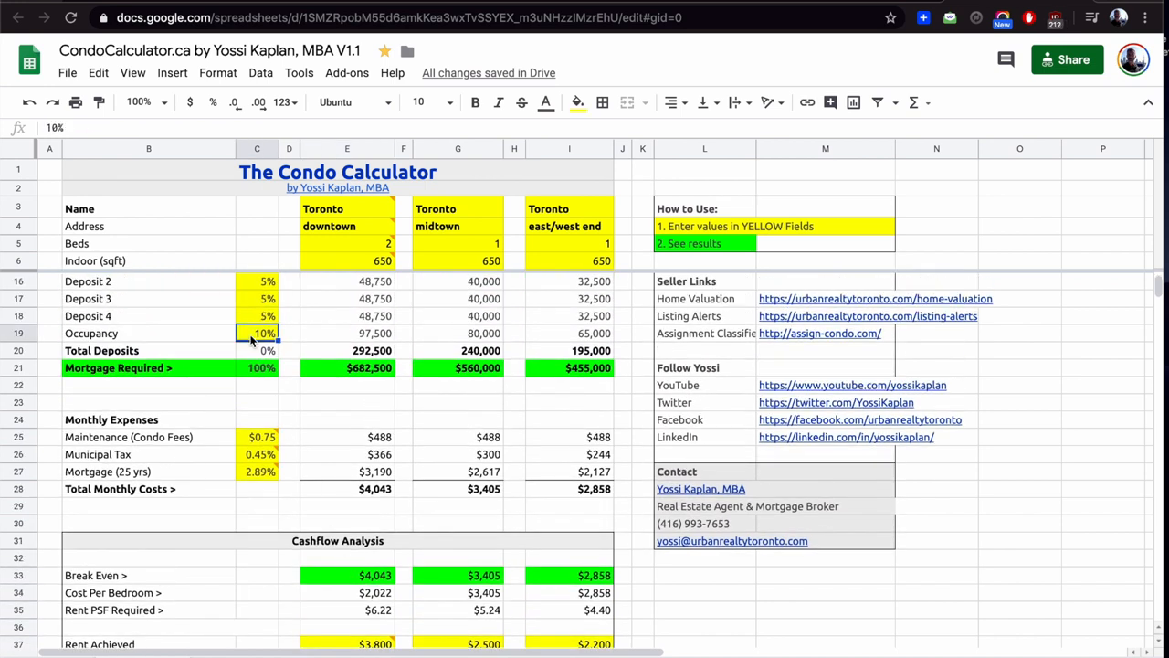
pyautogui.write('15%')
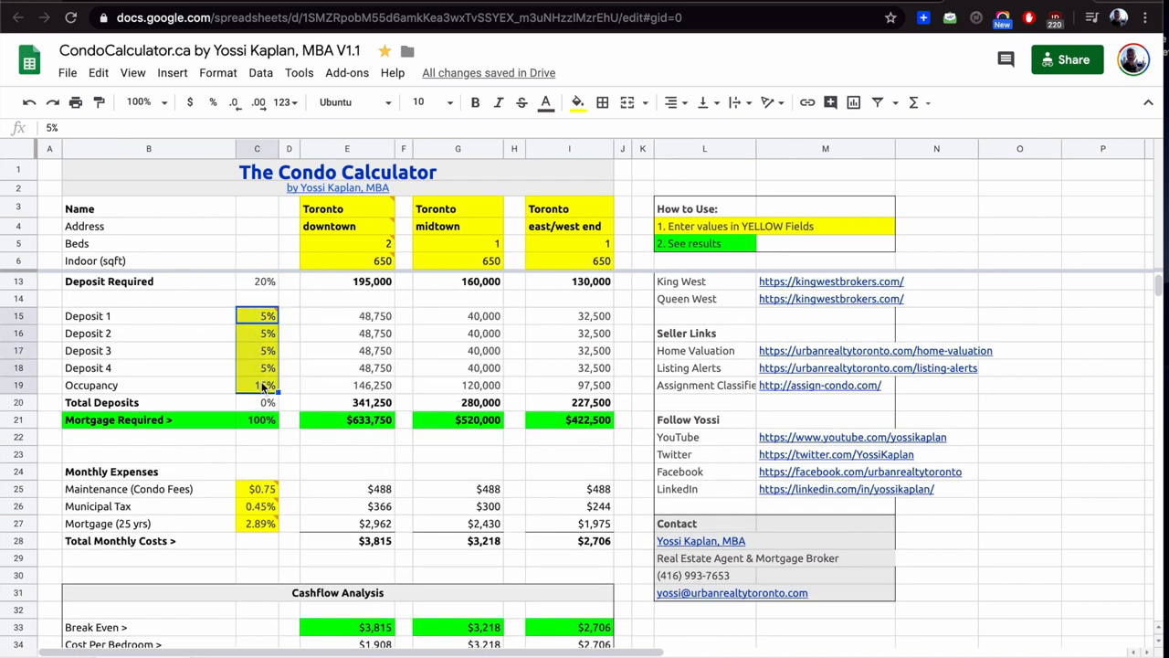
pyautogui.write('15%')
pyautogui.click(457, 243)
pyautogui.write('2')
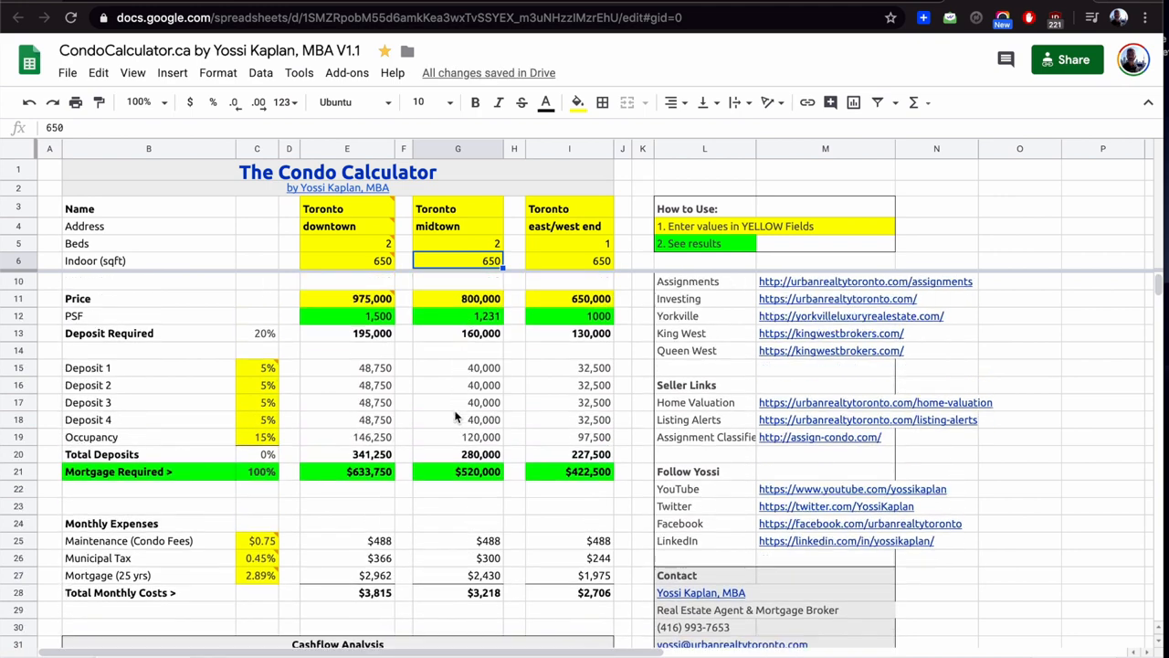
# Step: Reset the occupancy deposit percentage in C19 to 0% and review the midtown mortgage formula
pyautogui.click(256, 437)
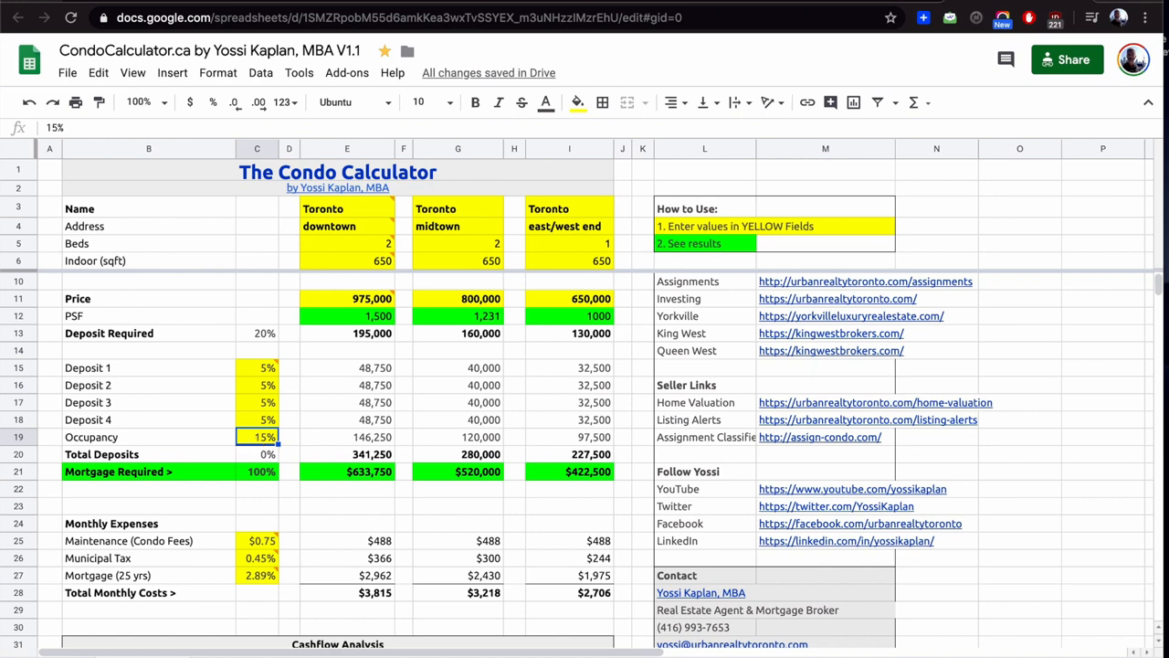
pyautogui.write('0%')
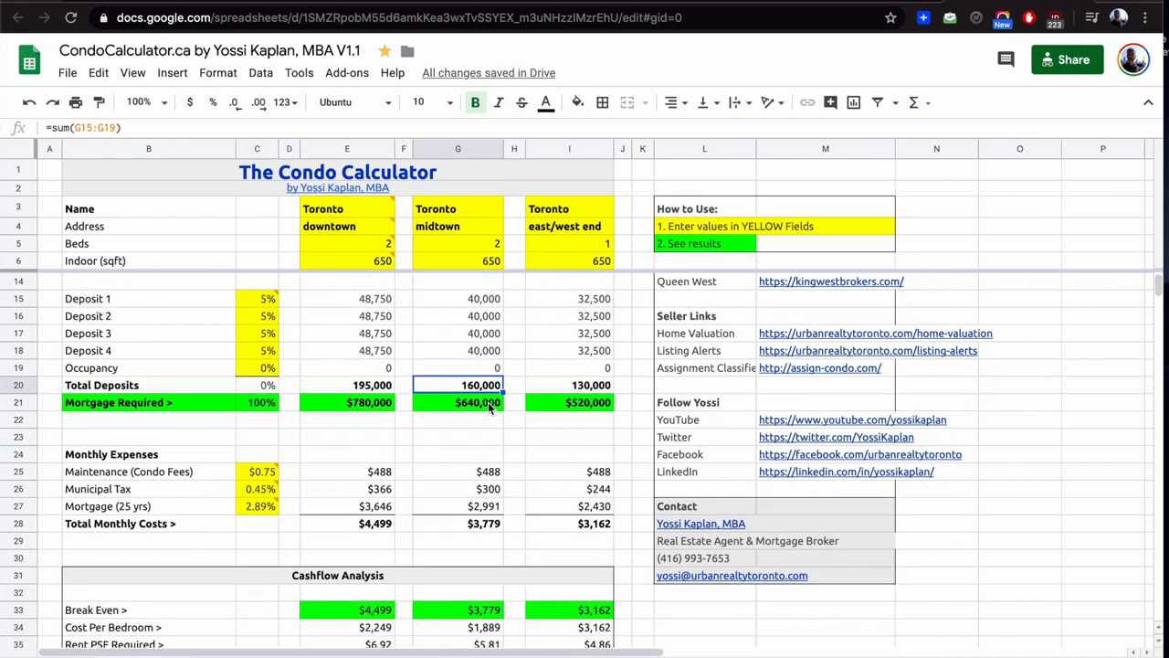
pyautogui.scroll(-3)
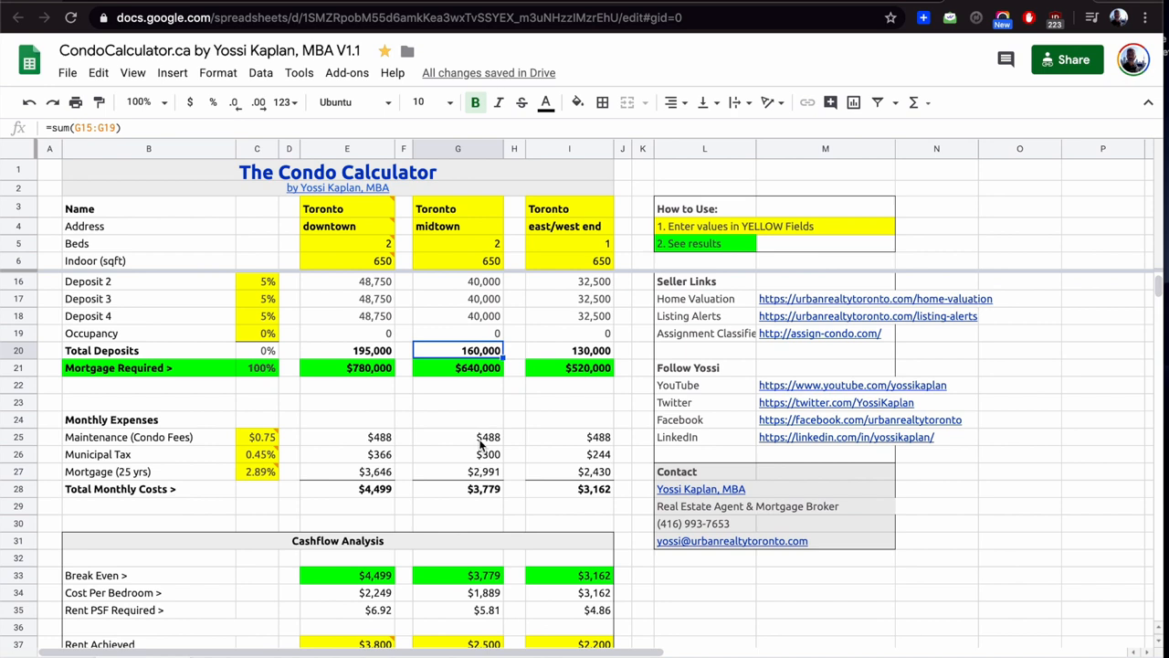
pyautogui.moveTo(478, 464)
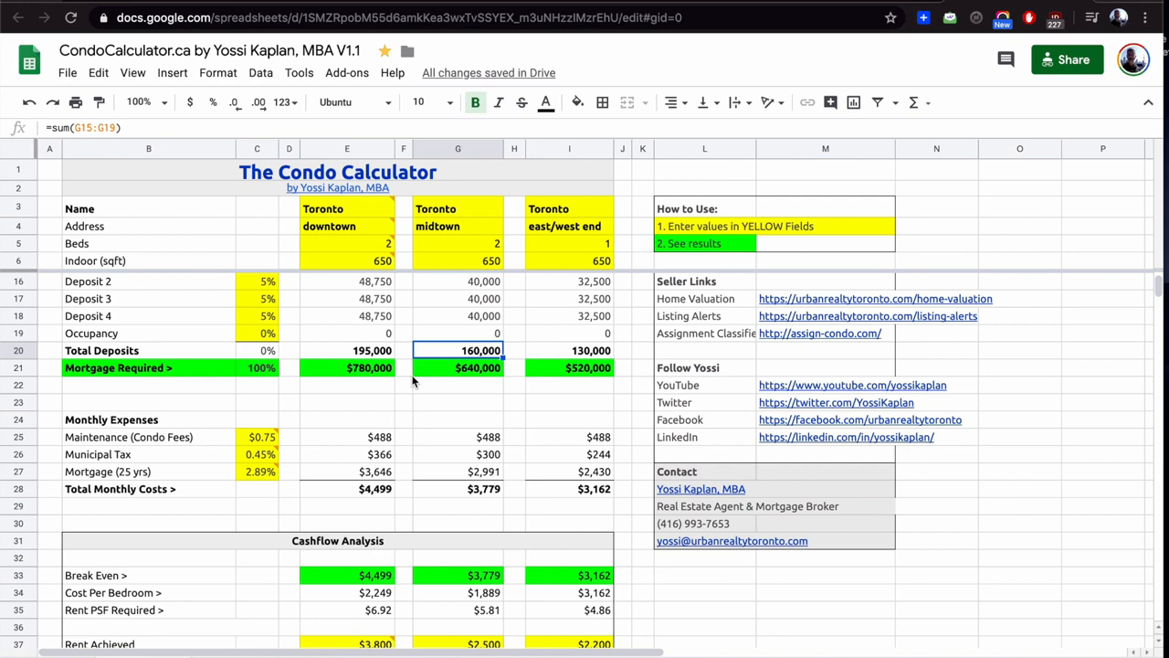
pyautogui.click(369, 367)
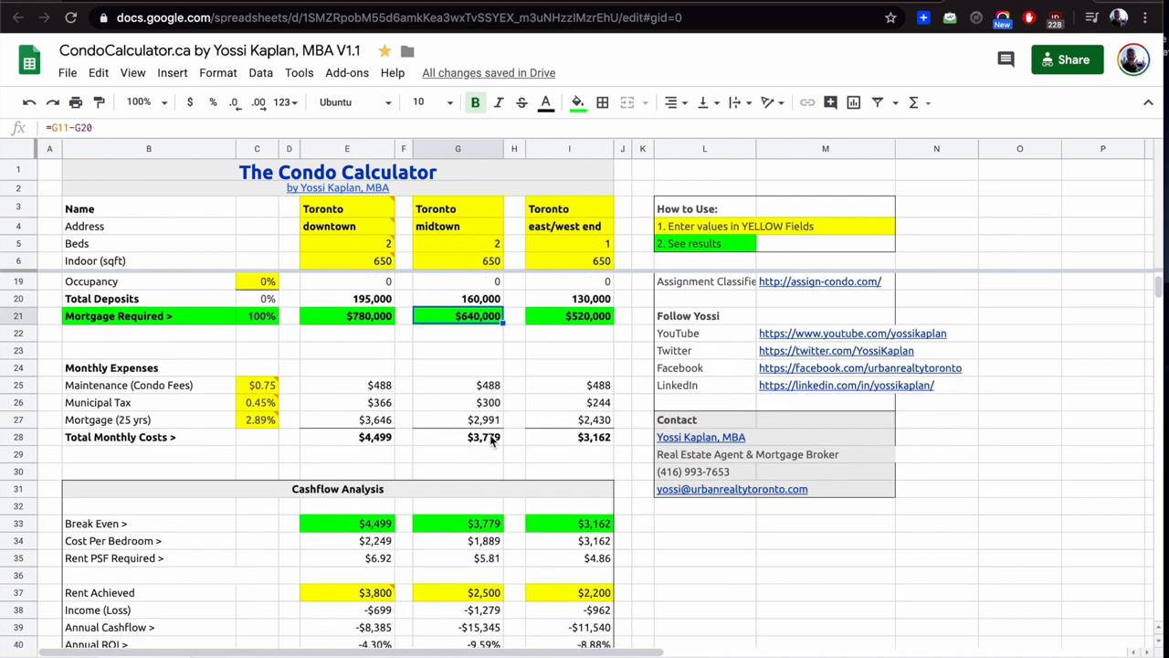
# Step: Set the midtown condo's Rent Achieved to 3800
pyautogui.scroll(-3)
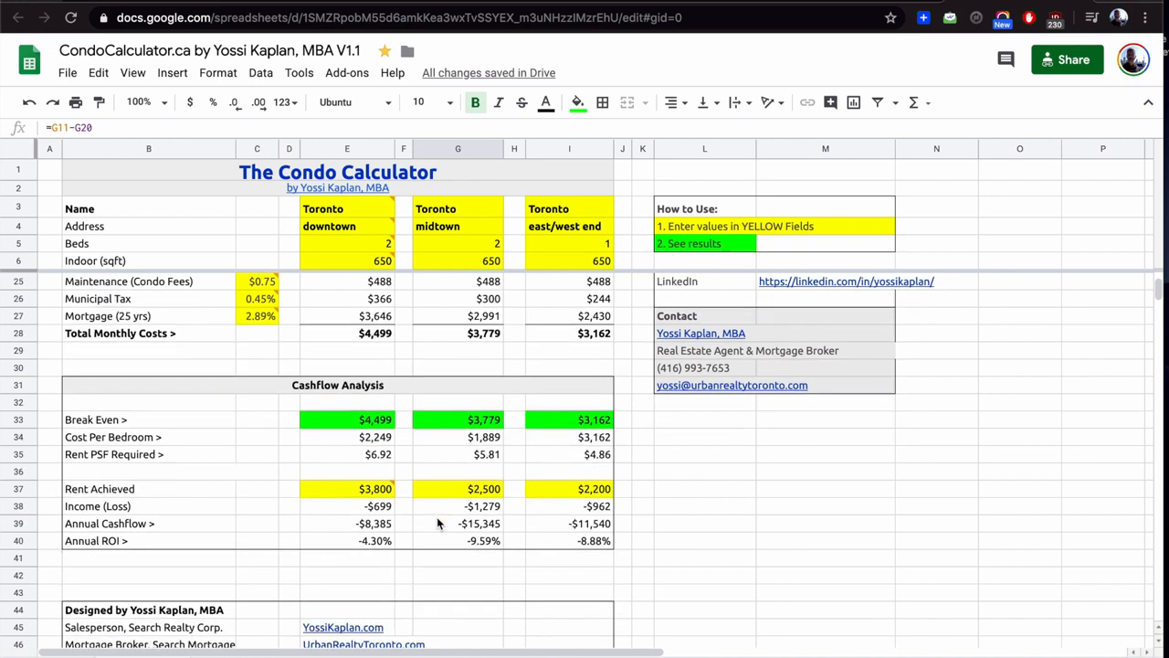
pyautogui.click(457, 490)
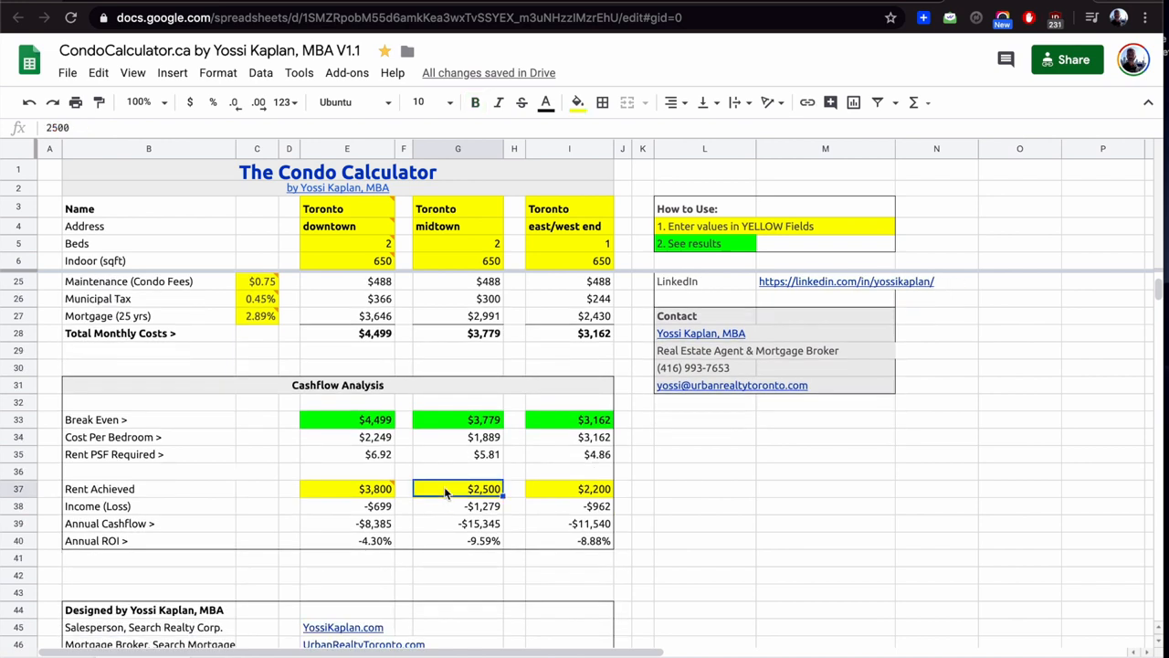
pyautogui.write('3800')
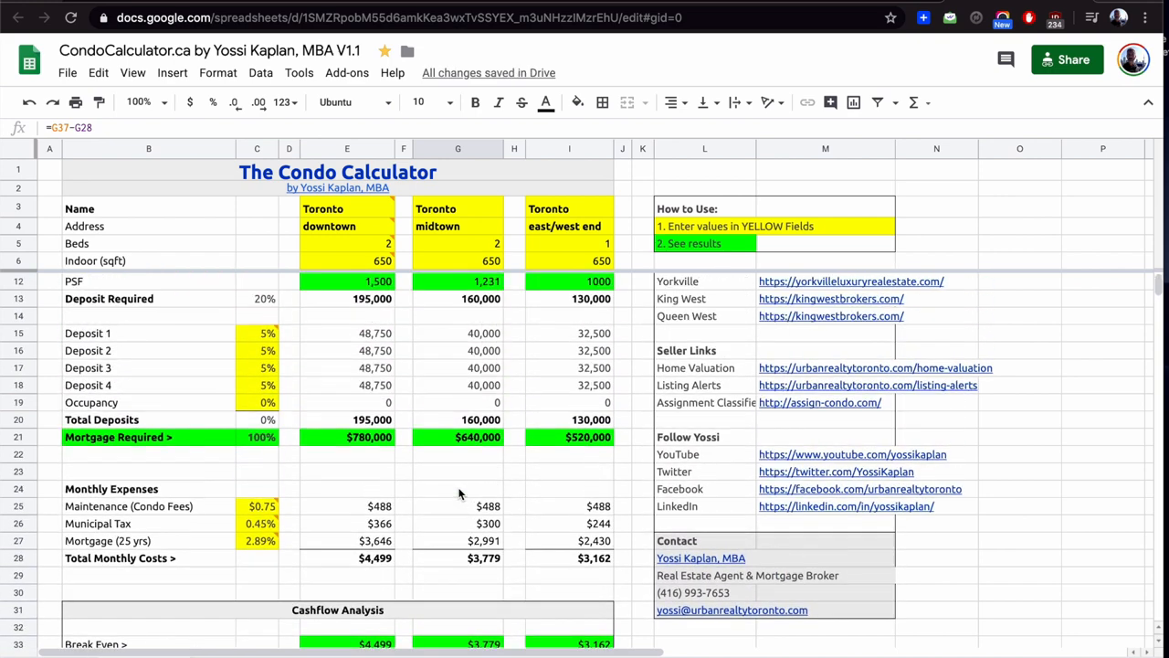
pyautogui.moveTo(447, 450)
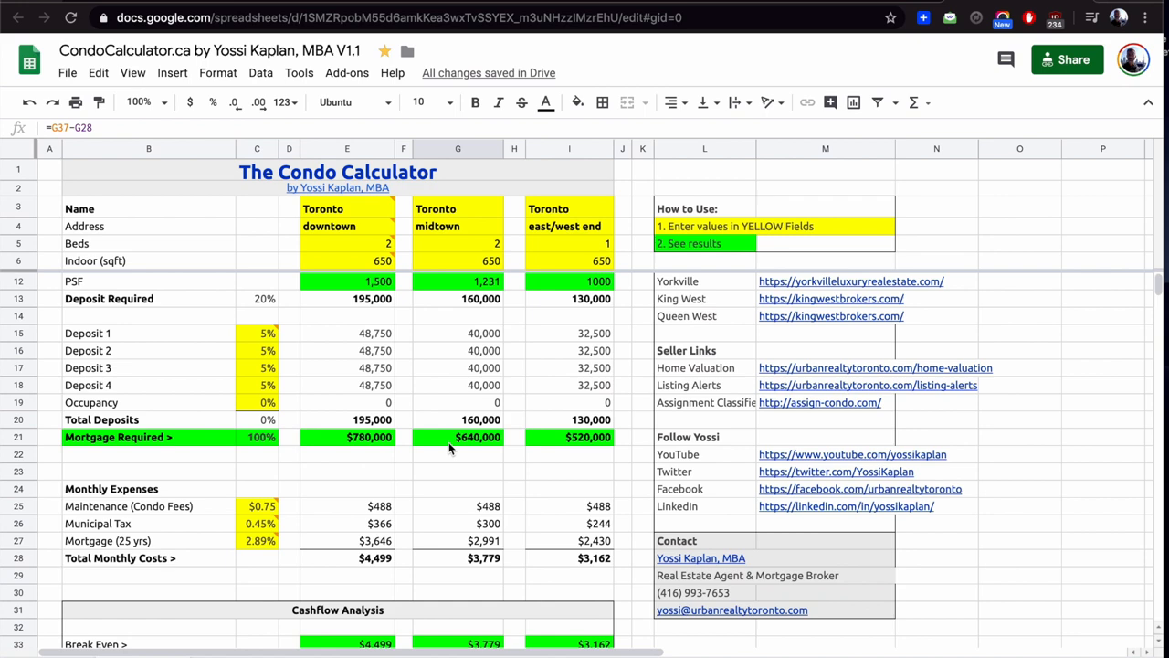
pyautogui.scroll(-3)
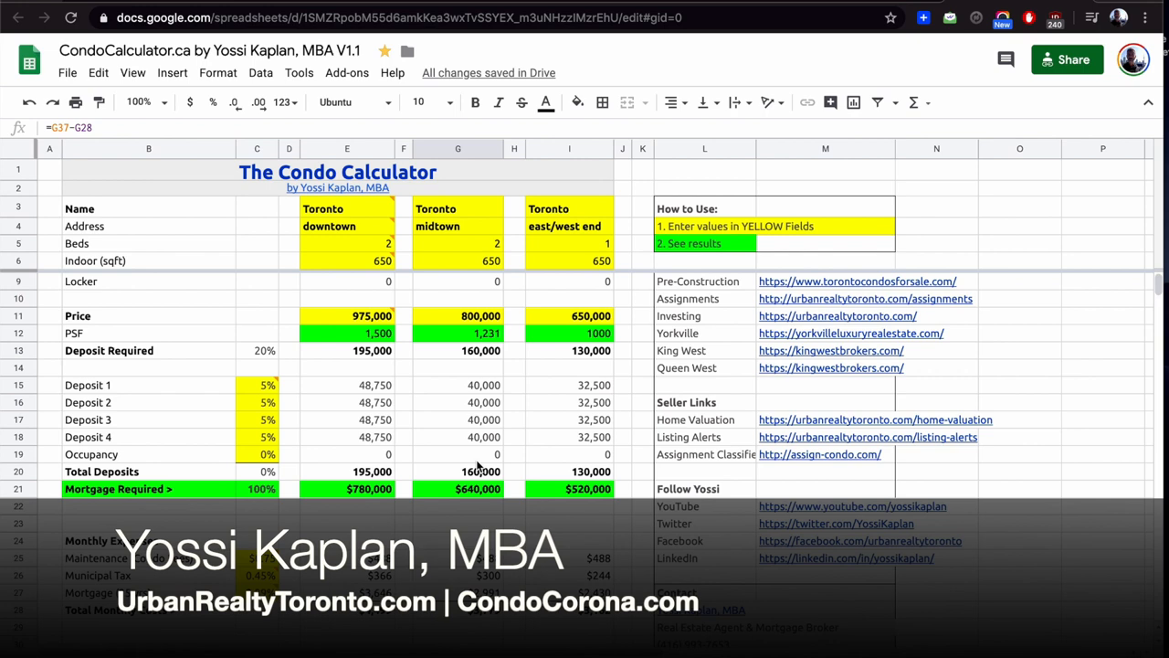
pyautogui.click(570, 243)
pyautogui.write('2')
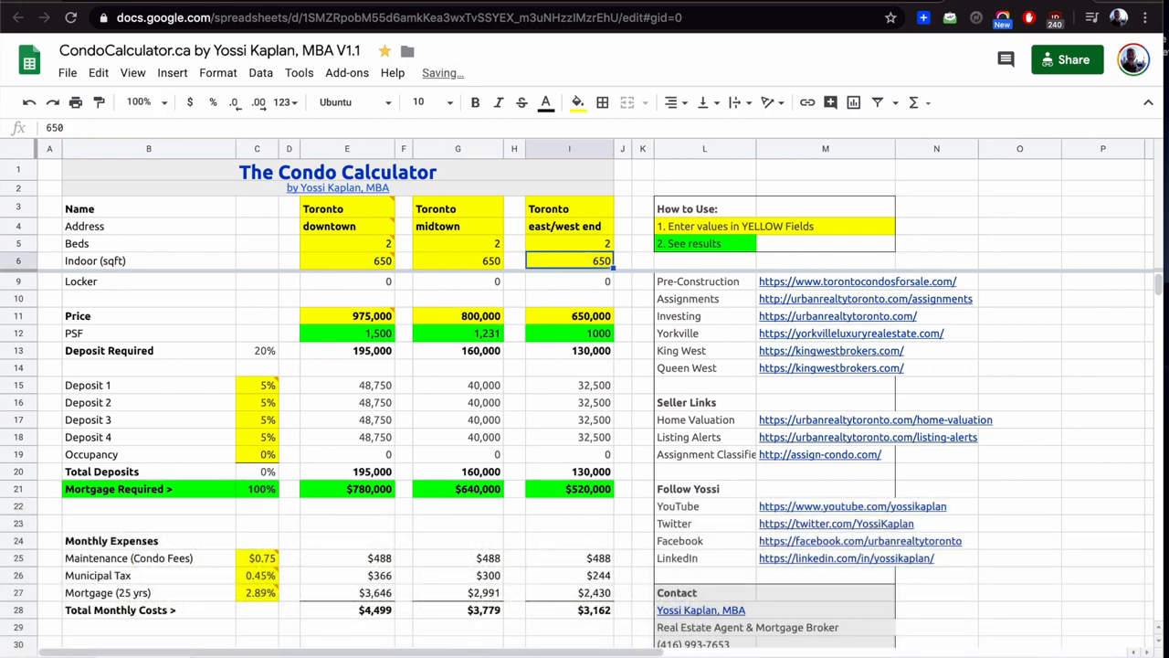
pyautogui.click(570, 314)
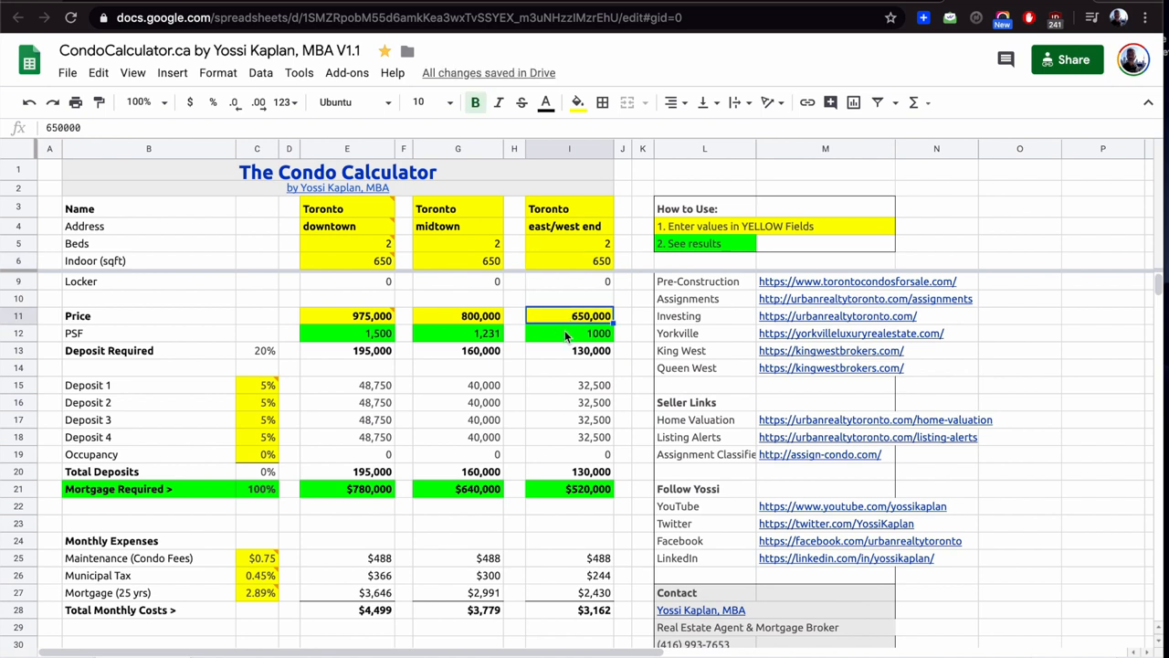
pyautogui.click(570, 350)
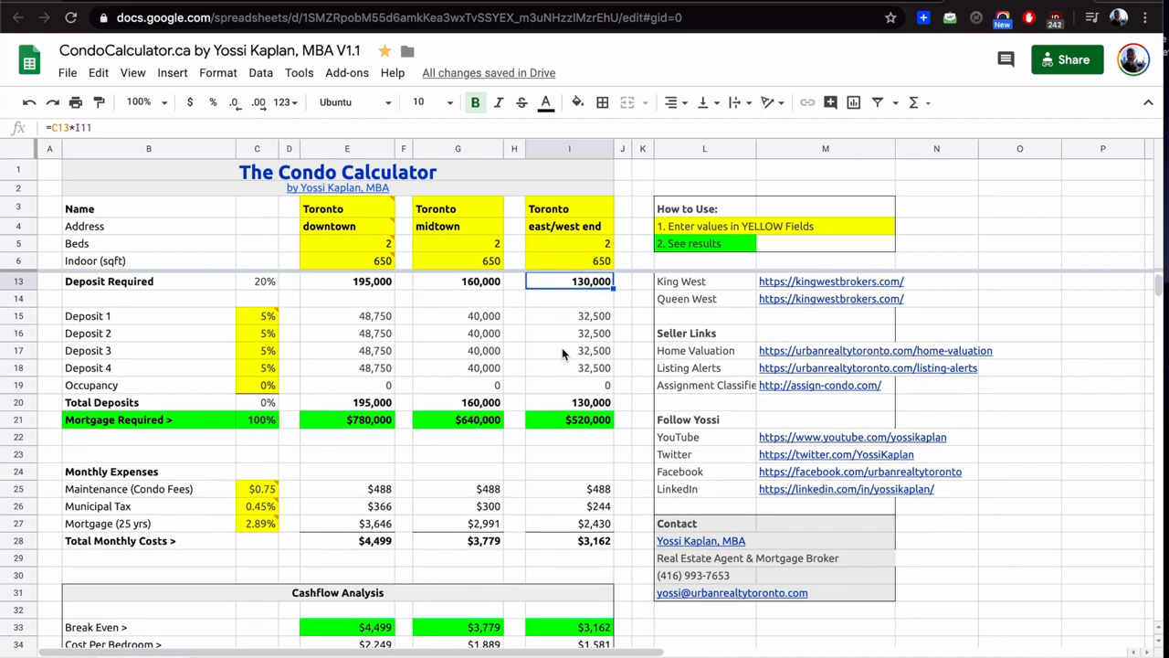
pyautogui.moveTo(563, 381)
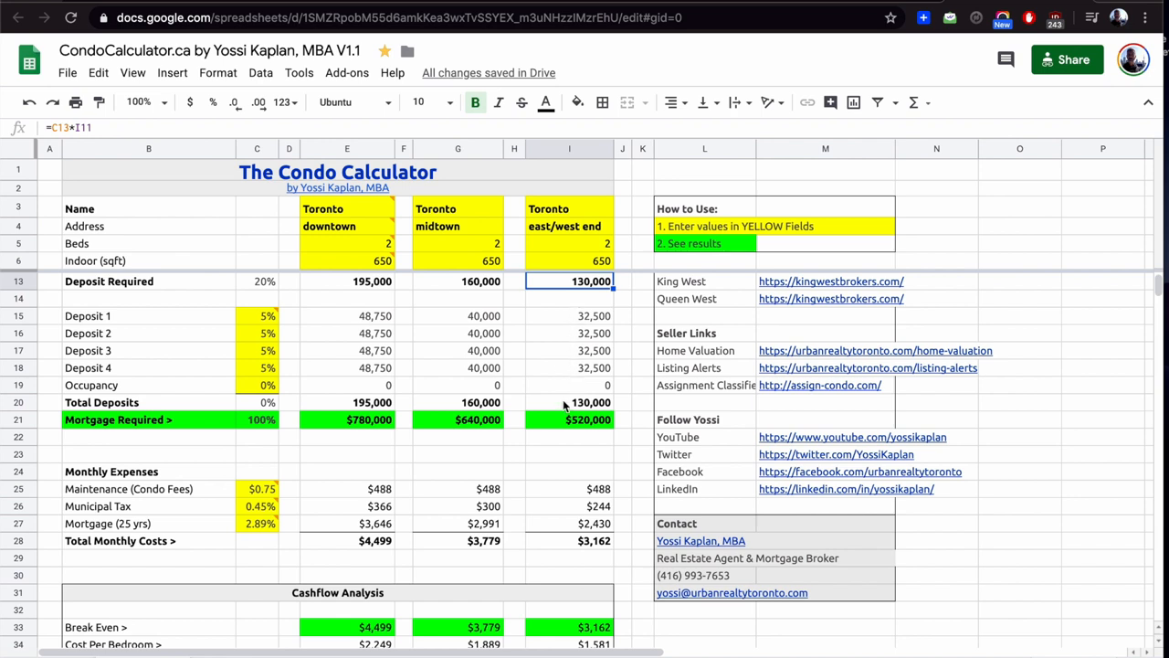
pyautogui.scroll(-3)
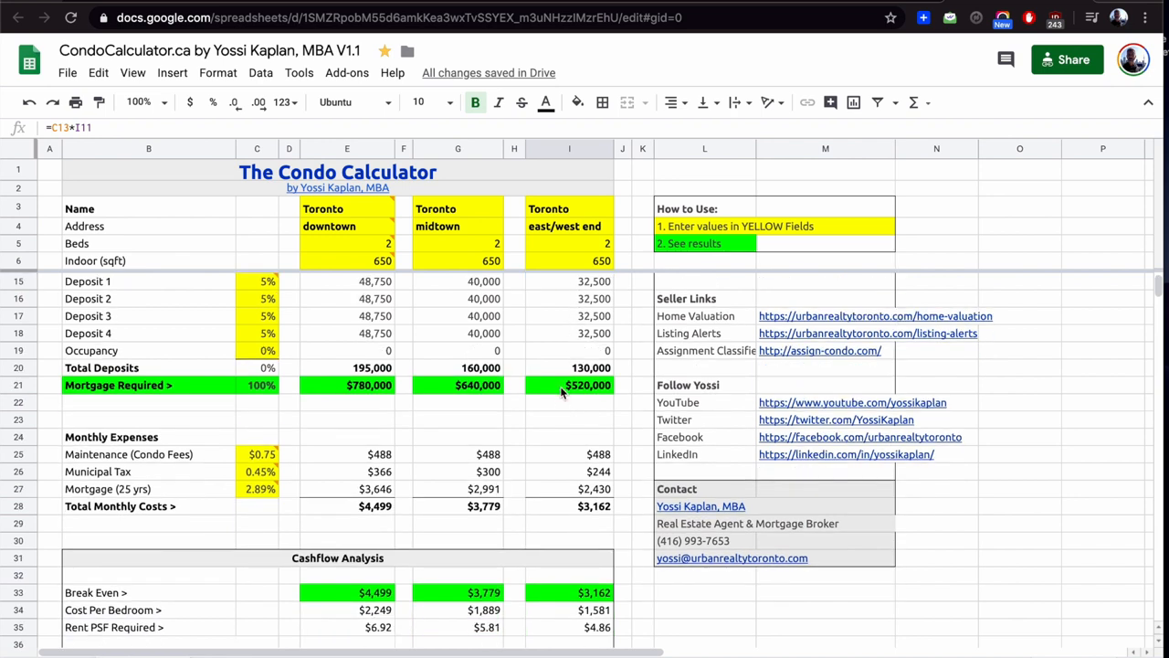
pyautogui.scroll(-3)
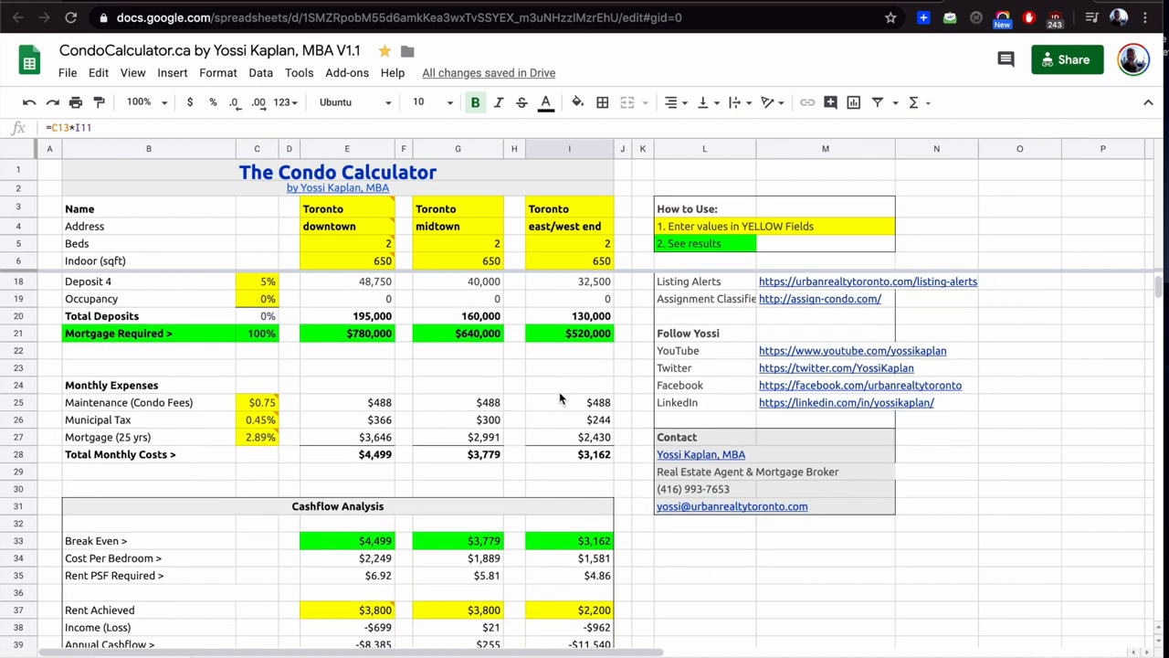
pyautogui.click(570, 418)
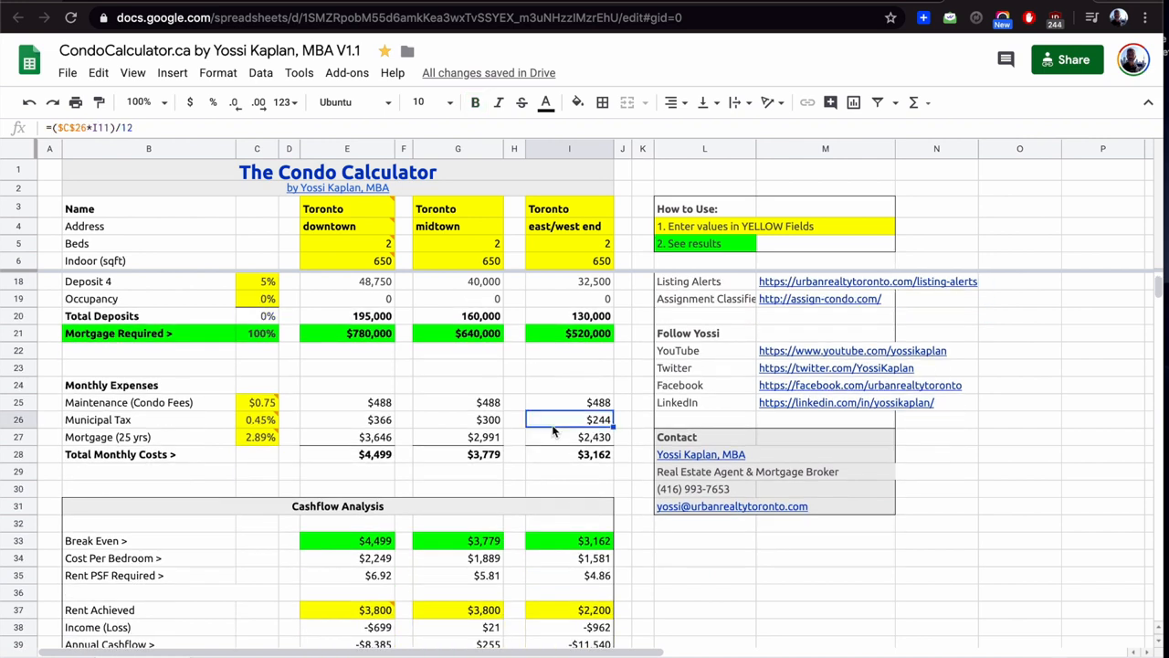
pyautogui.moveTo(546, 349)
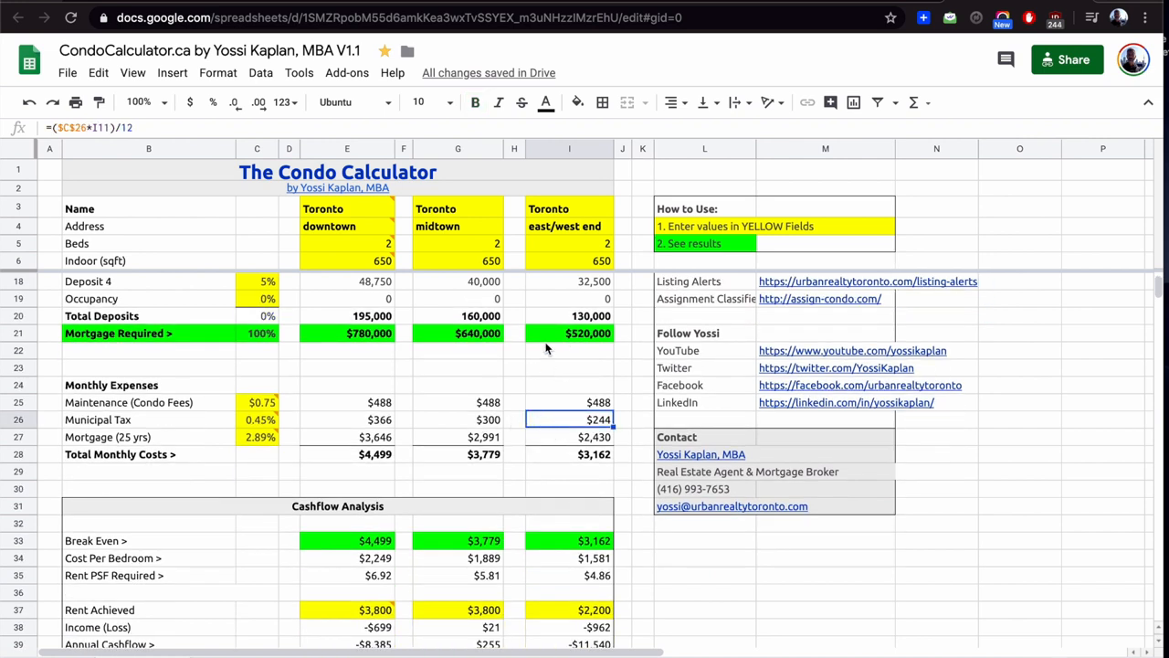
pyautogui.moveTo(540, 385)
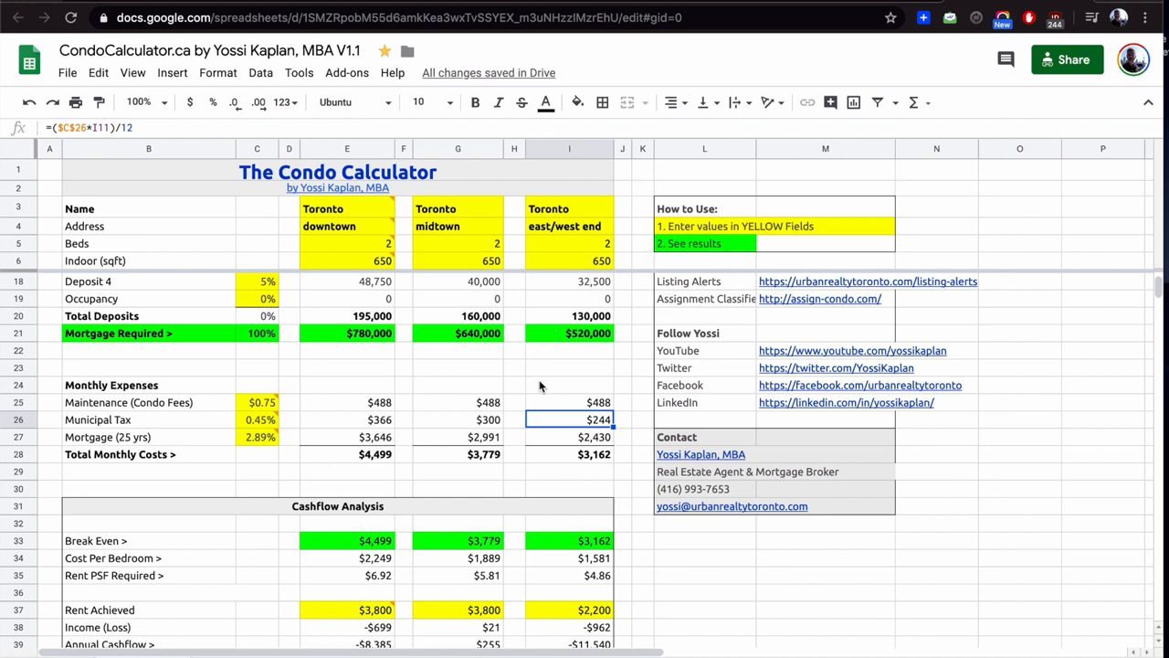
pyautogui.moveTo(541, 409)
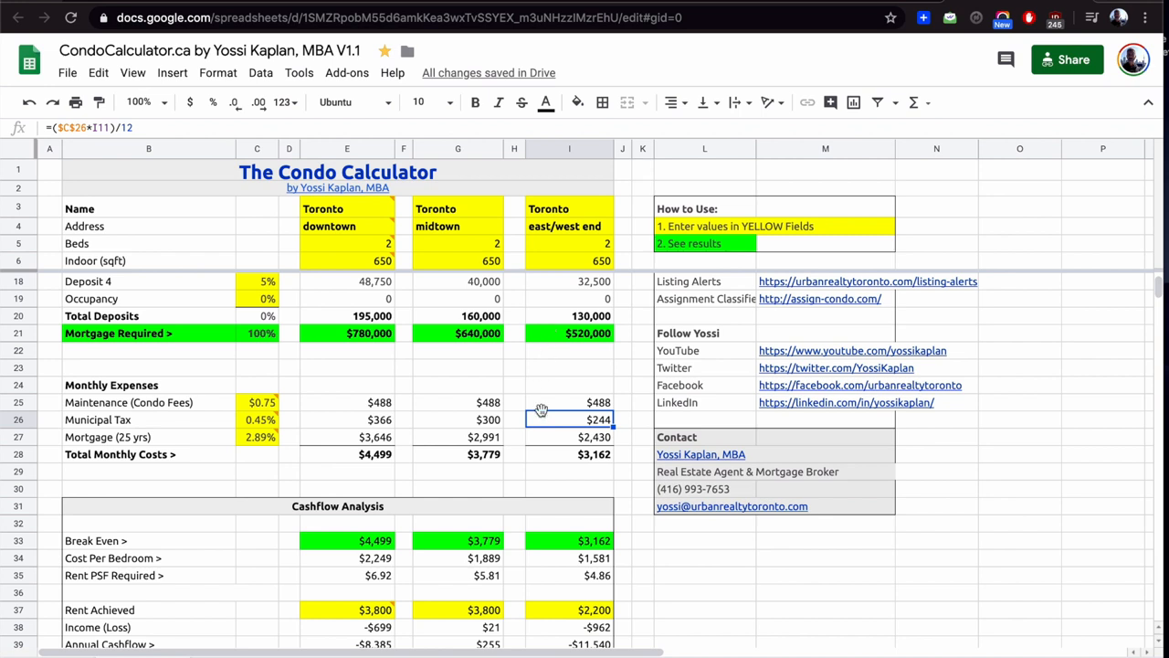
pyautogui.click(570, 436)
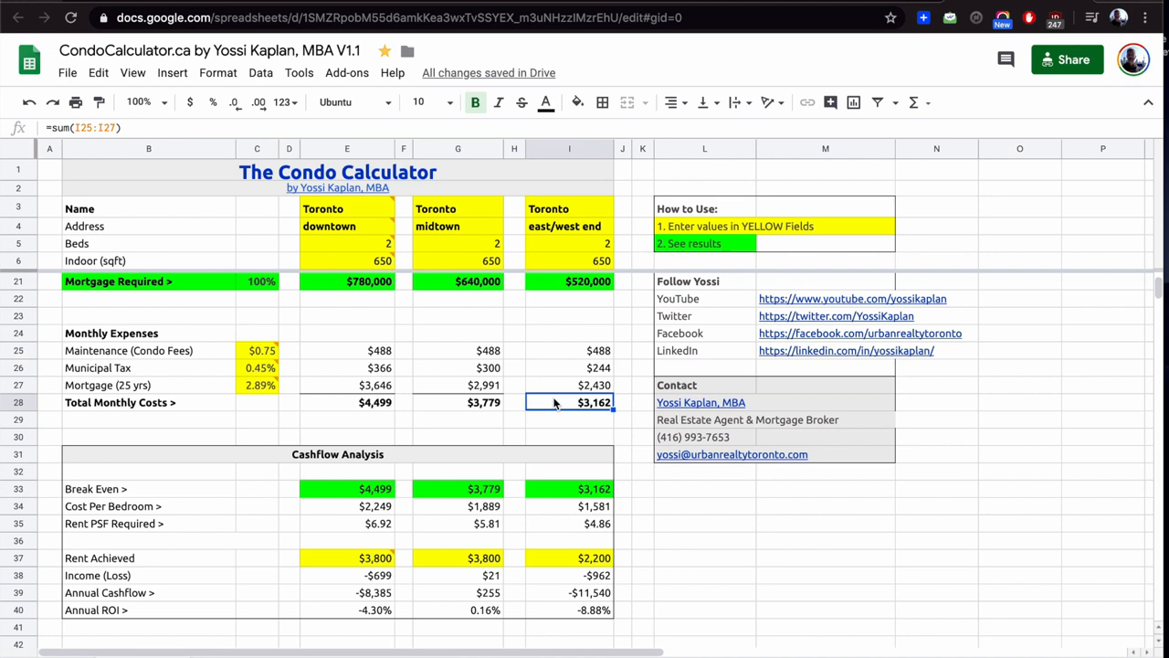
# Step: Enter 3200 as the east/west end condo's Rent Achieved in I37
pyautogui.scroll(-3)
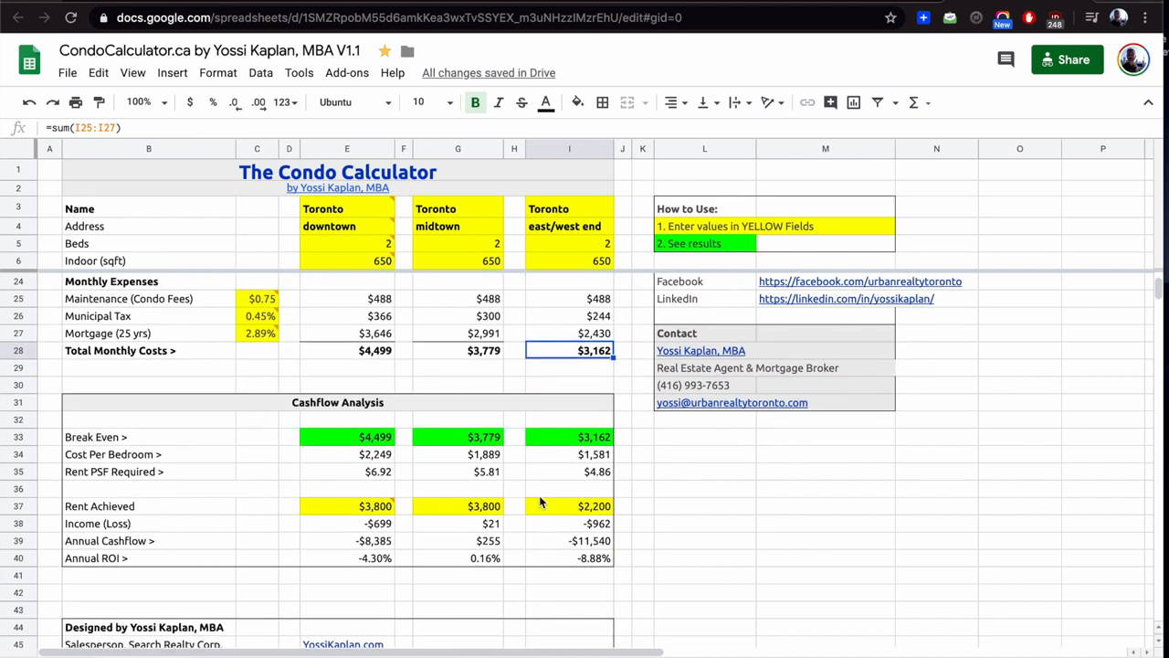
pyautogui.write('38')
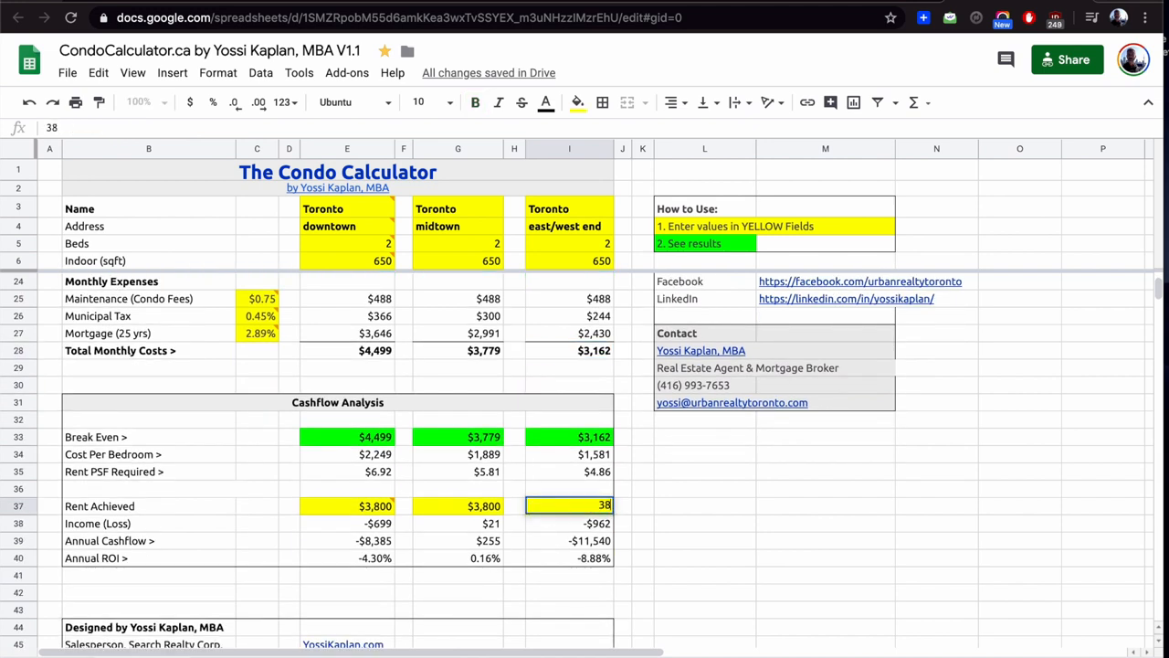
pyautogui.write('3800')
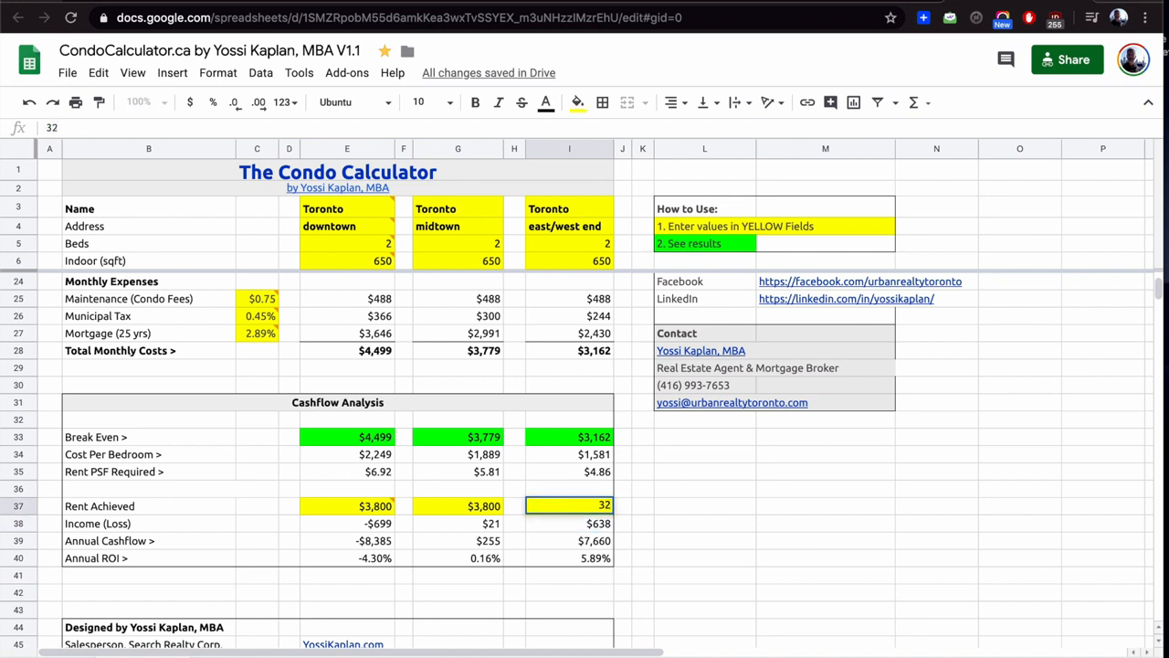
pyautogui.write('3200')
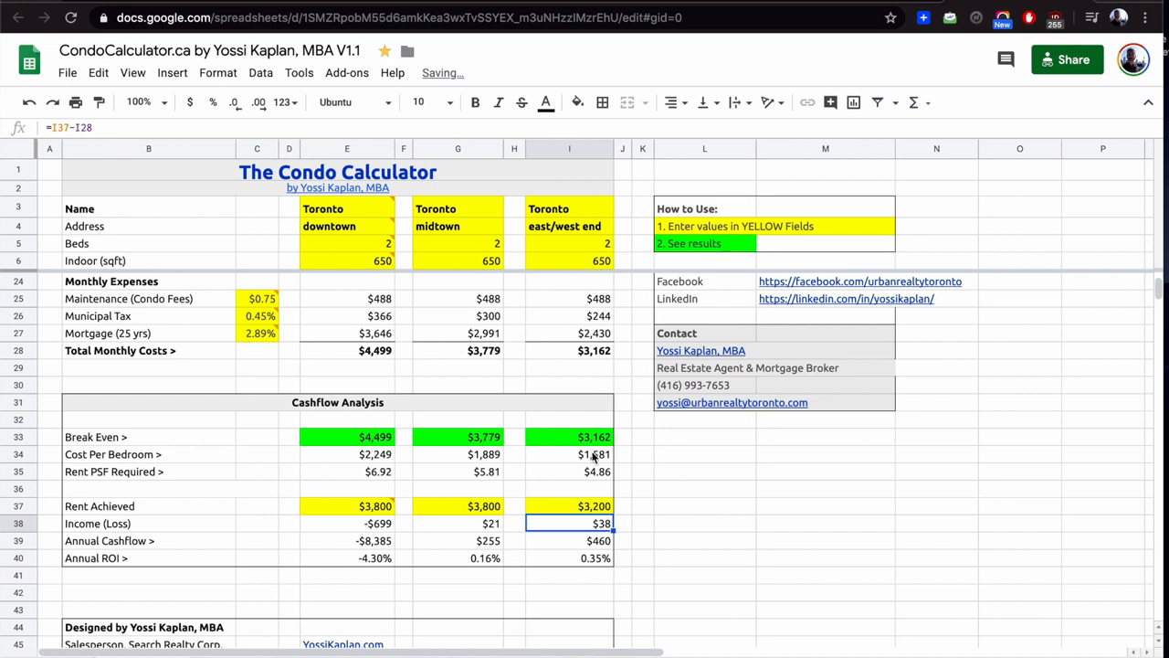
# Step: Review the east/west end cost per bedroom and the resulting rent figures
pyautogui.click(570, 453)
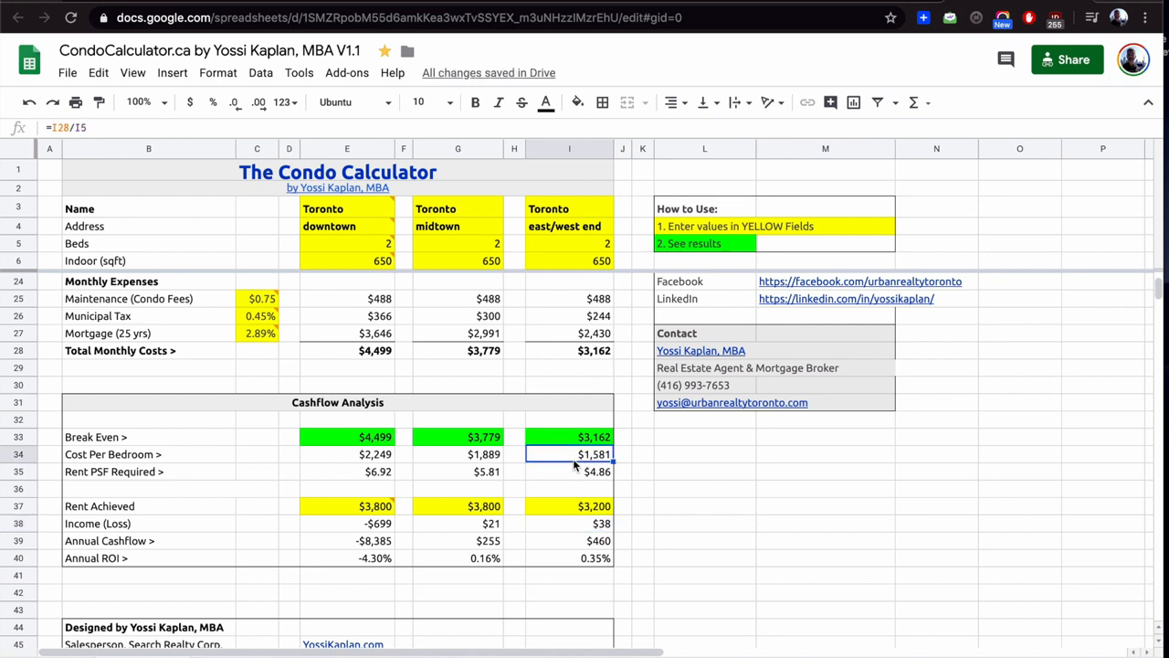
pyautogui.click(570, 504)
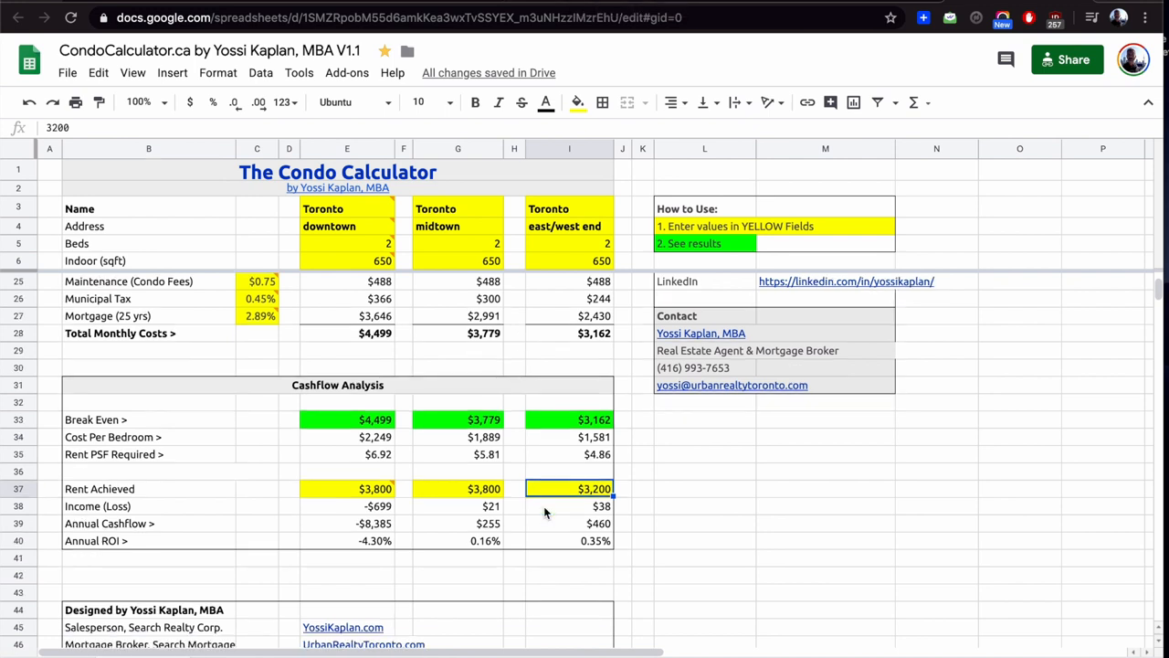
pyautogui.scroll(-3)
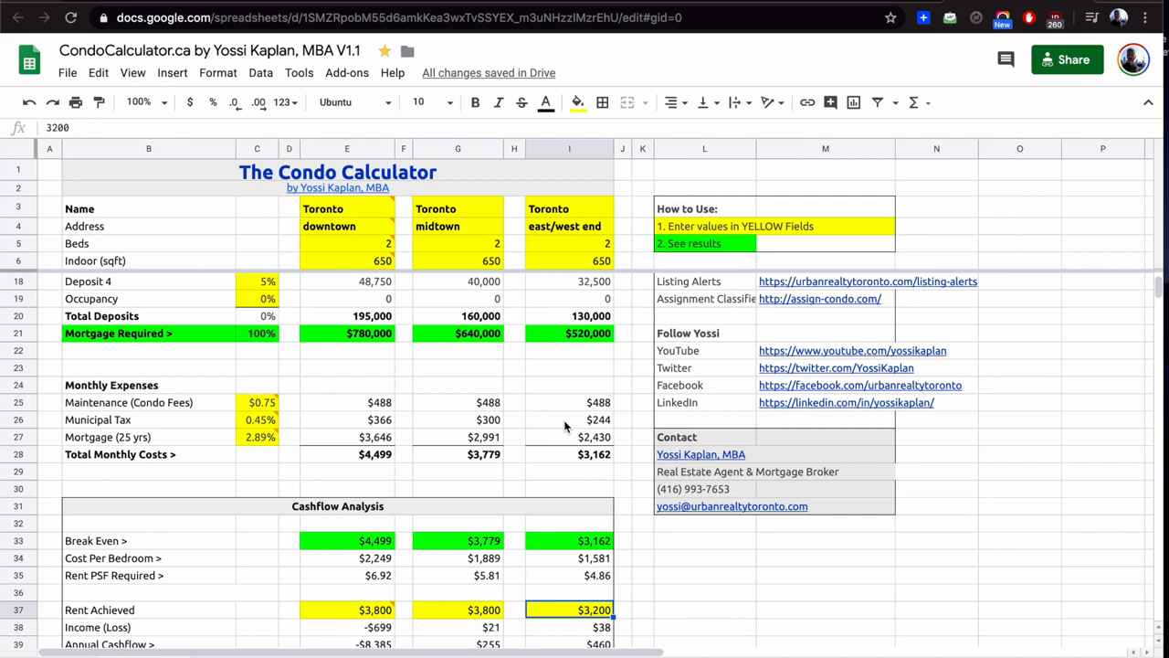
# Step: Set the east/west end condo's price in I11 to 600000
pyautogui.scroll(-3)
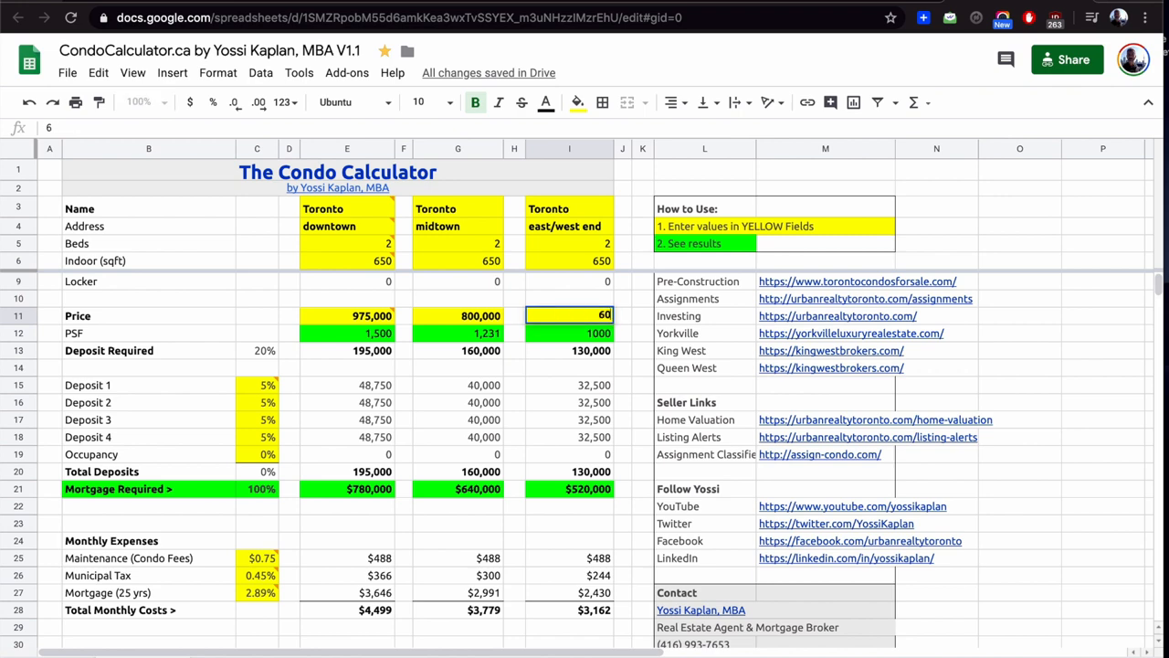
pyautogui.write('6000000')
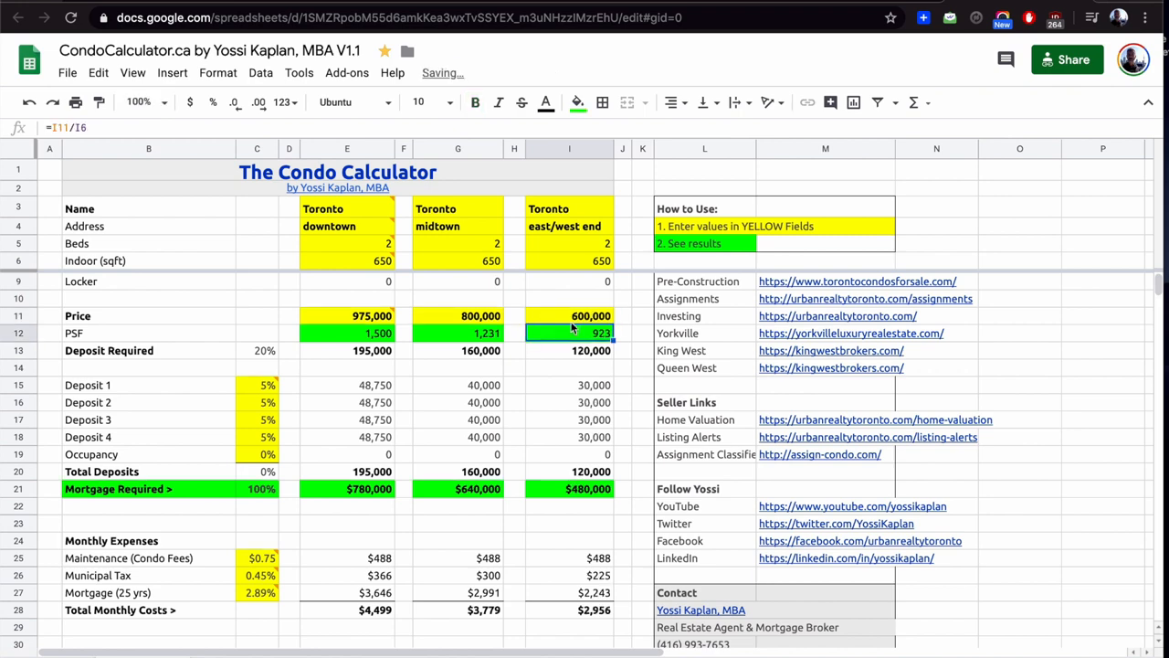
pyautogui.scroll(-3)
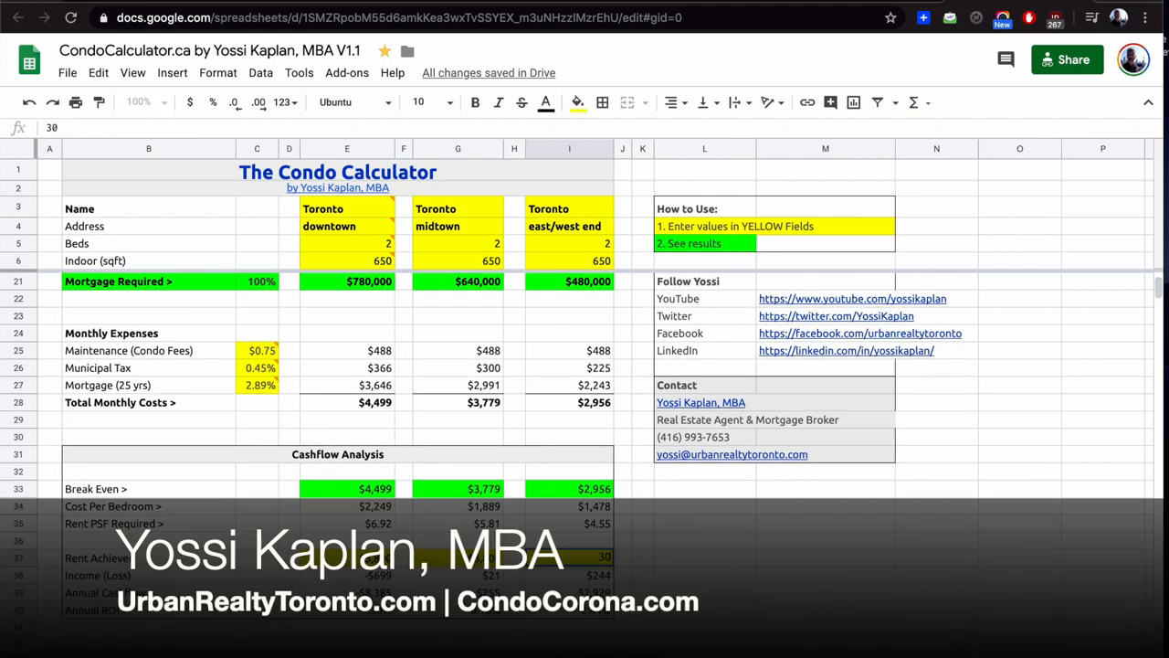
# Step: Review the east/west end income and cost per bedroom results
pyautogui.click(569, 574)
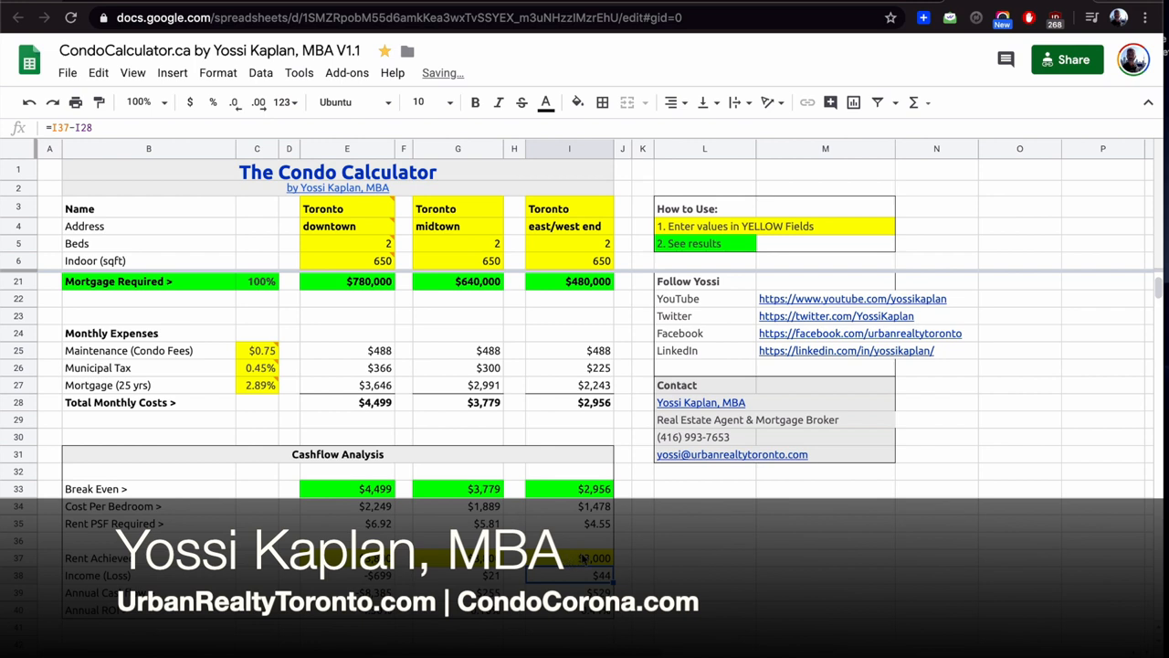
pyautogui.click(570, 506)
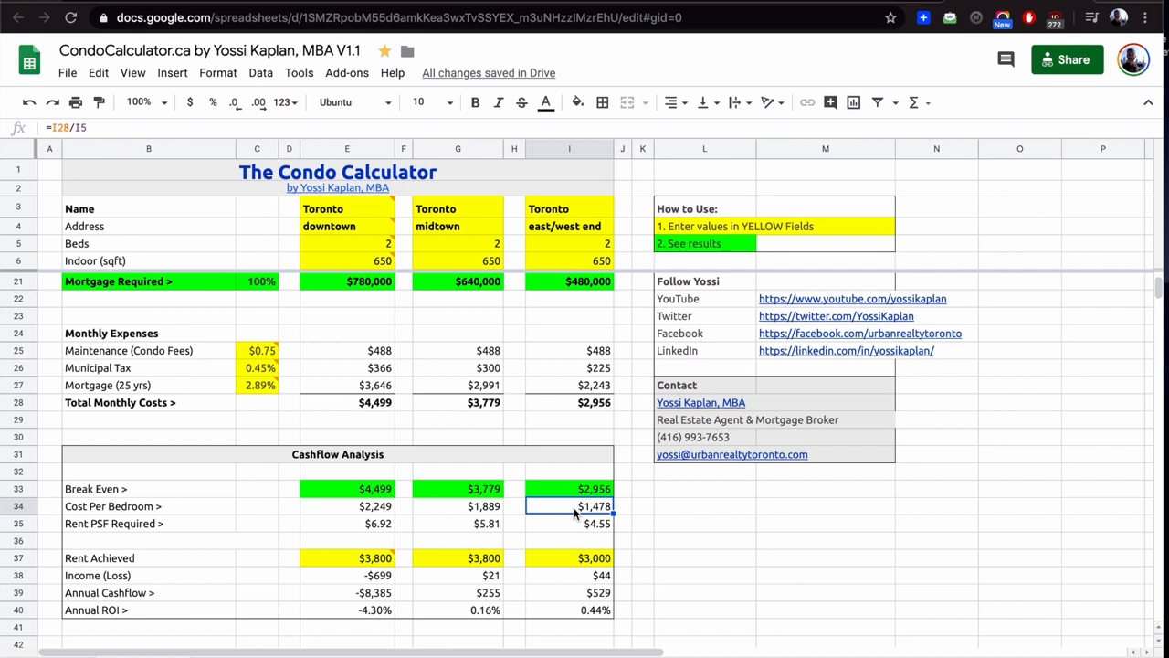
pyautogui.scroll(-3)
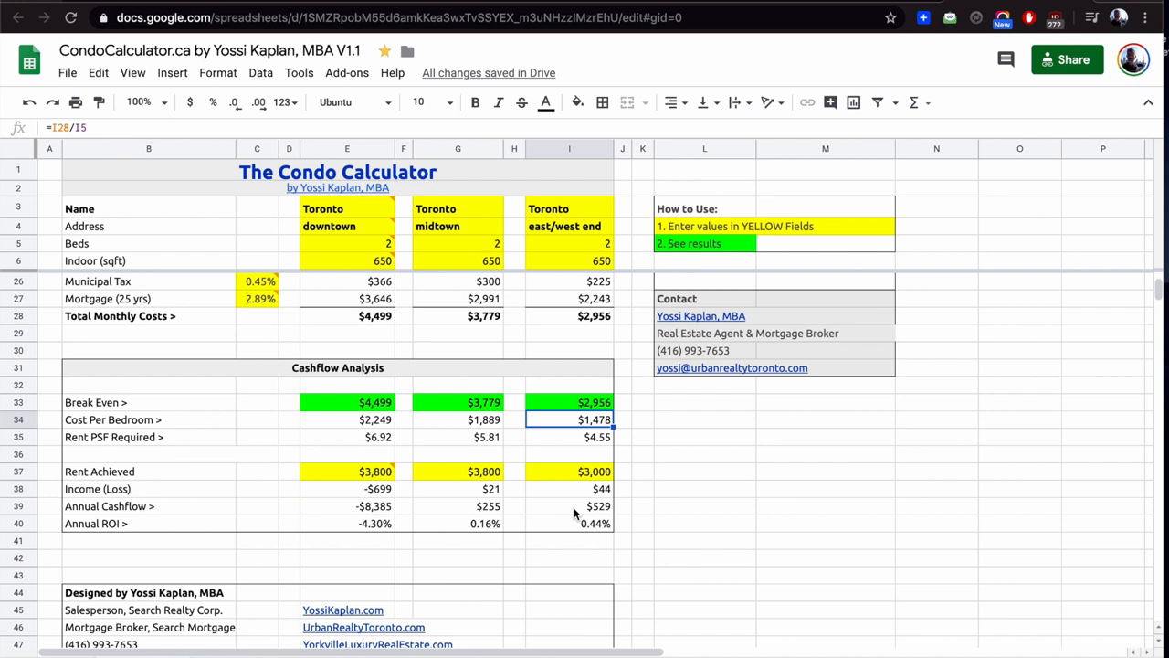
pyautogui.scroll(-3)
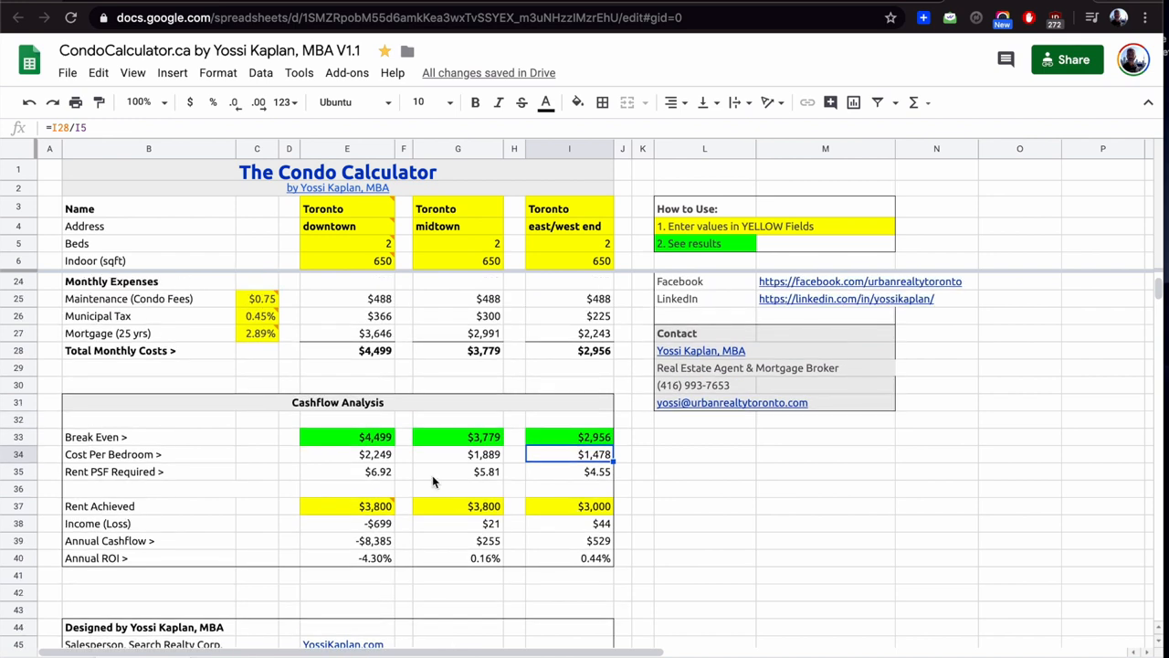
pyautogui.click(347, 351)
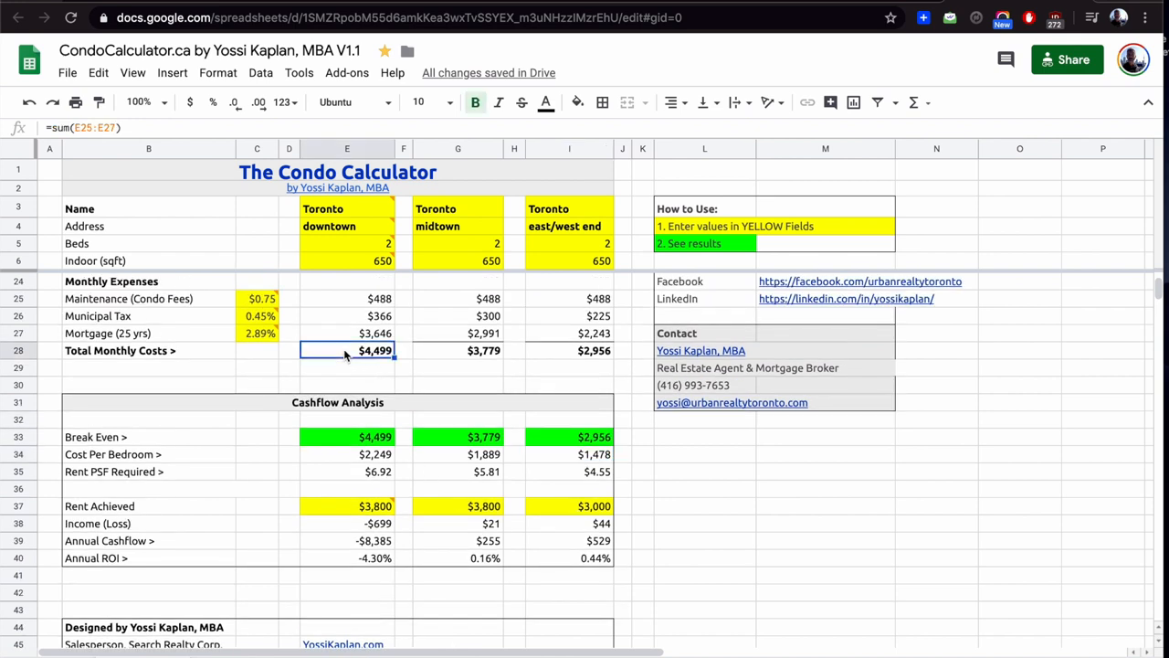
pyautogui.click(456, 350)
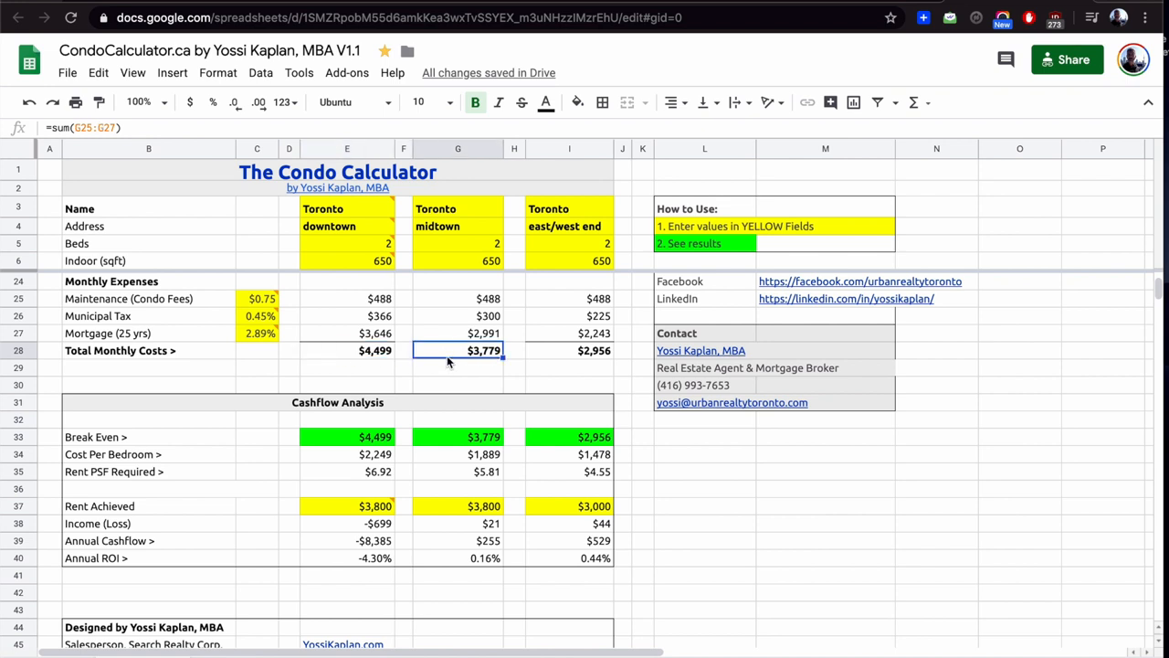
pyautogui.click(570, 351)
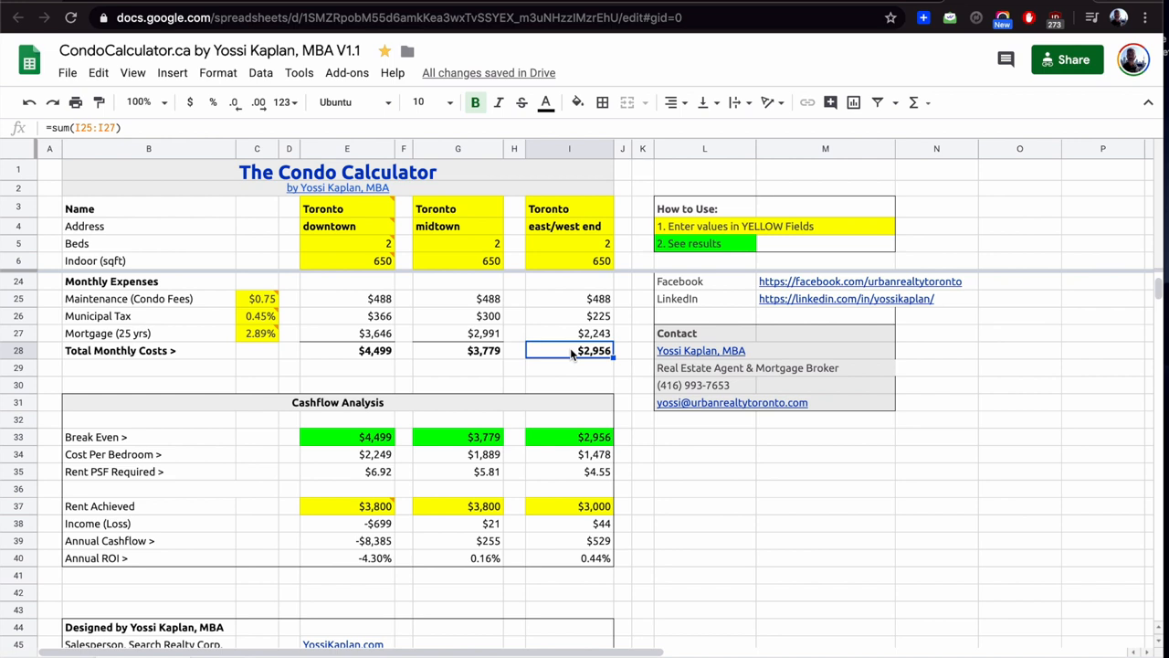
pyautogui.scroll(3)
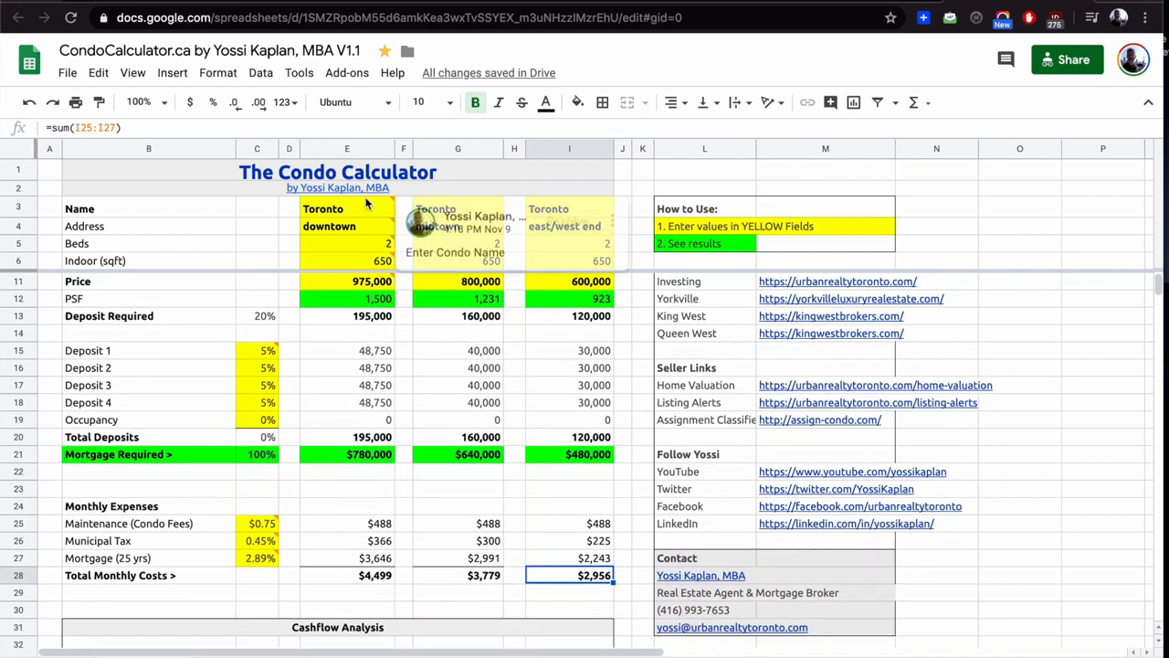
pyautogui.click(348, 298)
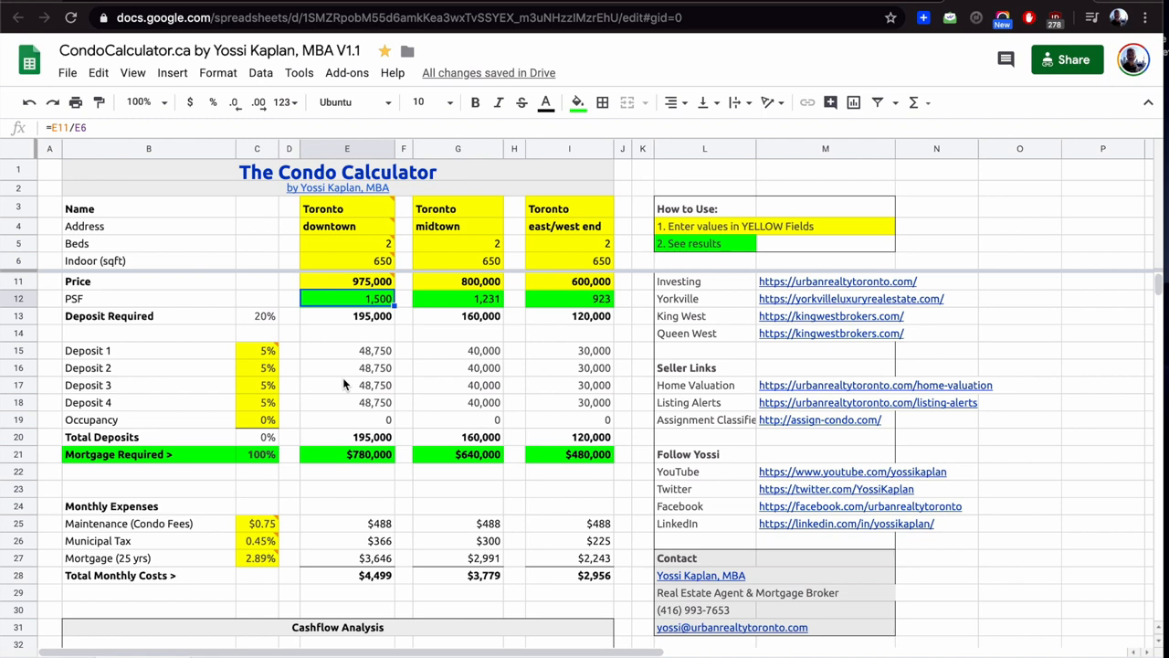
pyautogui.scroll(-3)
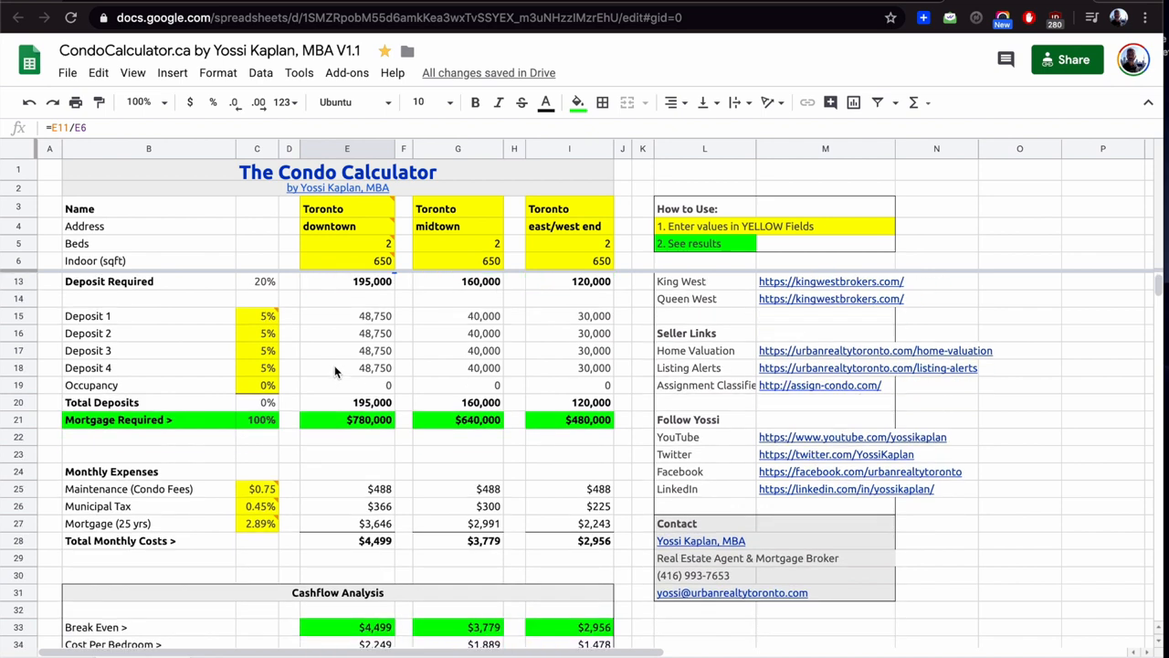
pyautogui.click(256, 384)
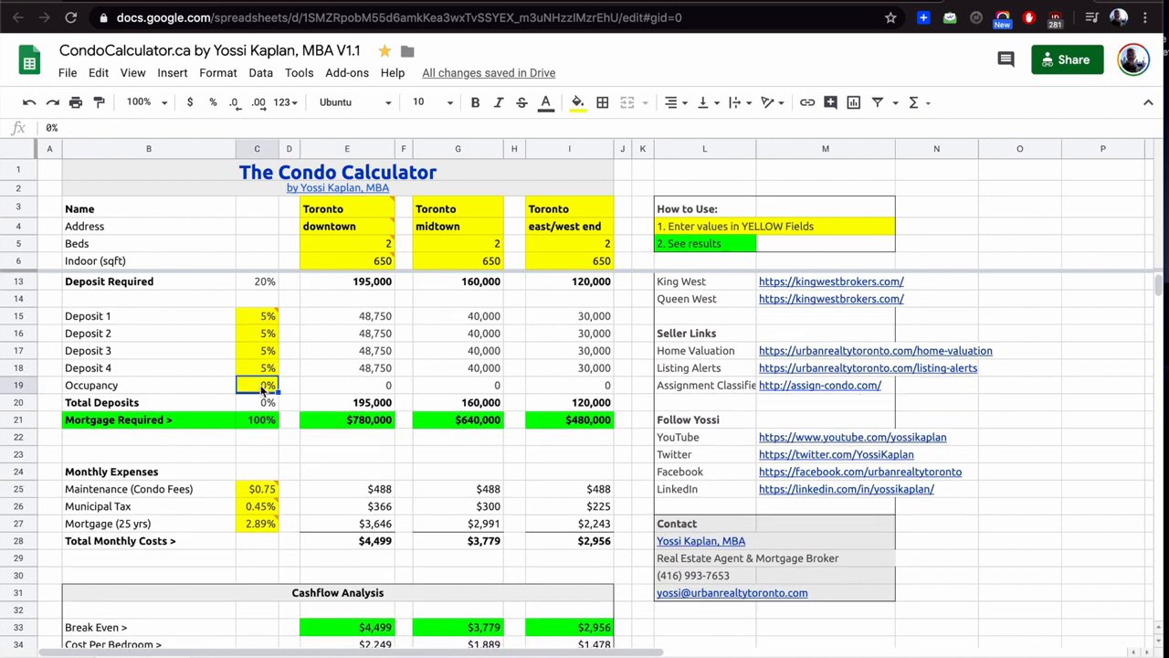
pyautogui.write('15%')
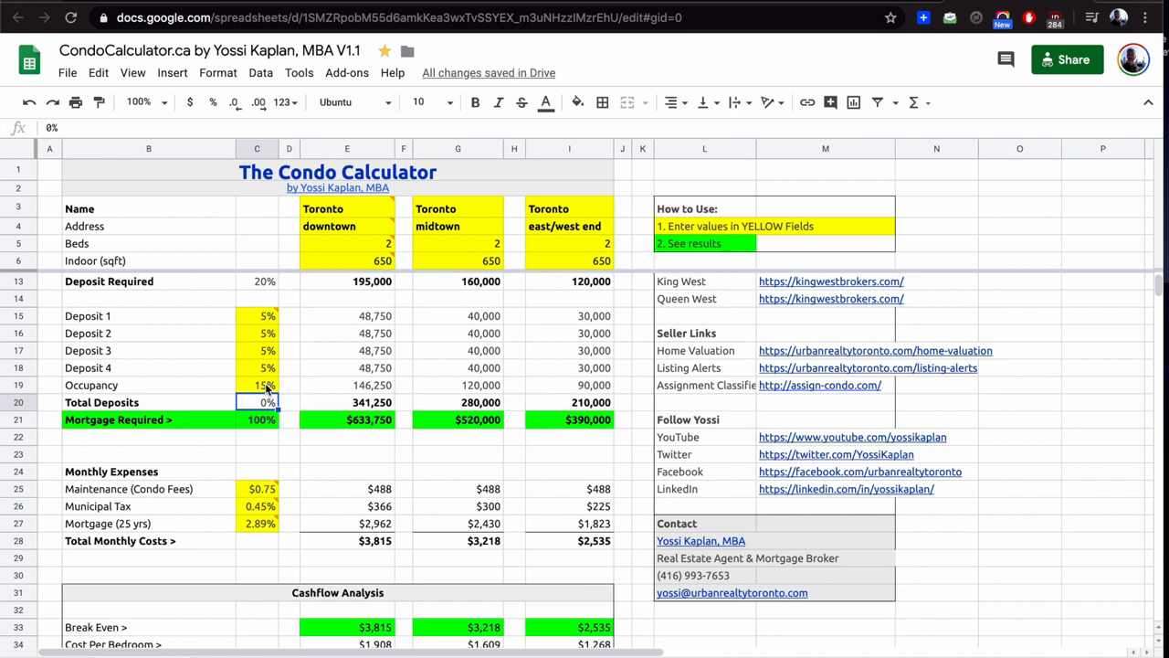
pyautogui.moveTo(493, 206)
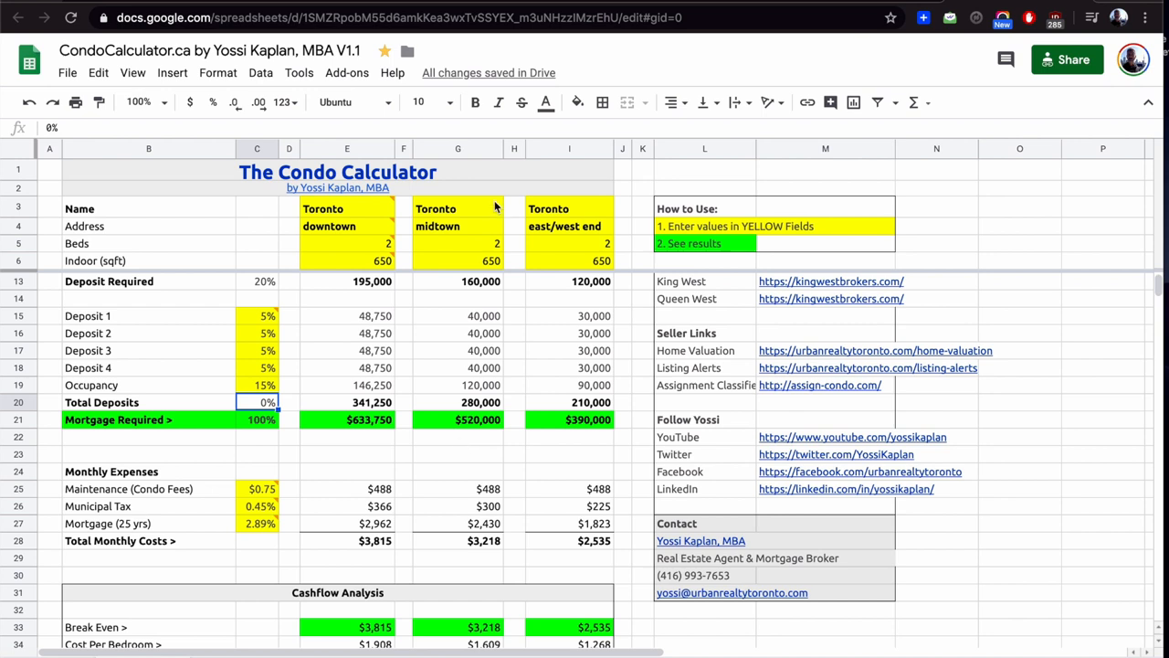
pyautogui.scroll(-3)
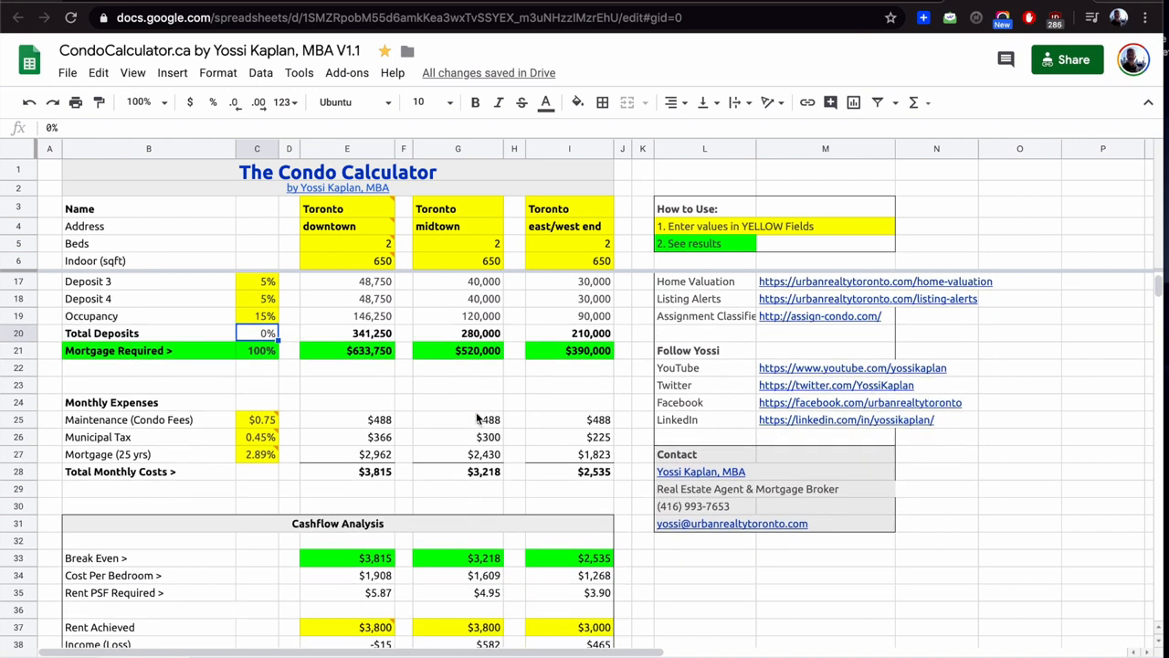
pyautogui.click(347, 333)
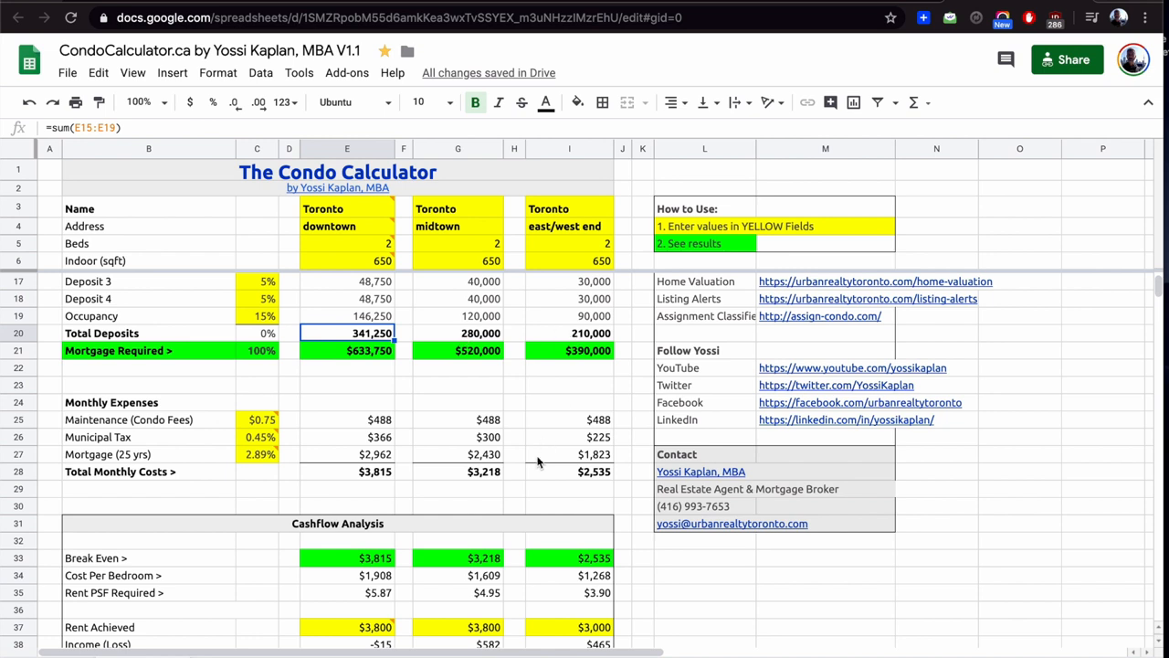
pyautogui.scroll(-3)
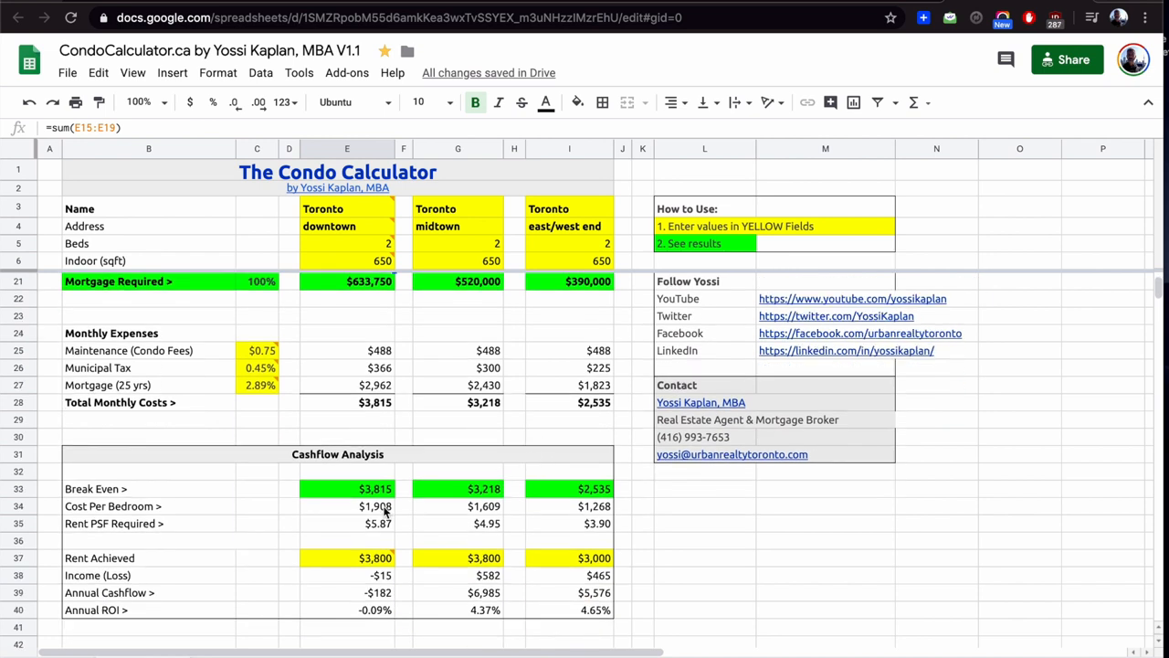
pyautogui.click(374, 487)
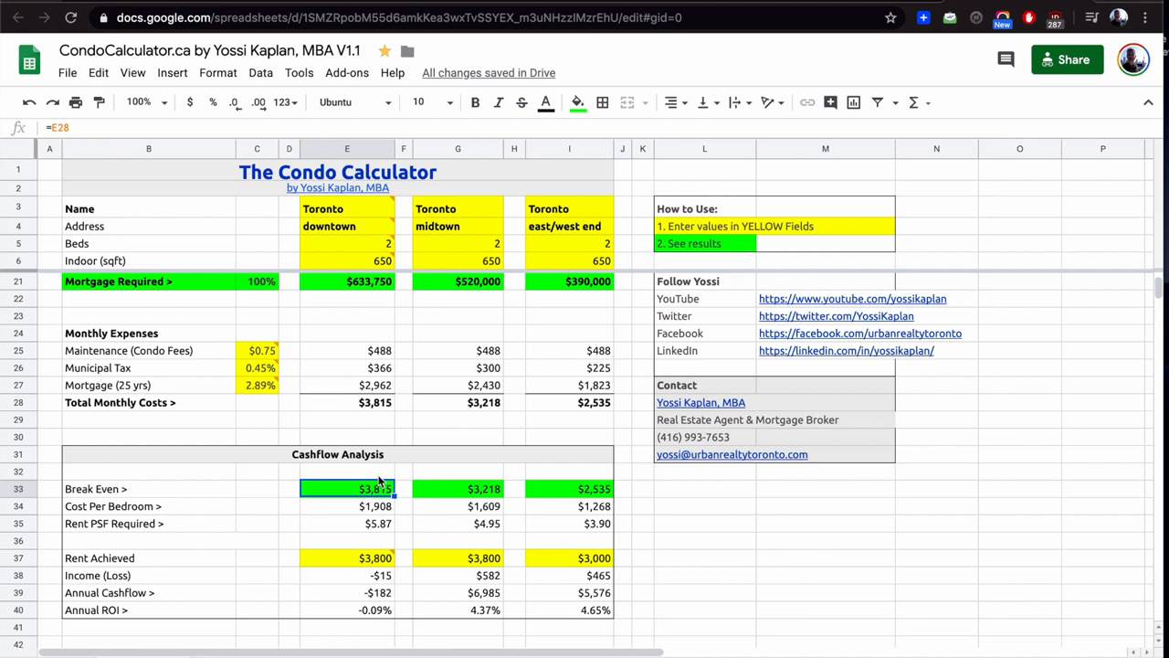
pyautogui.click(457, 489)
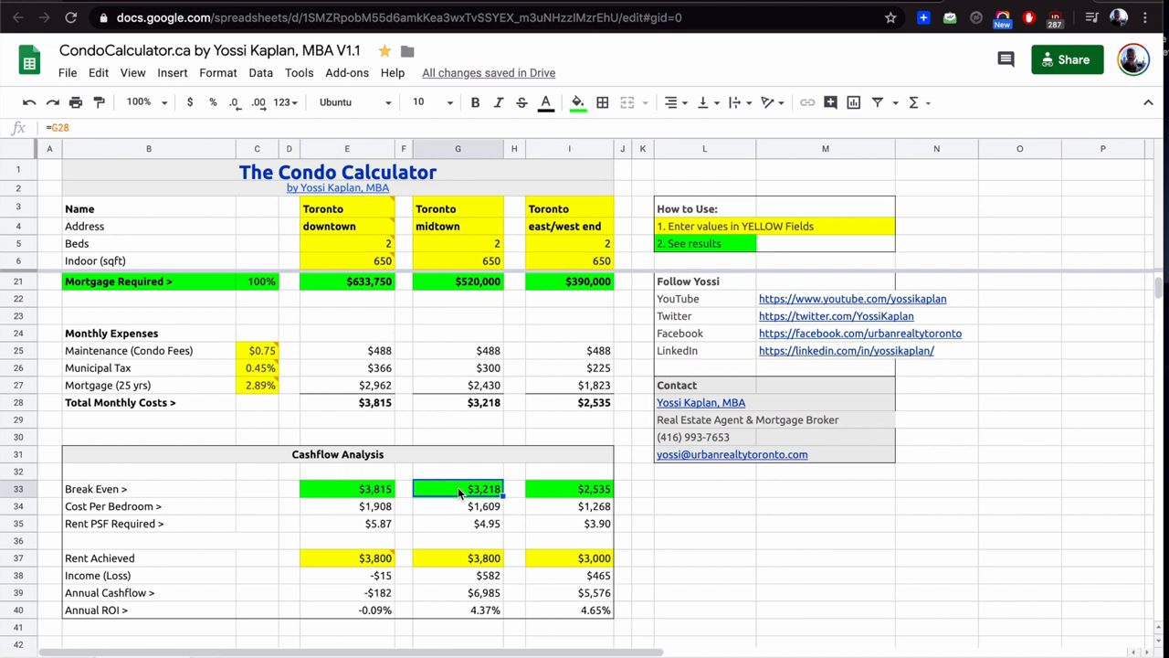
pyautogui.click(570, 489)
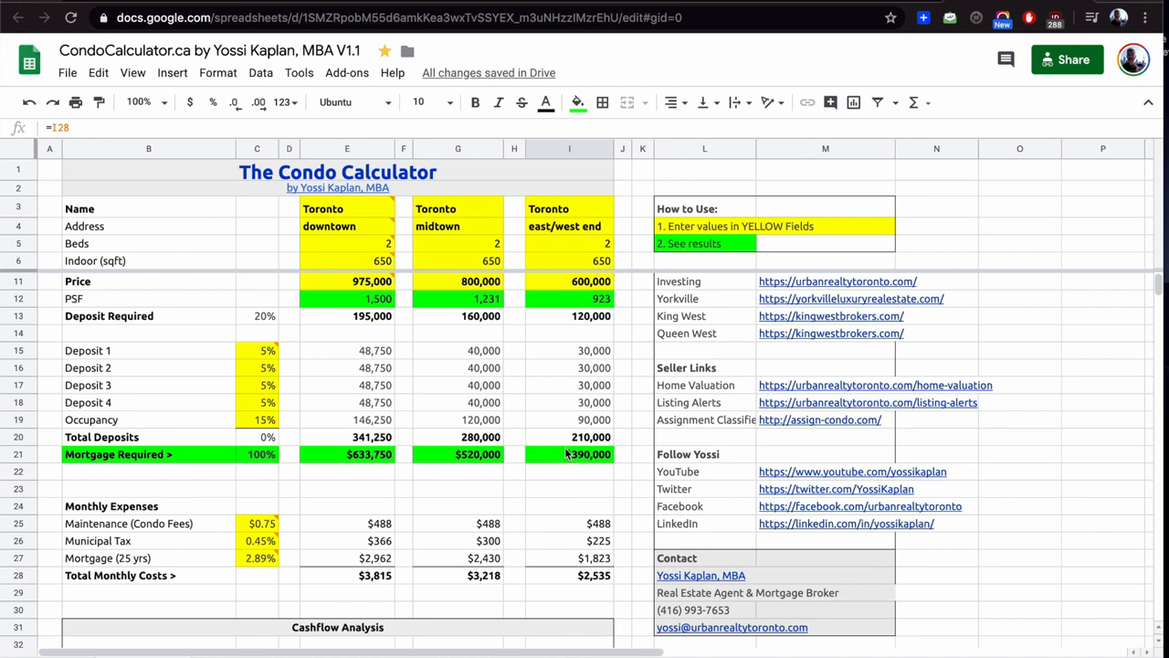
pyautogui.scroll(-3)
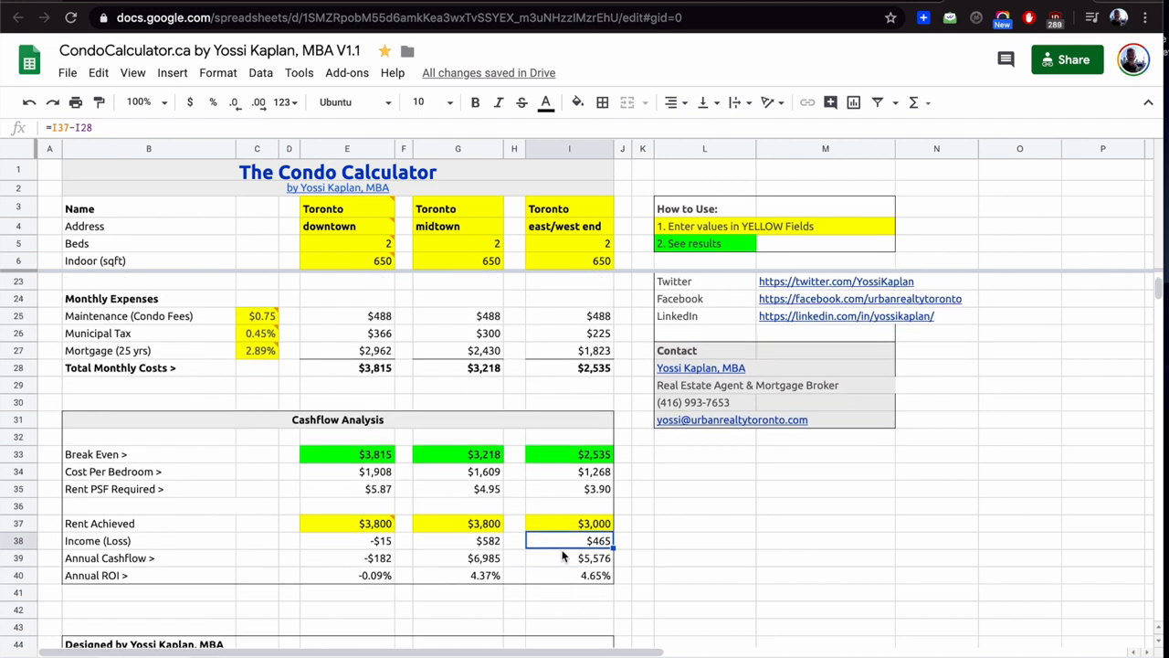
pyautogui.click(570, 573)
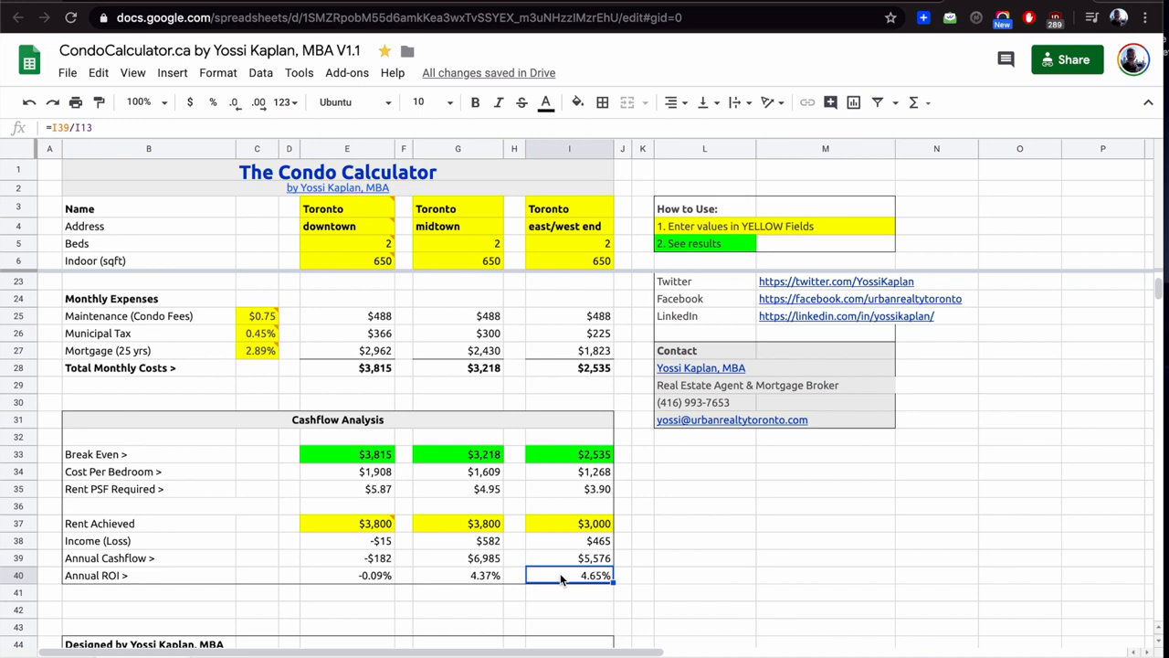
pyautogui.click(457, 574)
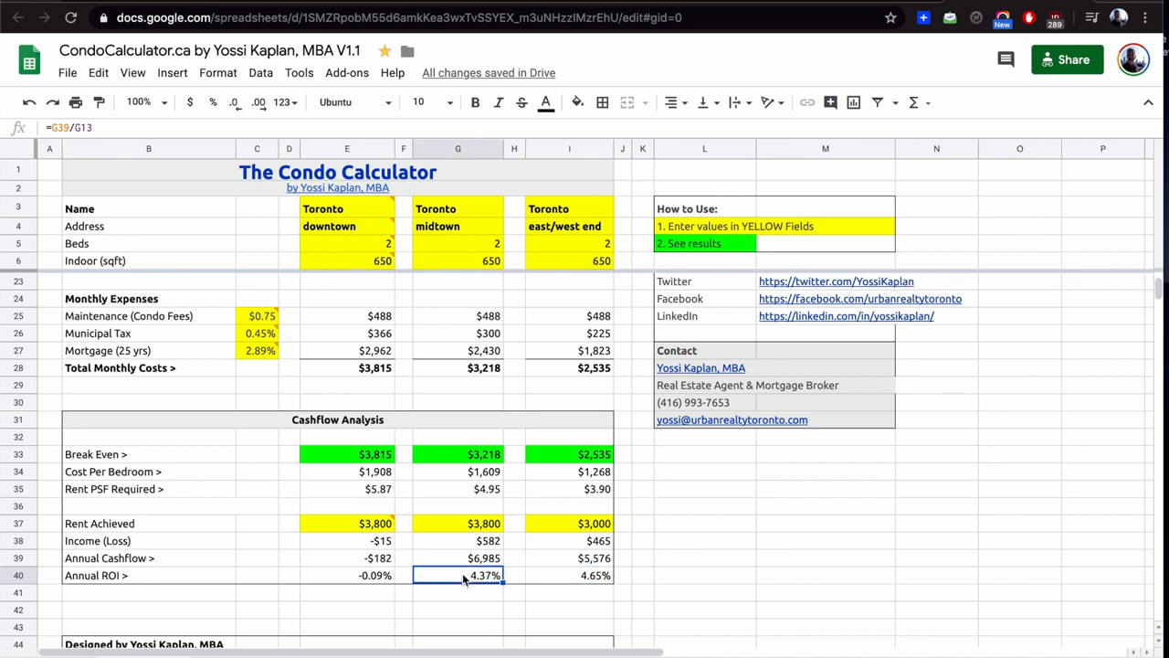
pyautogui.click(348, 573)
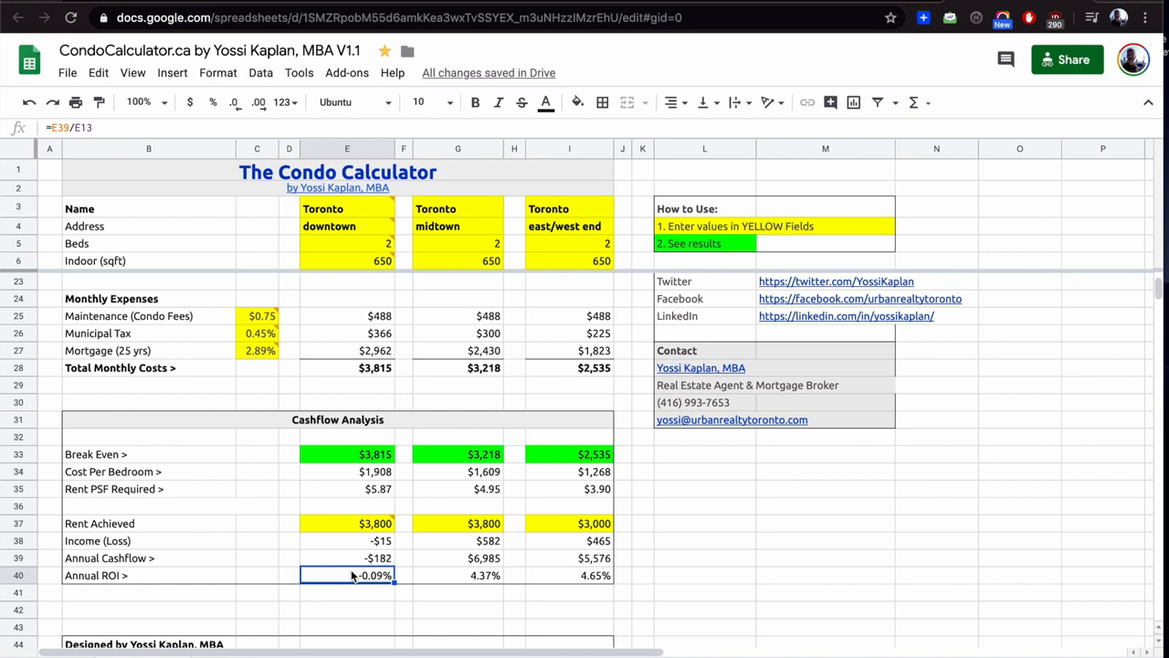
pyautogui.scroll(-3)
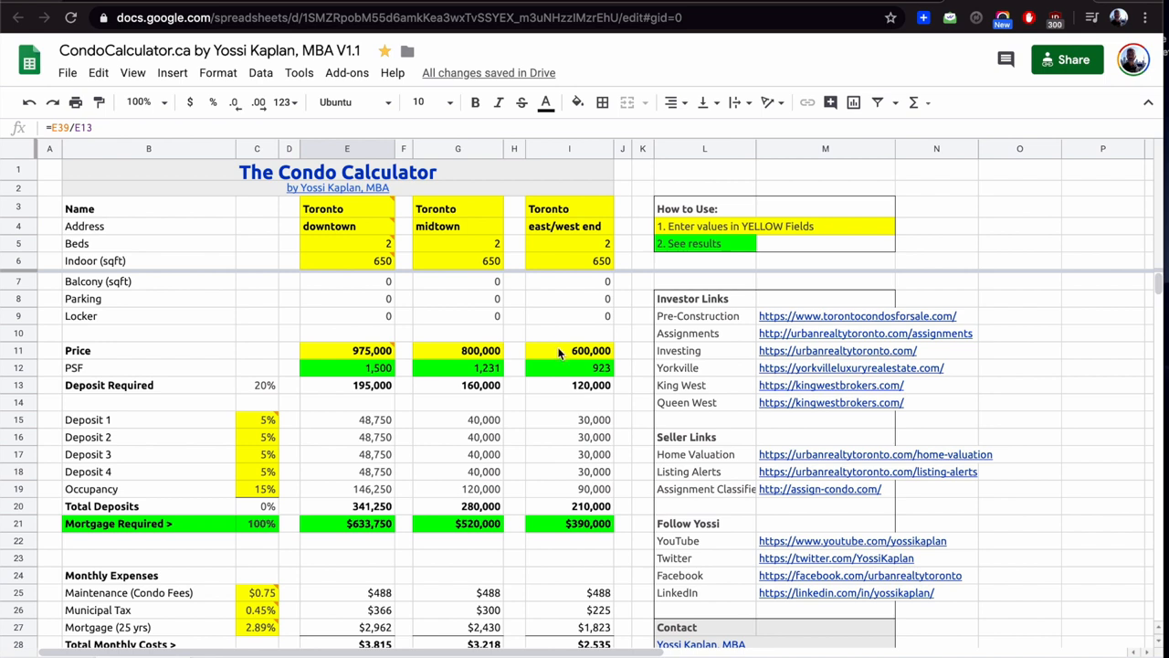
# Step: Raise the east/west end condo price in I11 to 650000
pyautogui.click(569, 351)
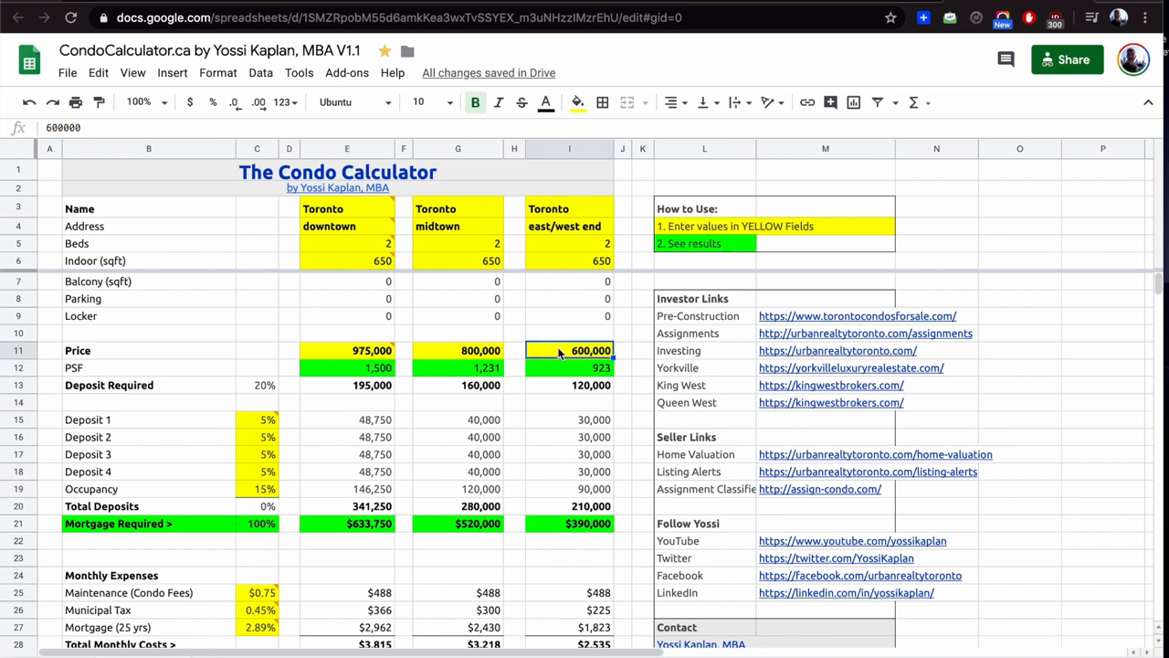
pyautogui.write('650000')
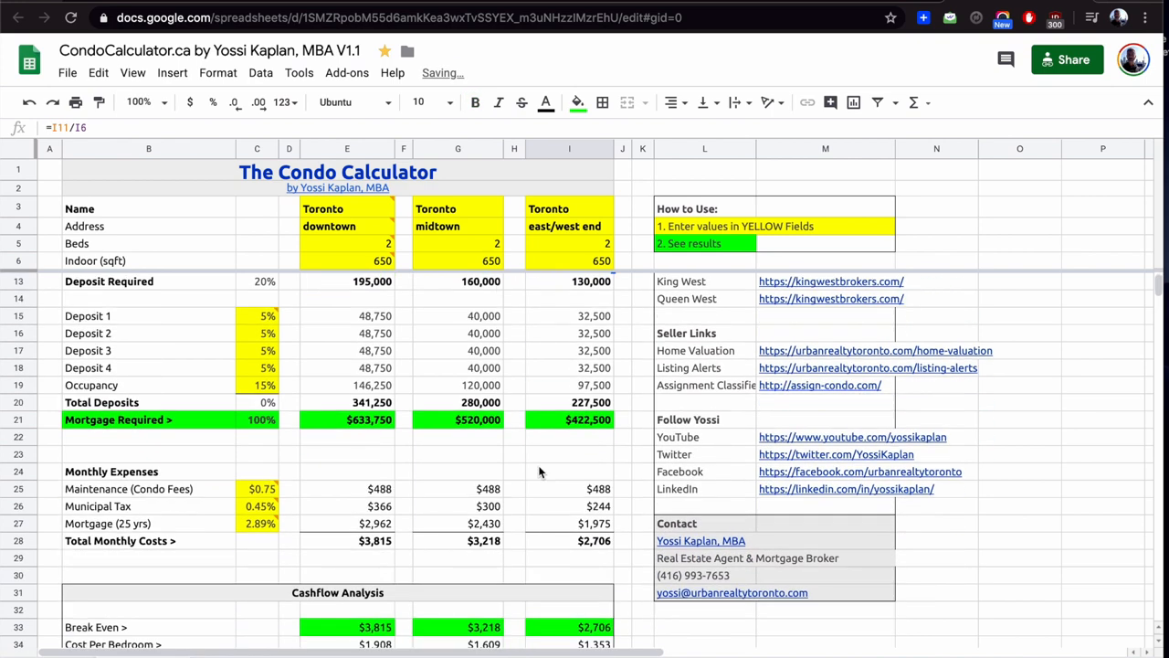
pyautogui.scroll(-3)
pyautogui.write('0')
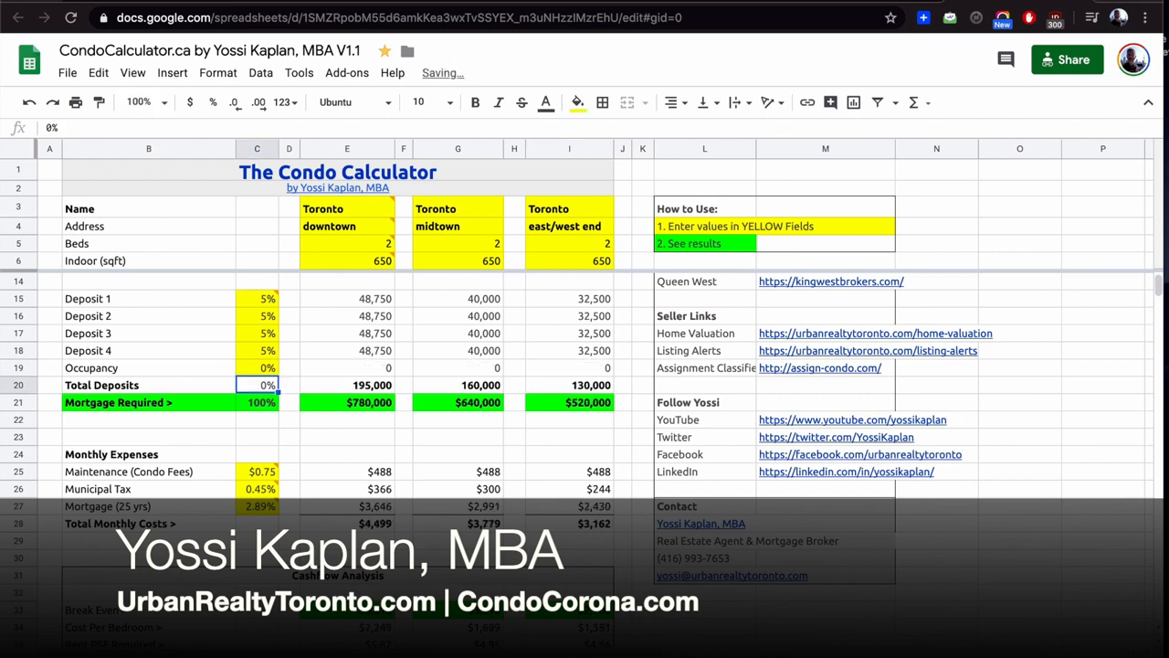
pyautogui.scroll(-3)
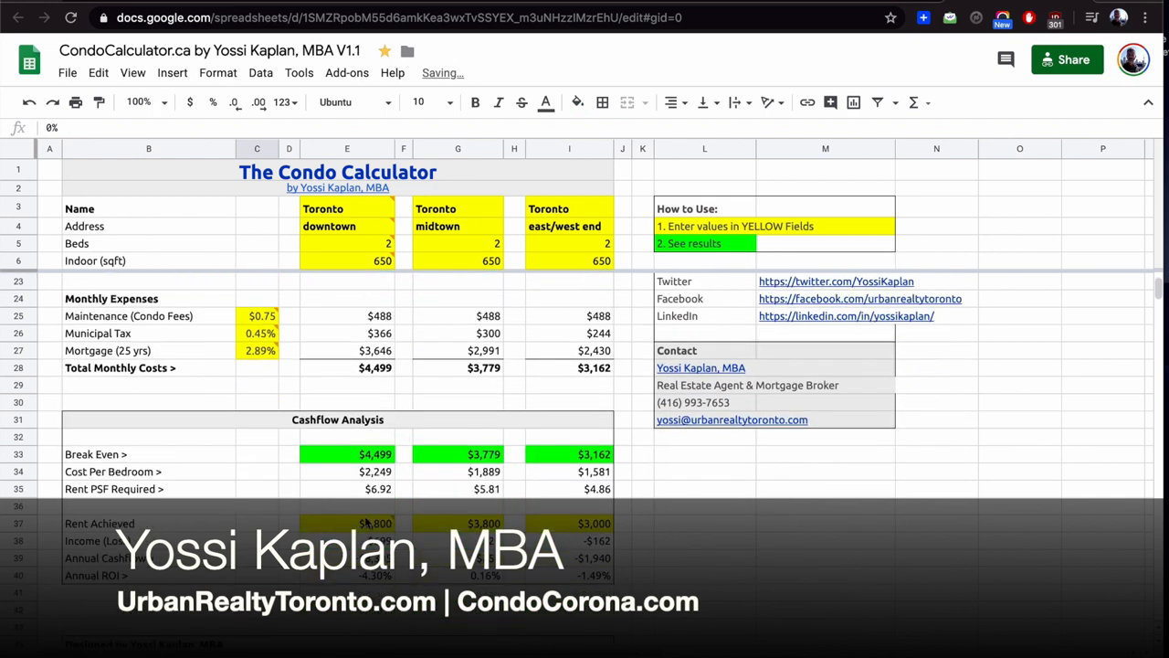
# Step: Enter new Rent Achieved values of 4200 and 3500 for the midtown condo
pyautogui.write('42')
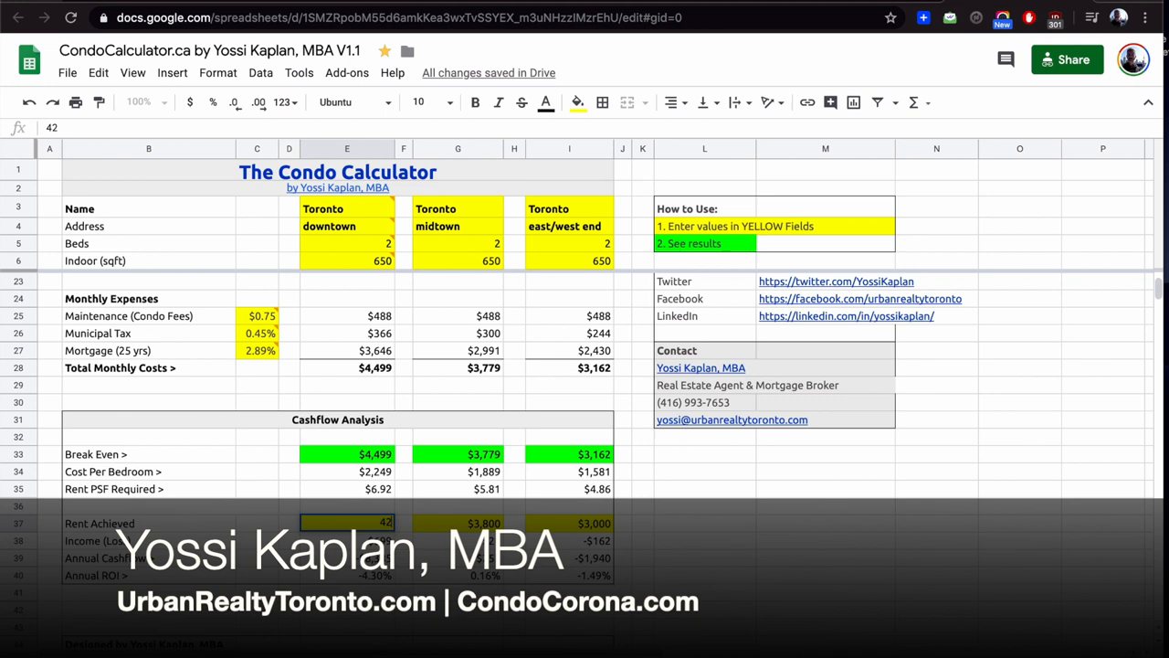
pyautogui.write('4200')
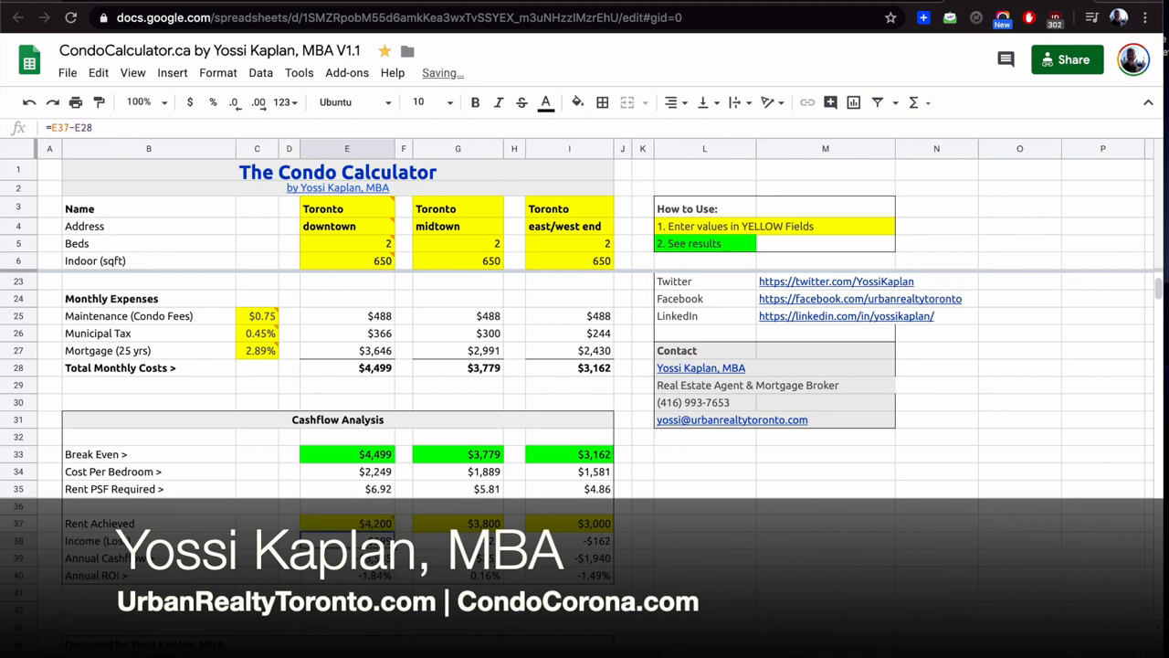
pyautogui.click(347, 522)
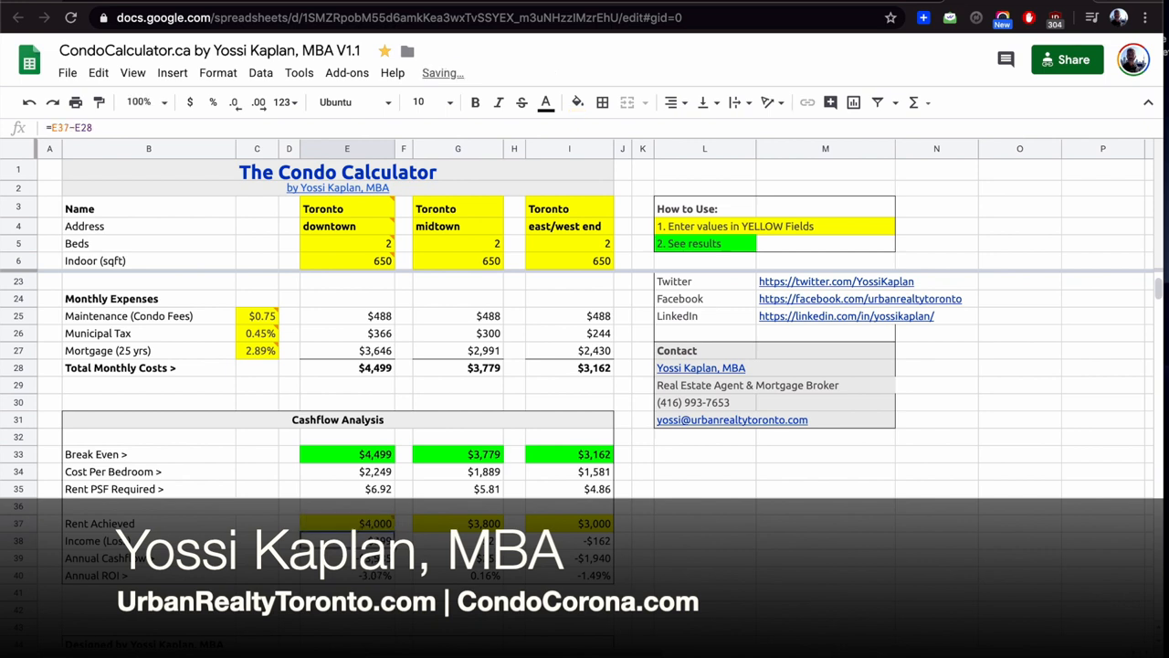
pyautogui.click(457, 522)
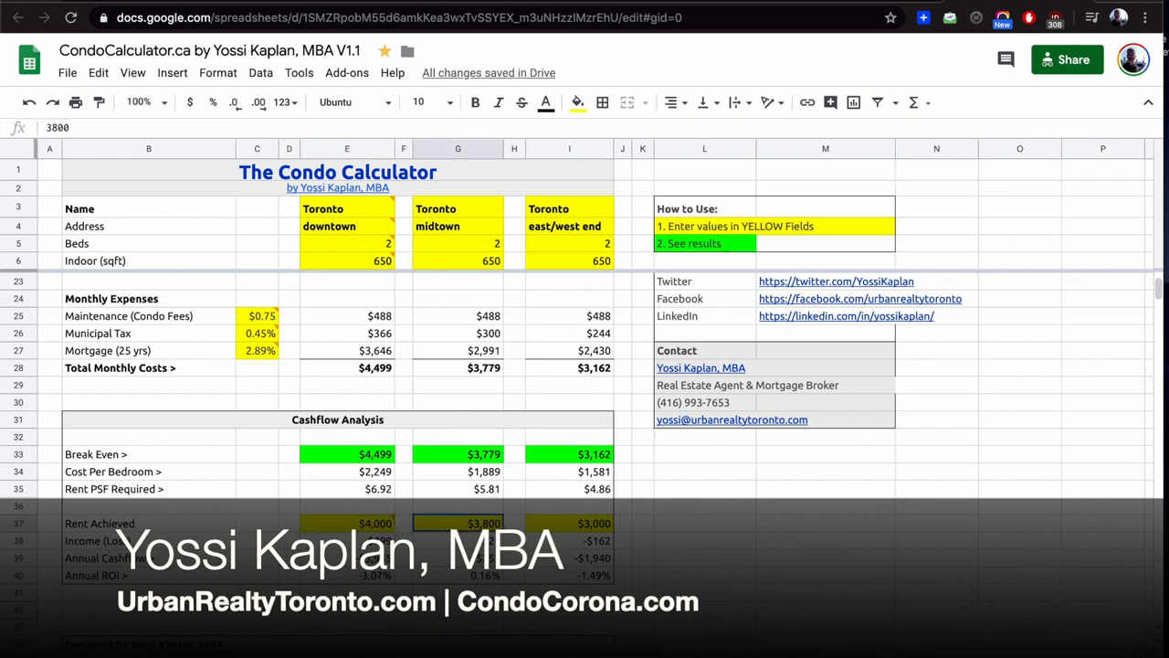
pyautogui.write('3500')
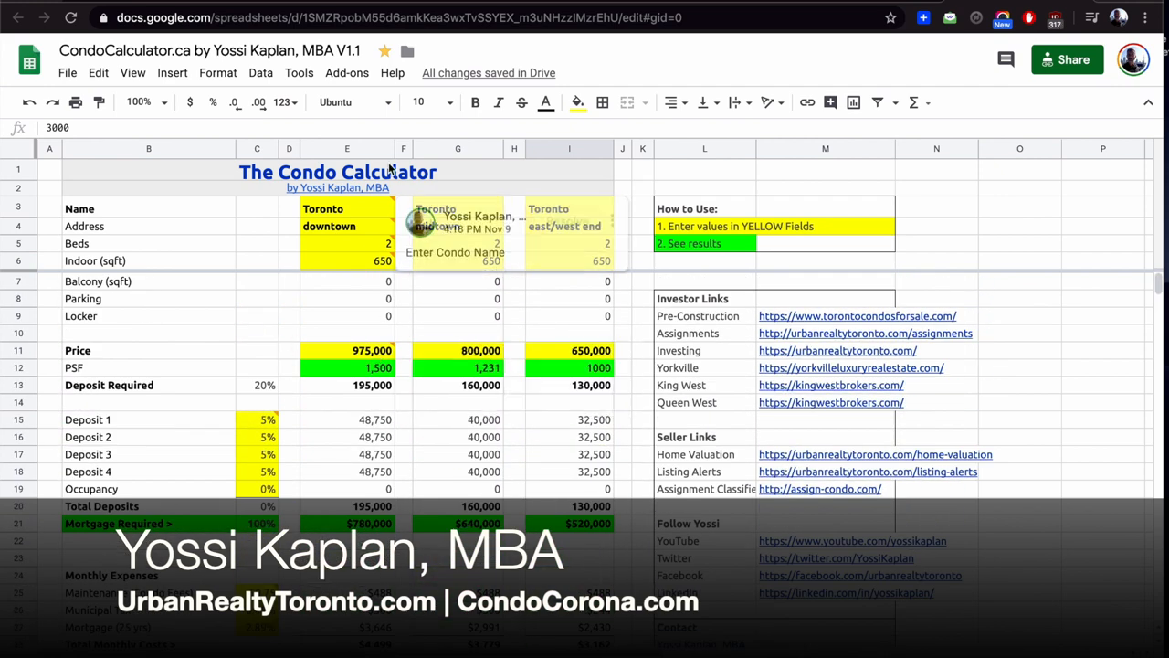
# Step: Review the downtown and east/west end price-per-square-foot formulas
pyautogui.click(347, 367)
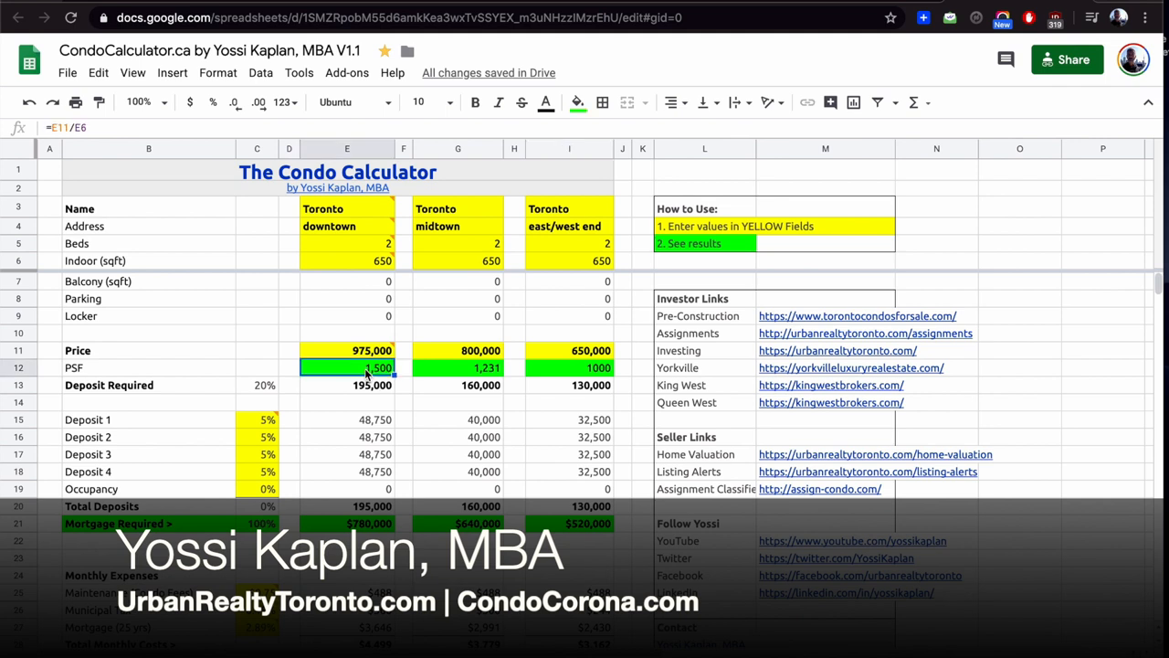
pyautogui.click(570, 367)
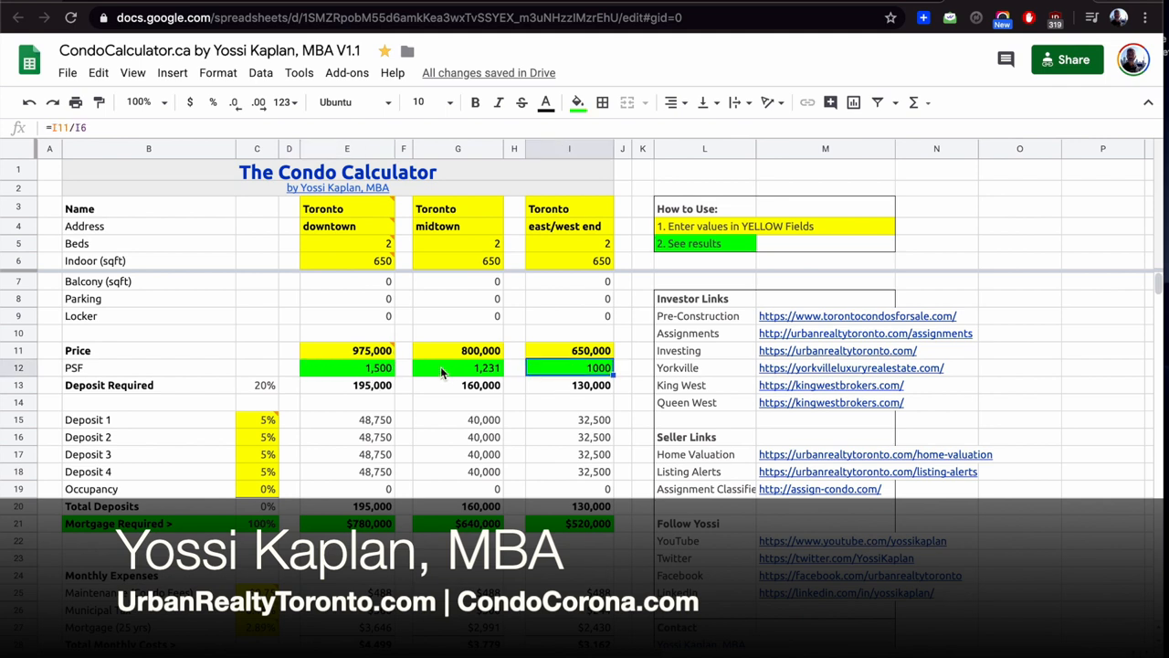